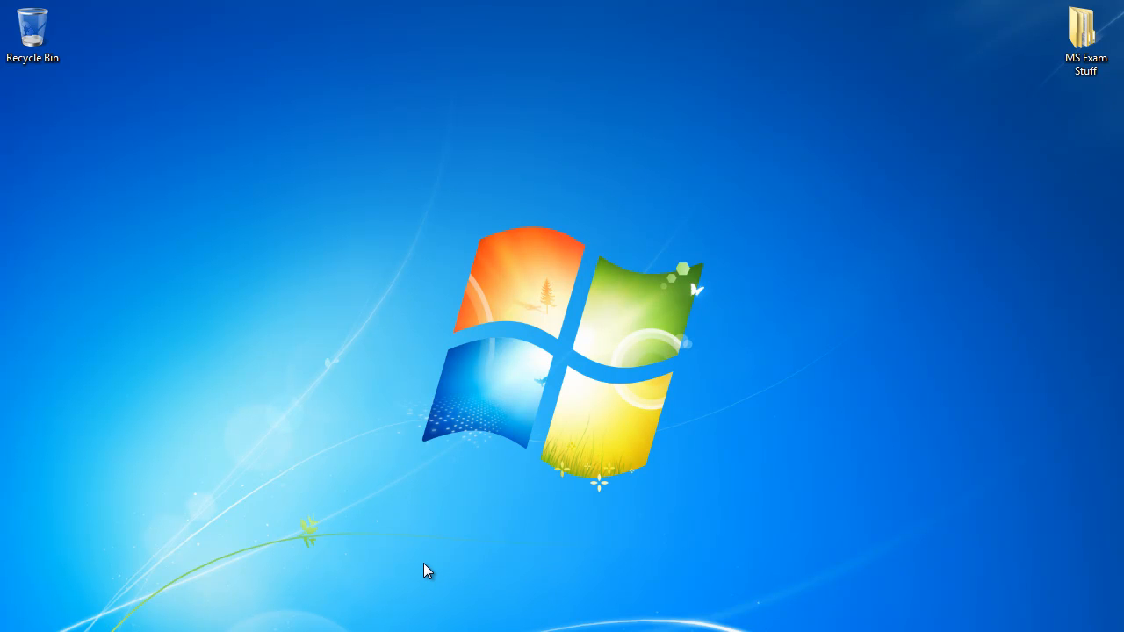
pyautogui.moveTo(245, 623)
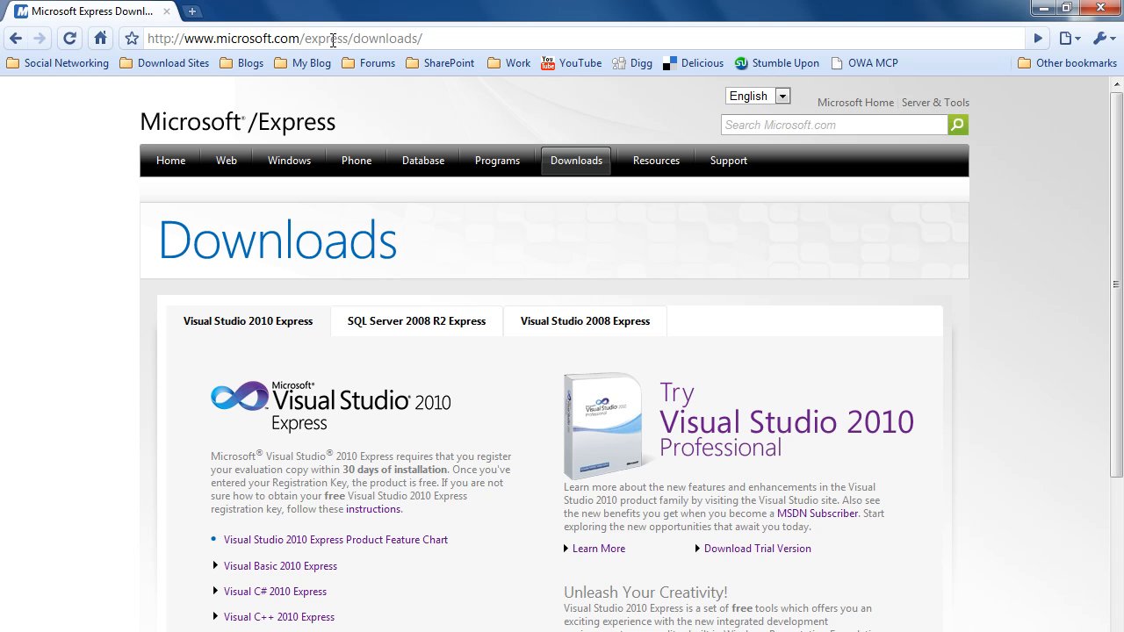
pyautogui.moveTo(172, 372)
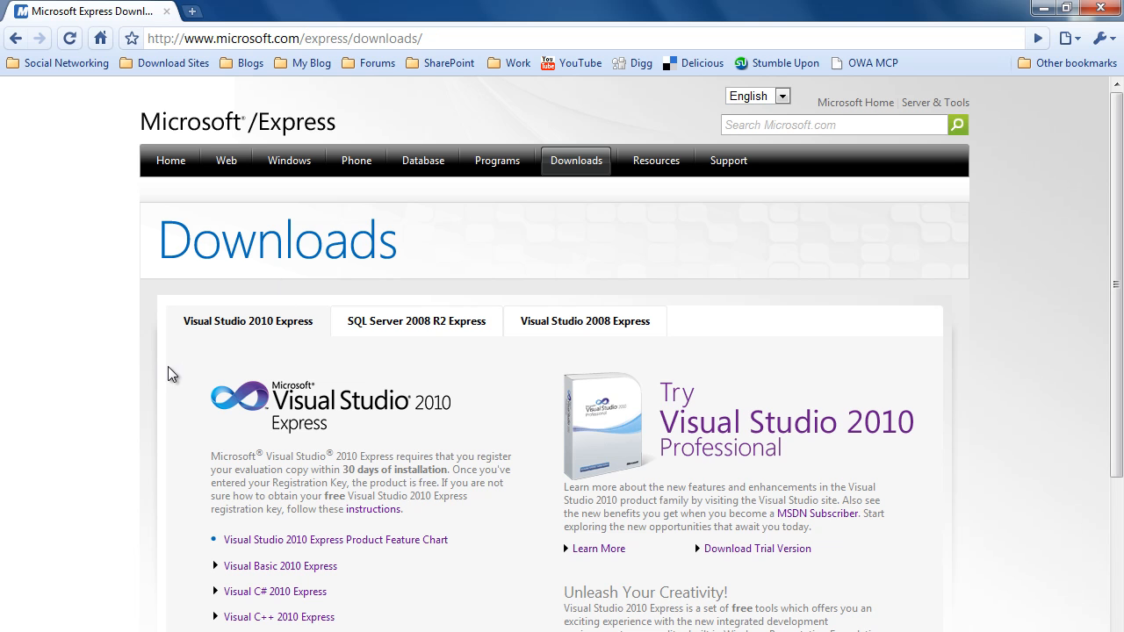
pyautogui.moveTo(99, 358)
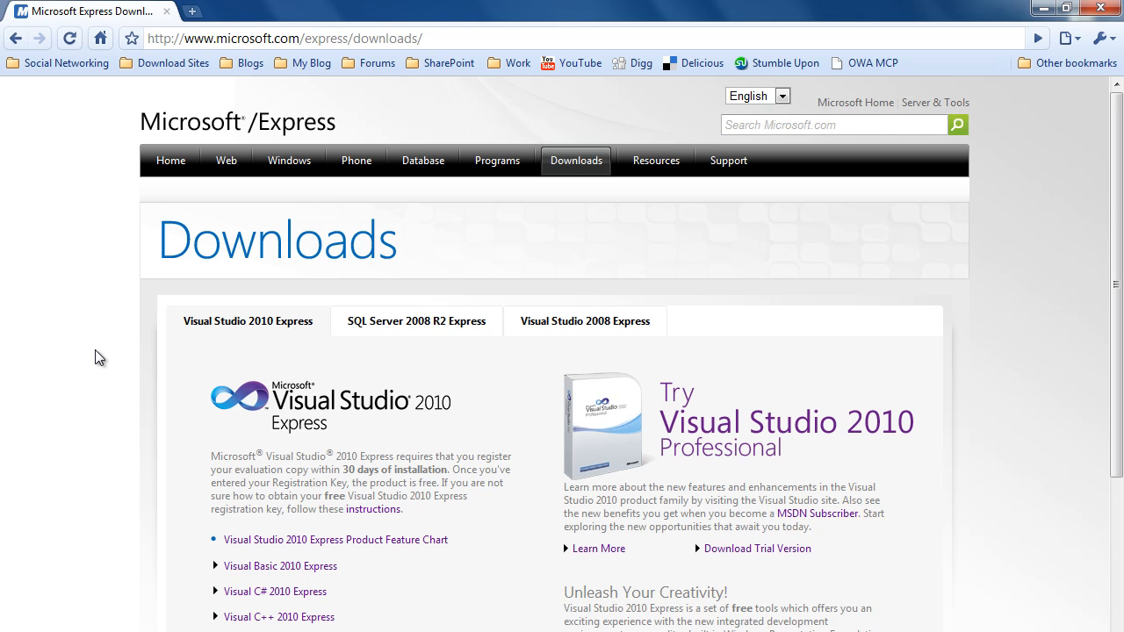
pyautogui.moveTo(255, 324)
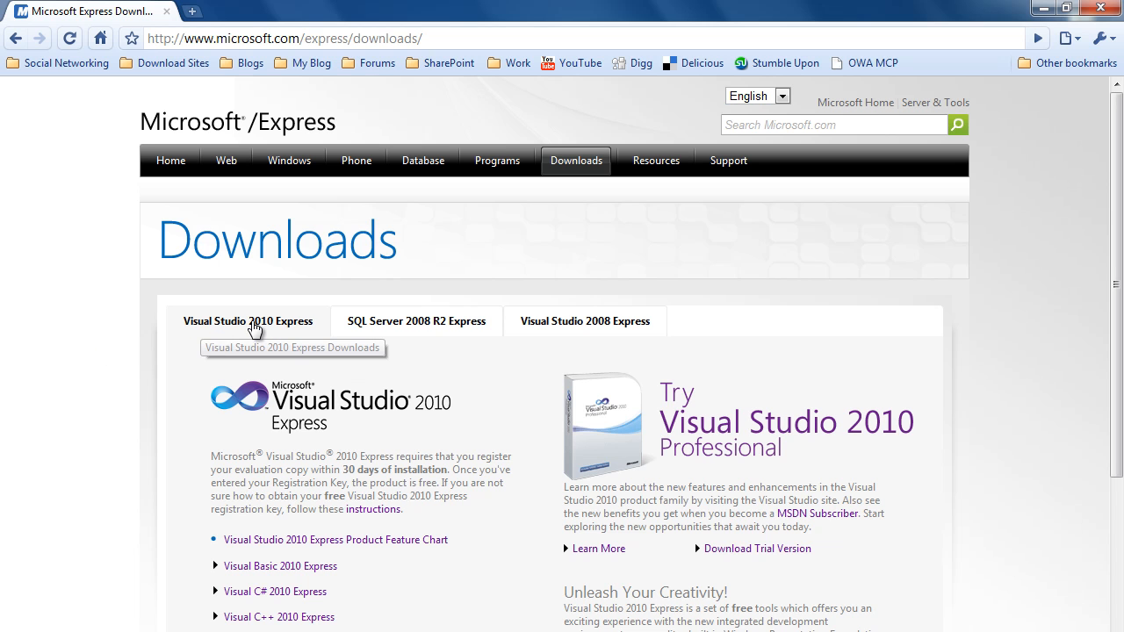
# Expand the Visual Web Developer 2010 Express details and start its free download
pyautogui.scroll(-3)
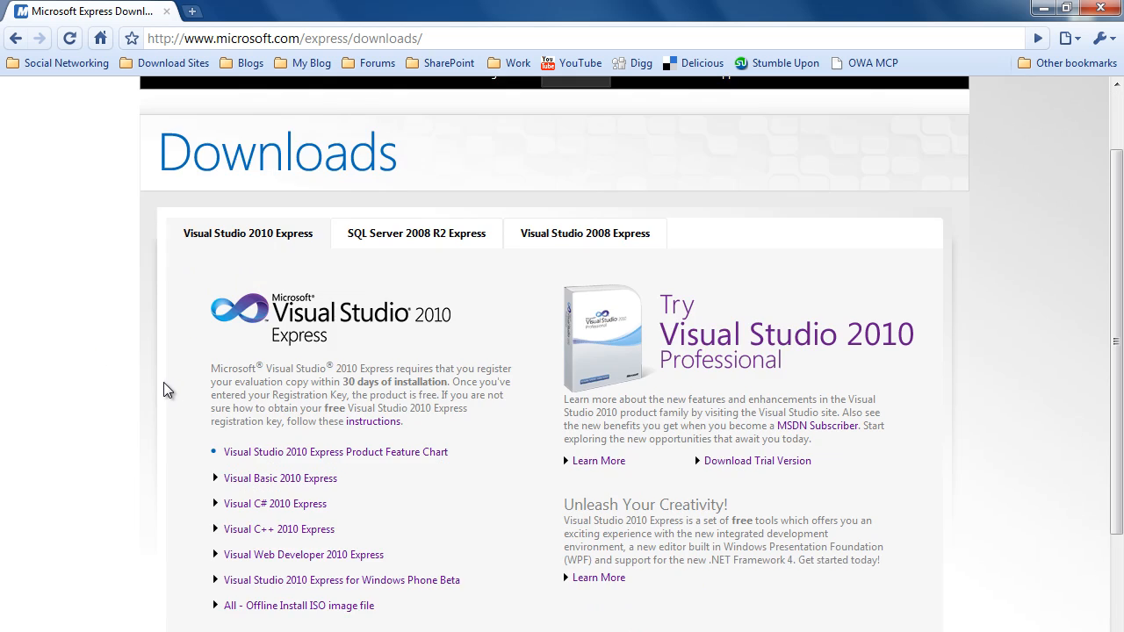
pyautogui.scroll(-3)
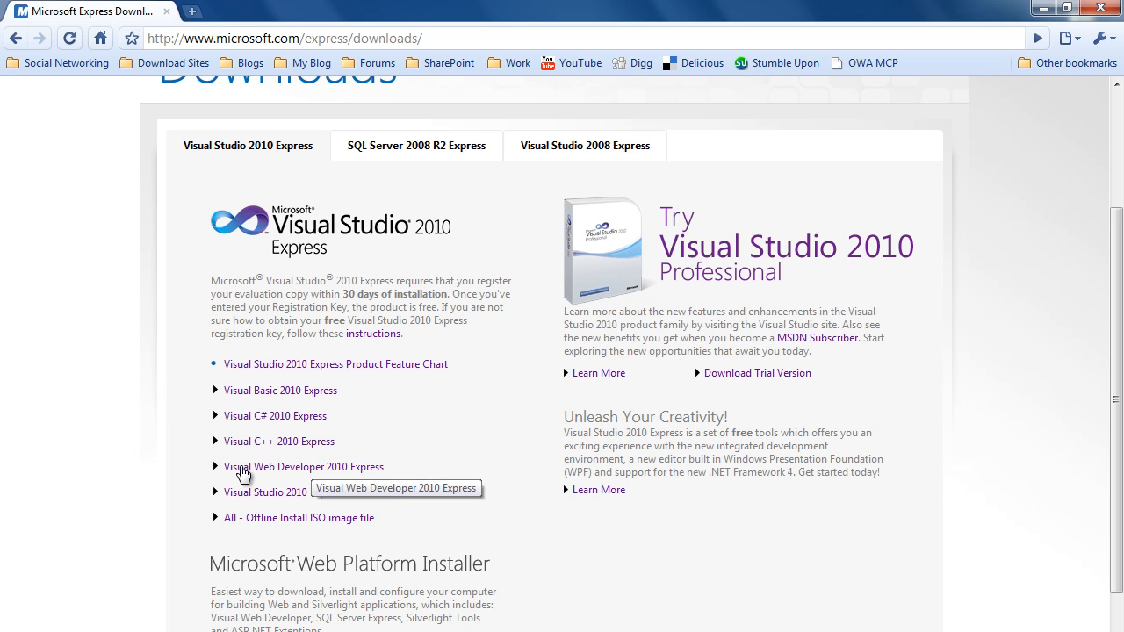
pyautogui.click(303, 467)
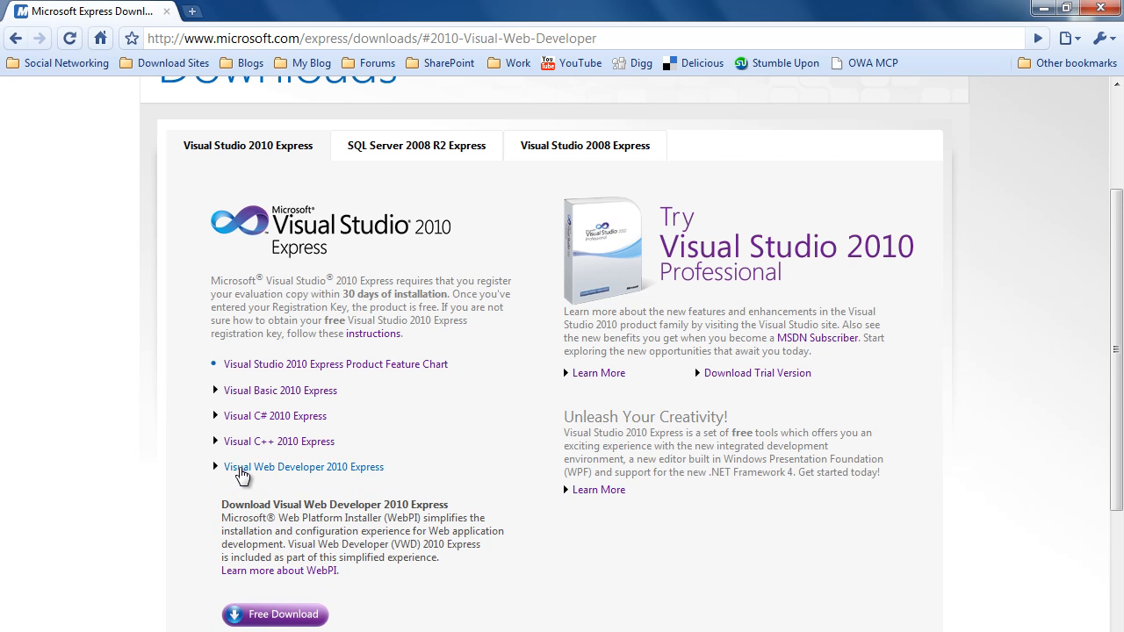
pyautogui.scroll(-3)
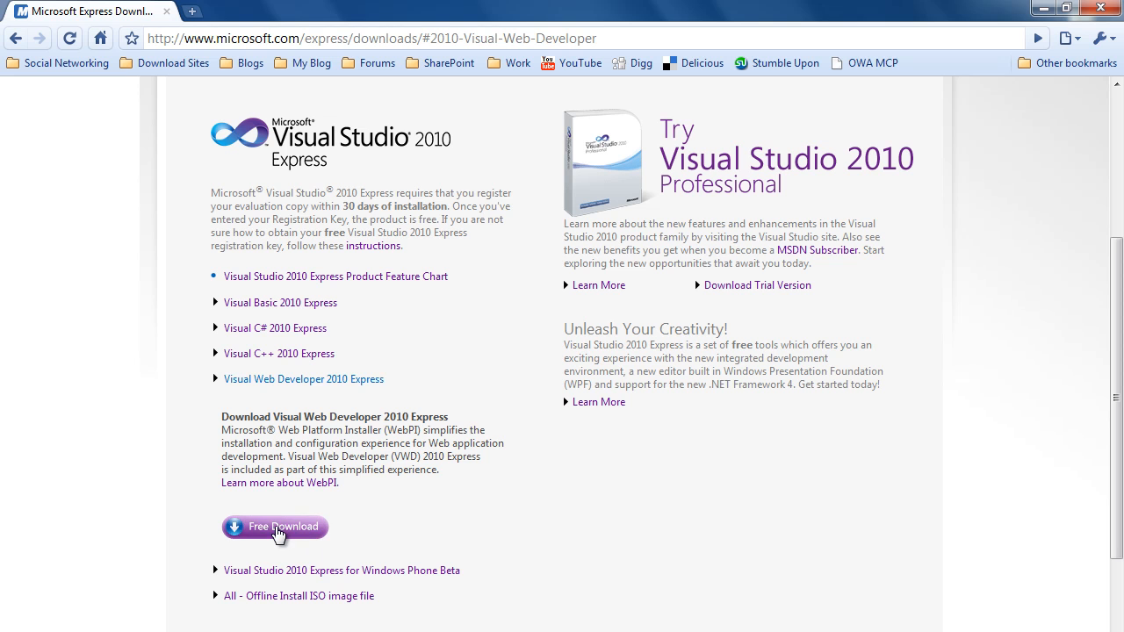
pyautogui.click(274, 527)
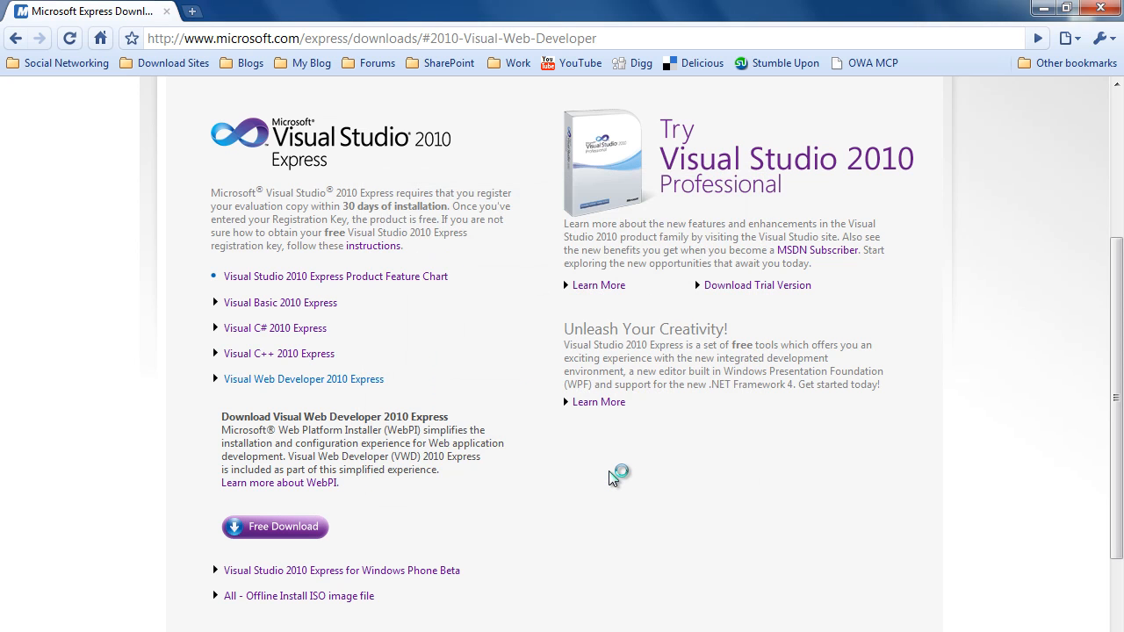
# Launch the Web Platform Installer, see Visual Web Developer 2010 Express already installed, and exit
pyautogui.click(274, 527)
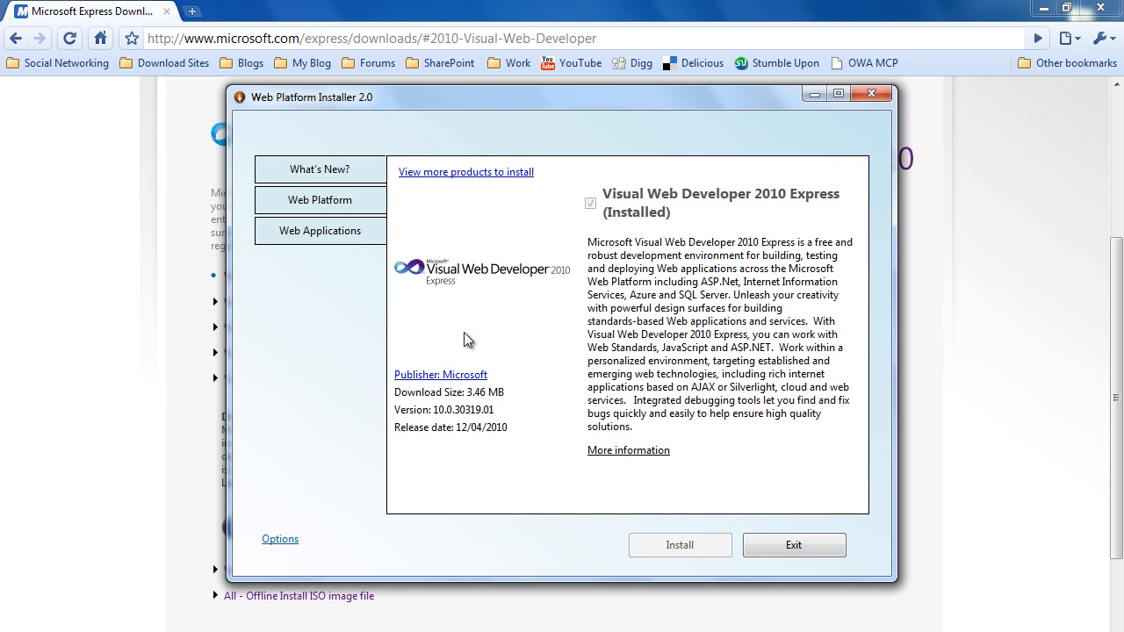
pyautogui.moveTo(762, 207)
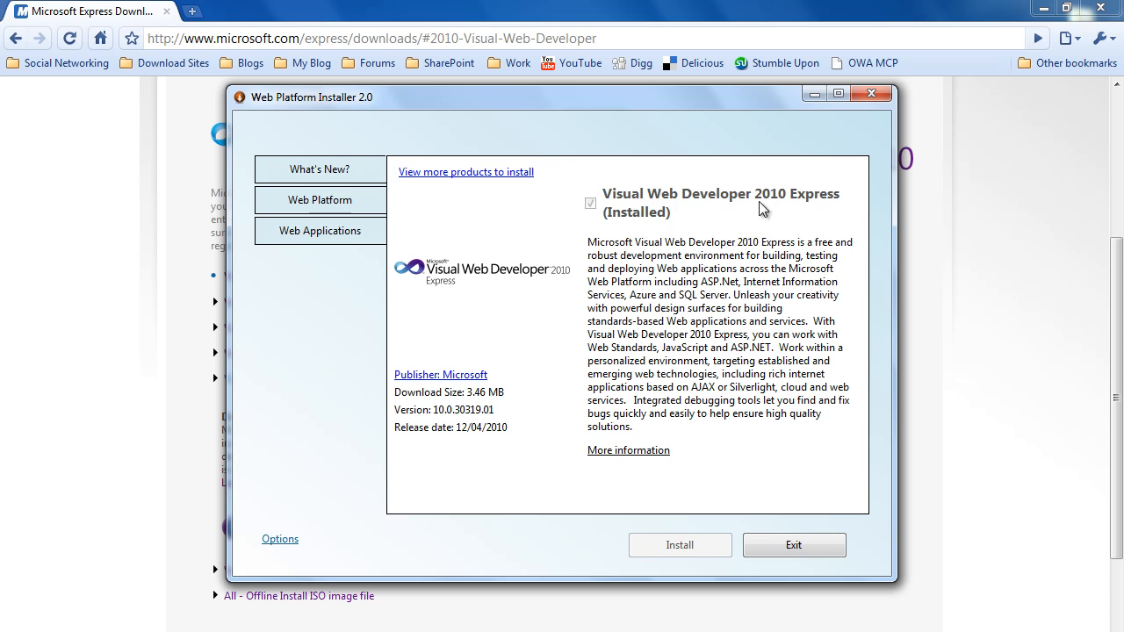
pyautogui.moveTo(646, 230)
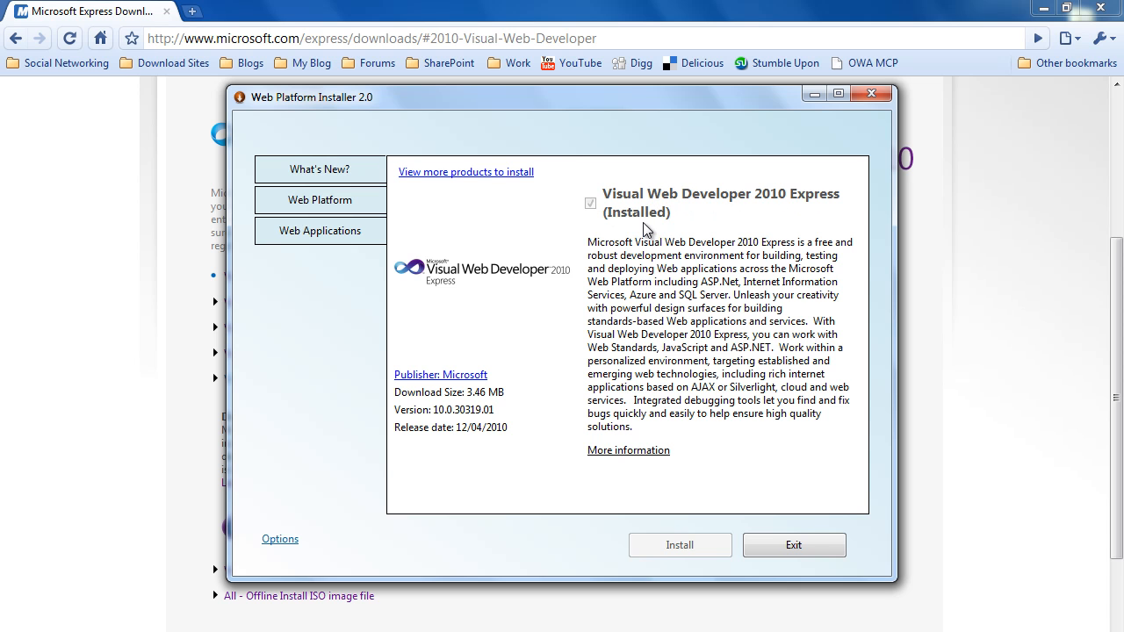
pyautogui.moveTo(664, 562)
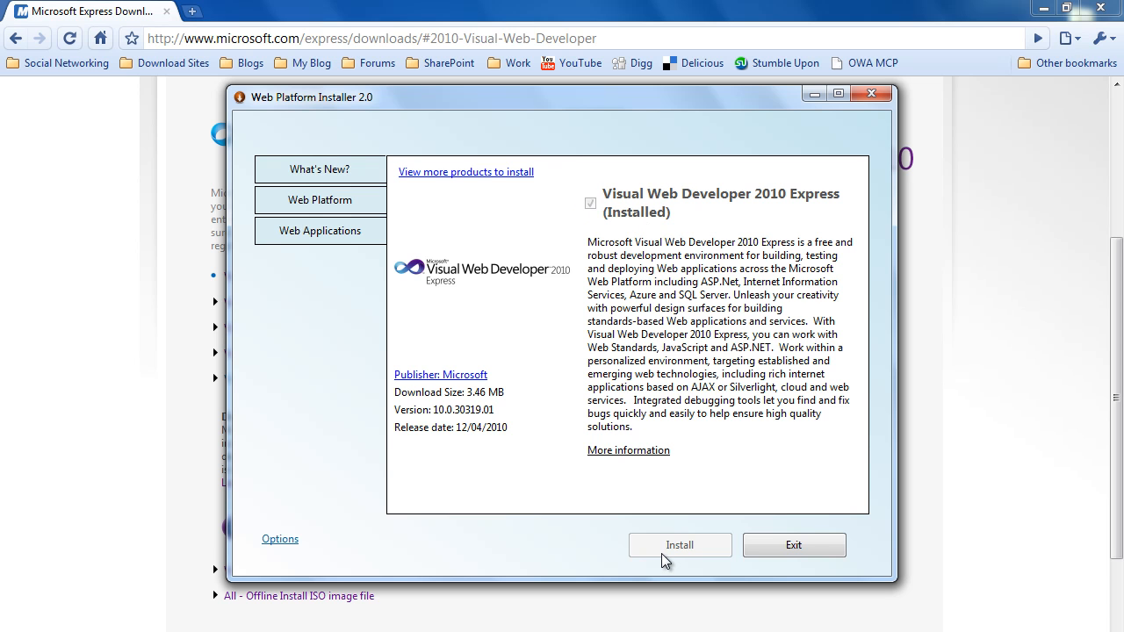
pyautogui.moveTo(794, 545)
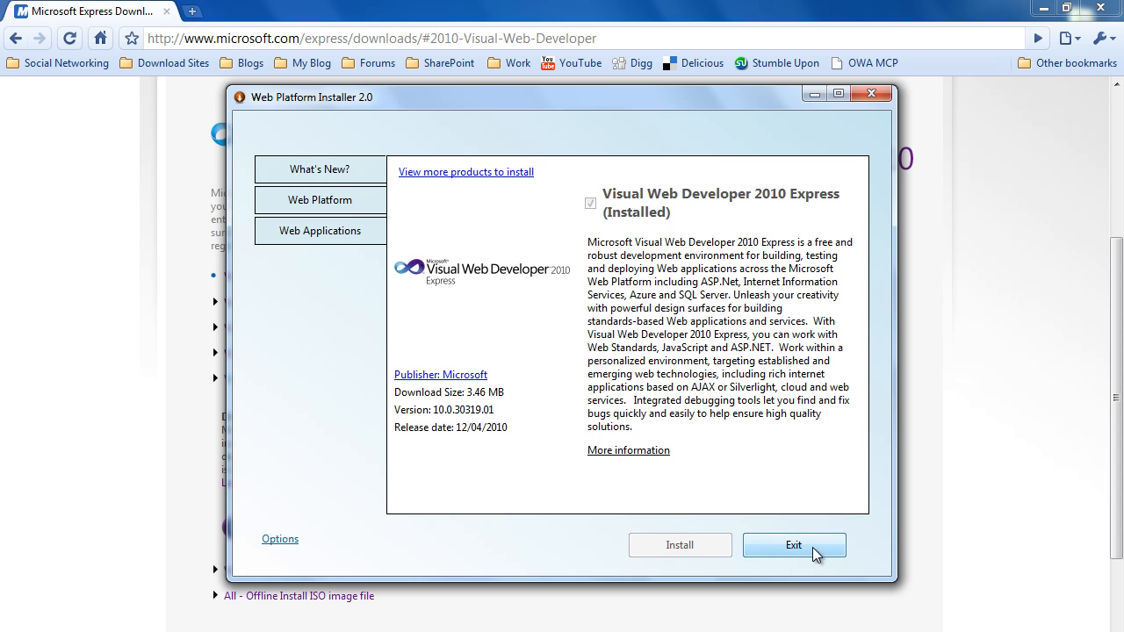
pyautogui.click(793, 544)
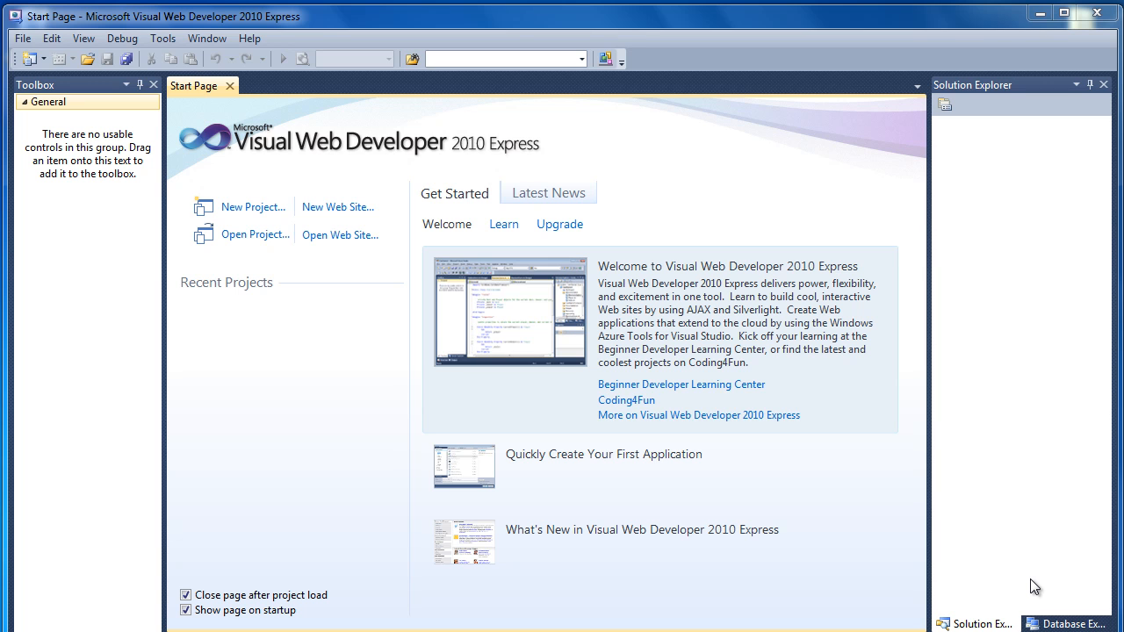
pyautogui.moveTo(383, 313)
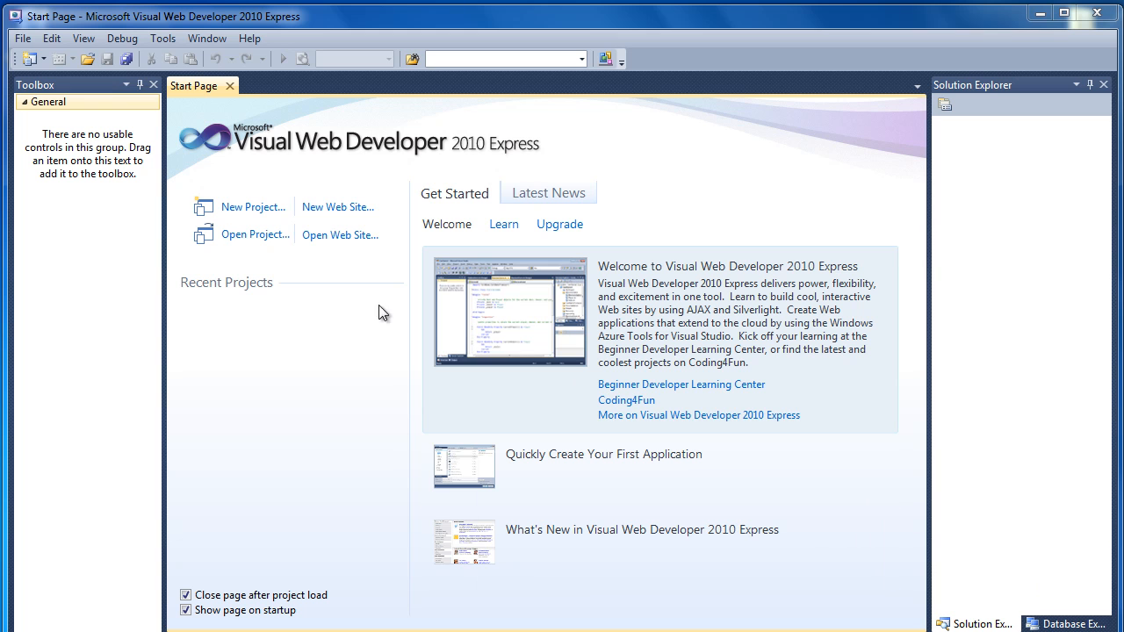
pyautogui.moveTo(340, 235)
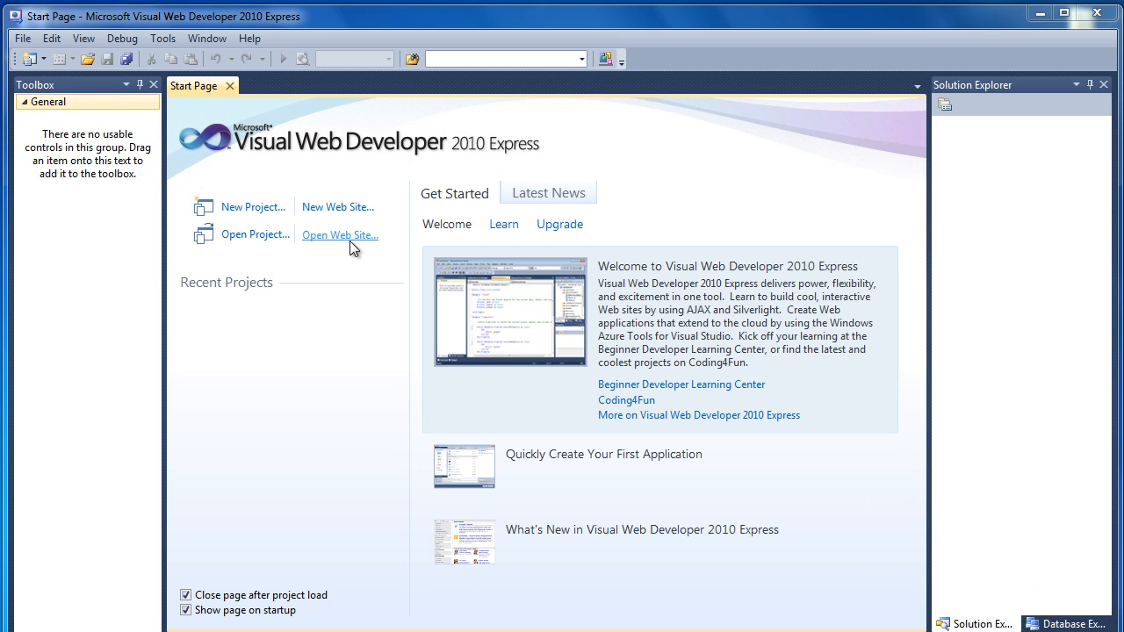
pyautogui.moveTo(337, 207)
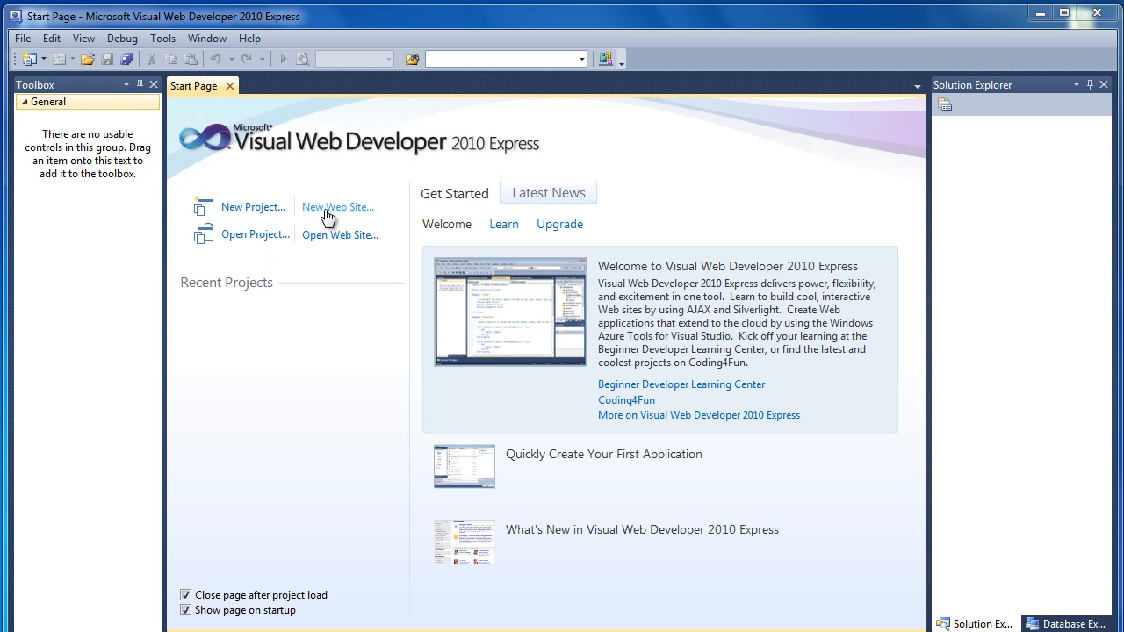
pyautogui.moveTo(257, 239)
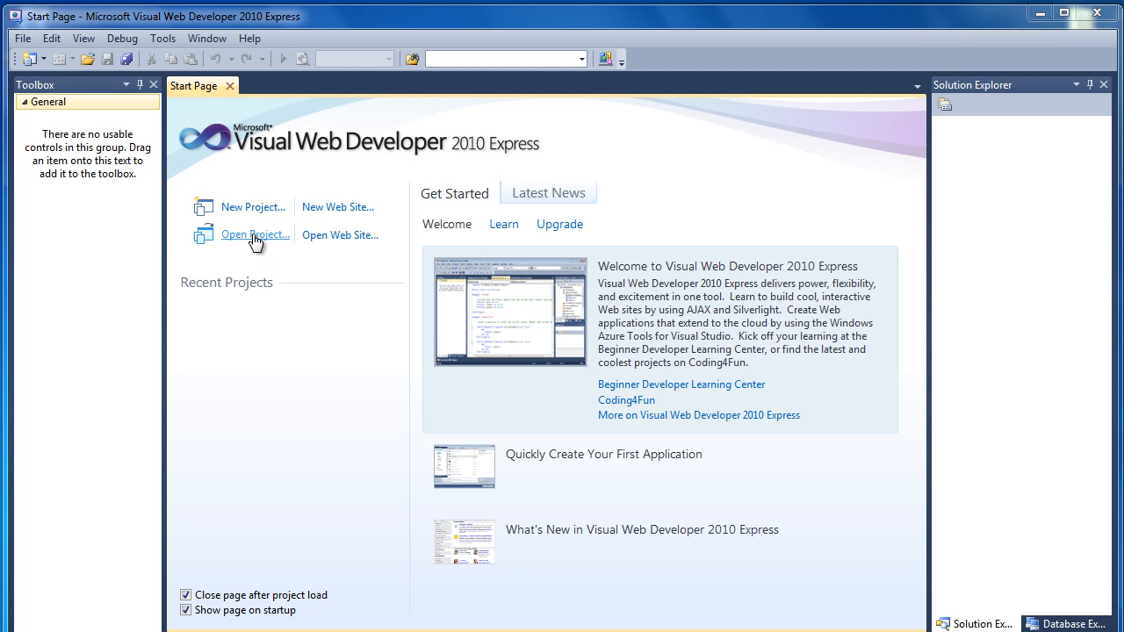
pyautogui.moveTo(334, 341)
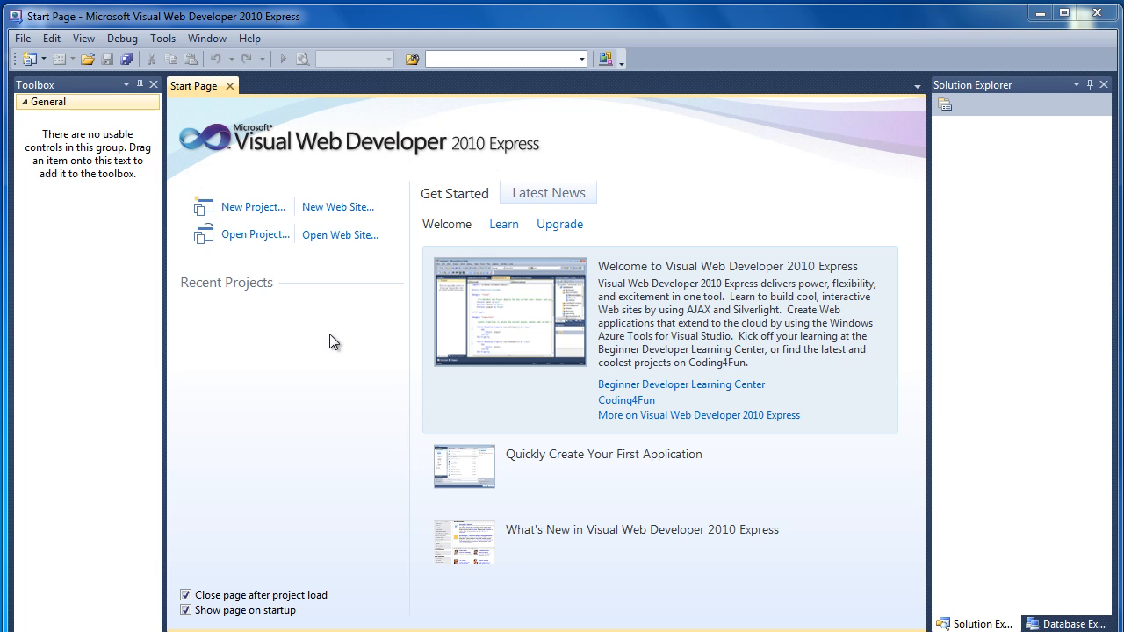
pyautogui.moveTo(450, 217)
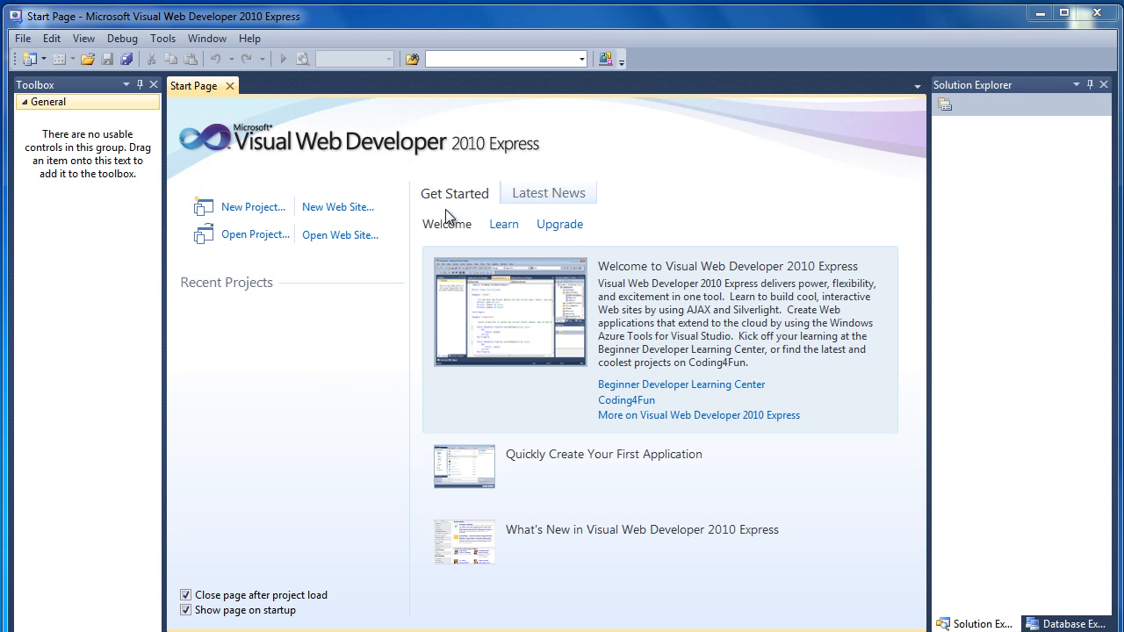
pyautogui.moveTo(699, 296)
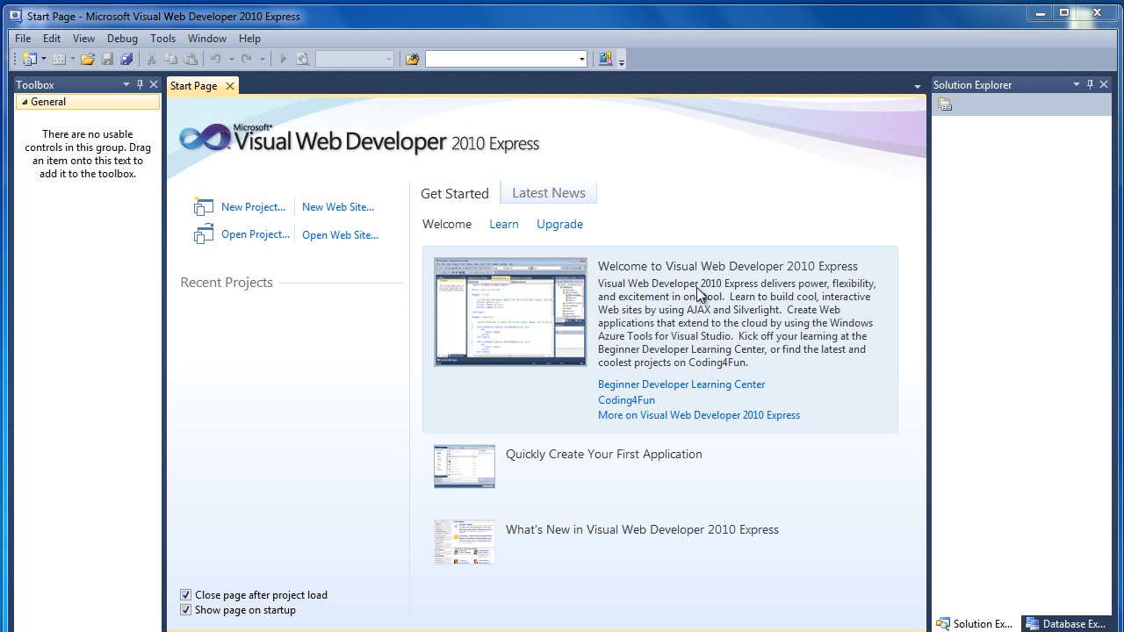
pyautogui.click(548, 193)
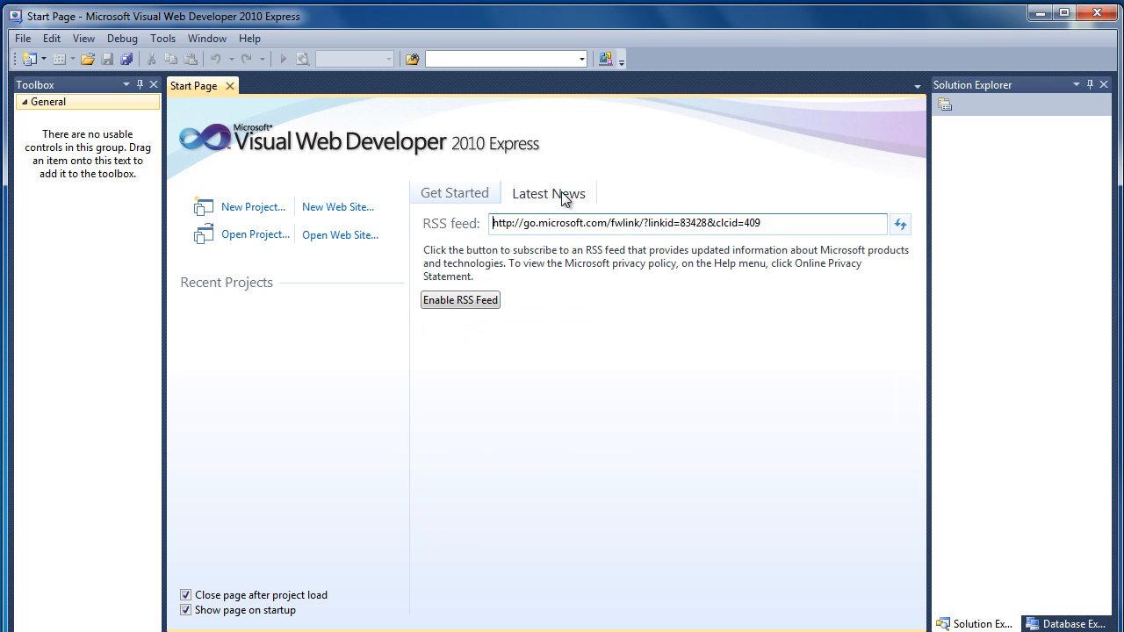
pyautogui.moveTo(496, 234)
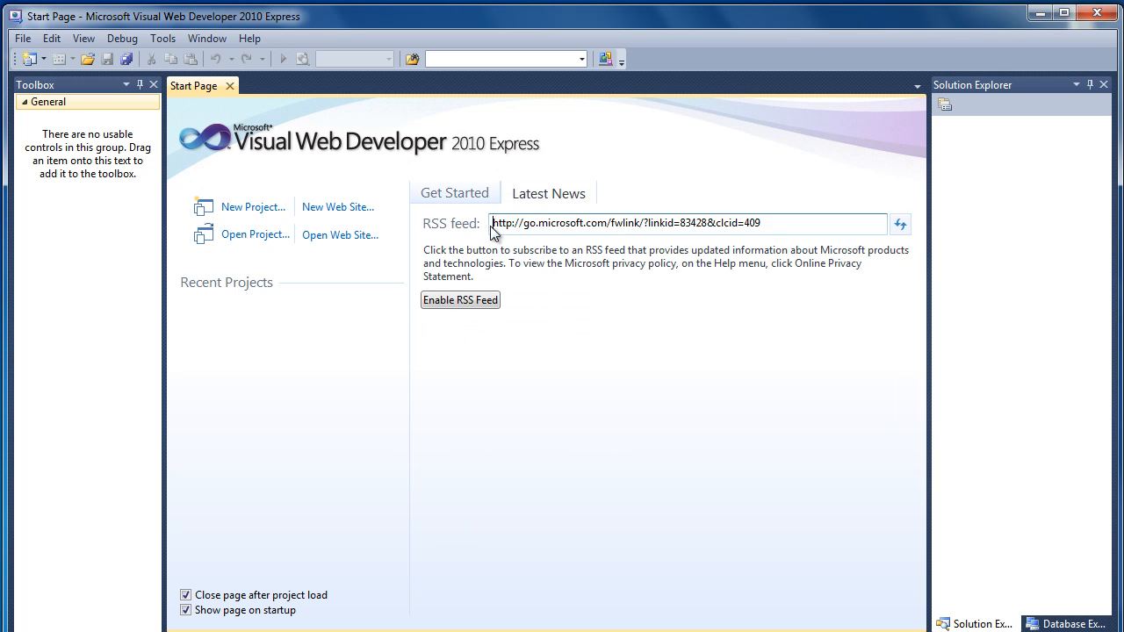
pyautogui.click(455, 193)
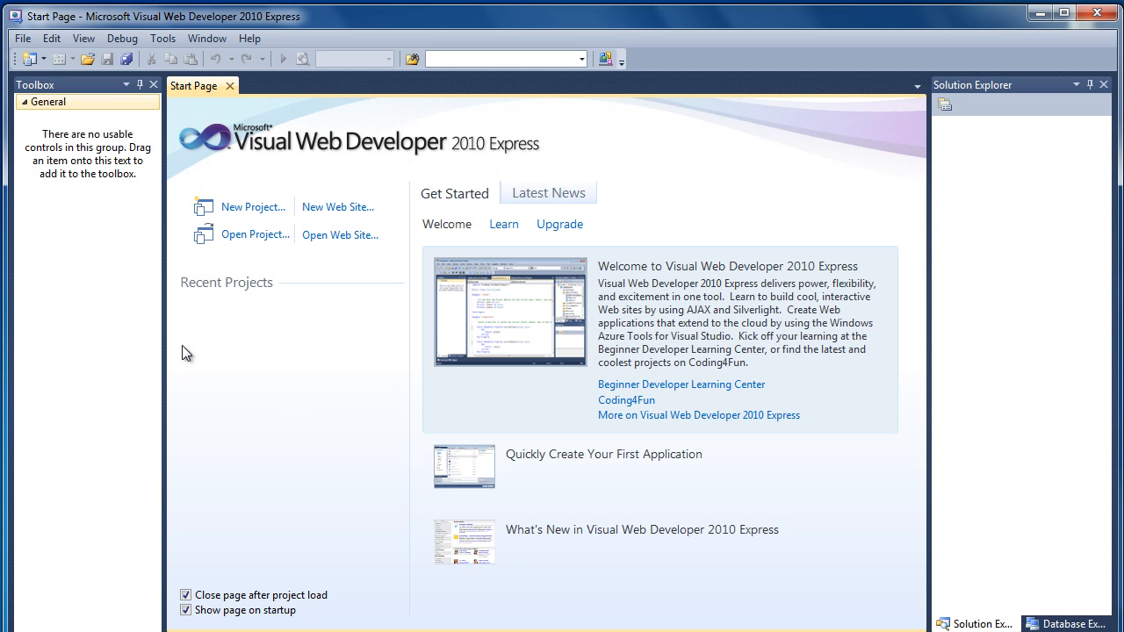
pyautogui.moveTo(202, 406)
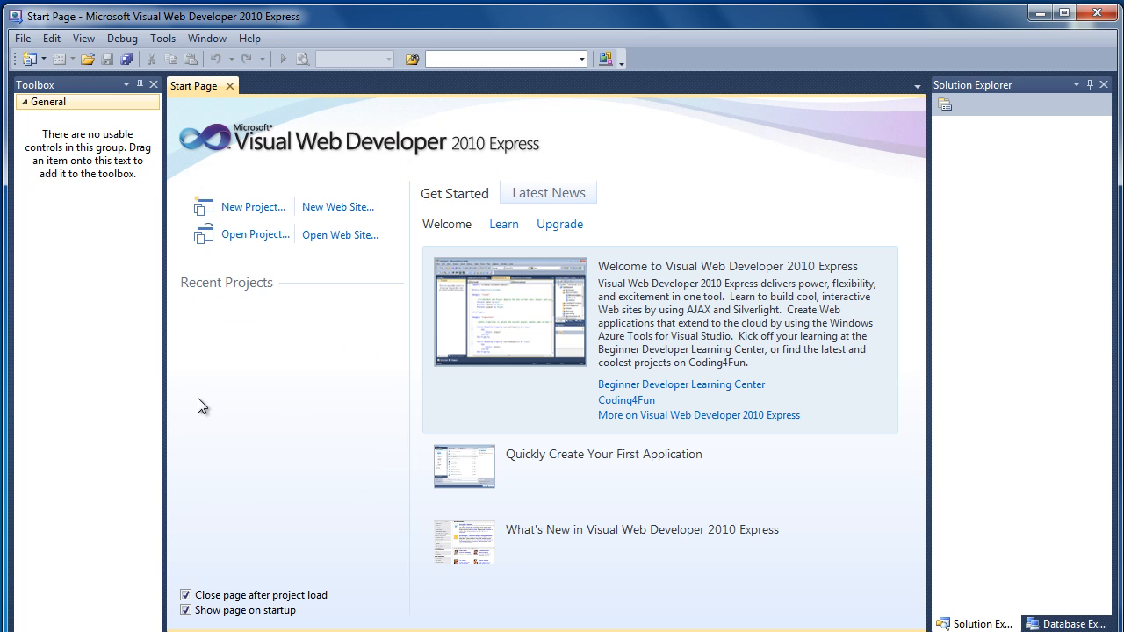
pyautogui.moveTo(231, 394)
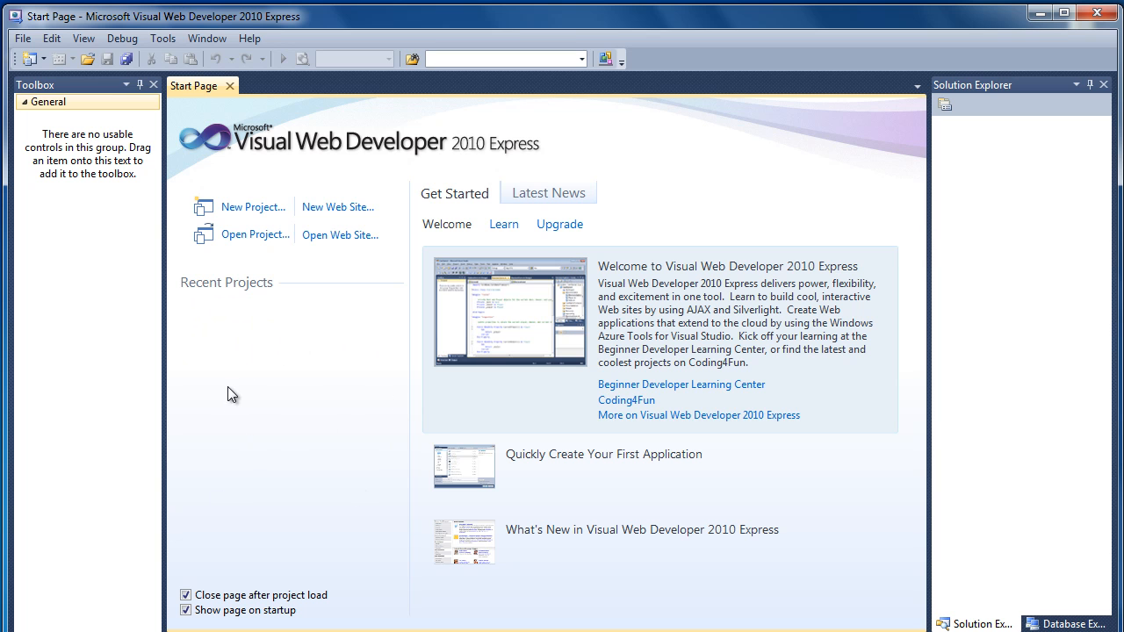
pyautogui.moveTo(276, 418)
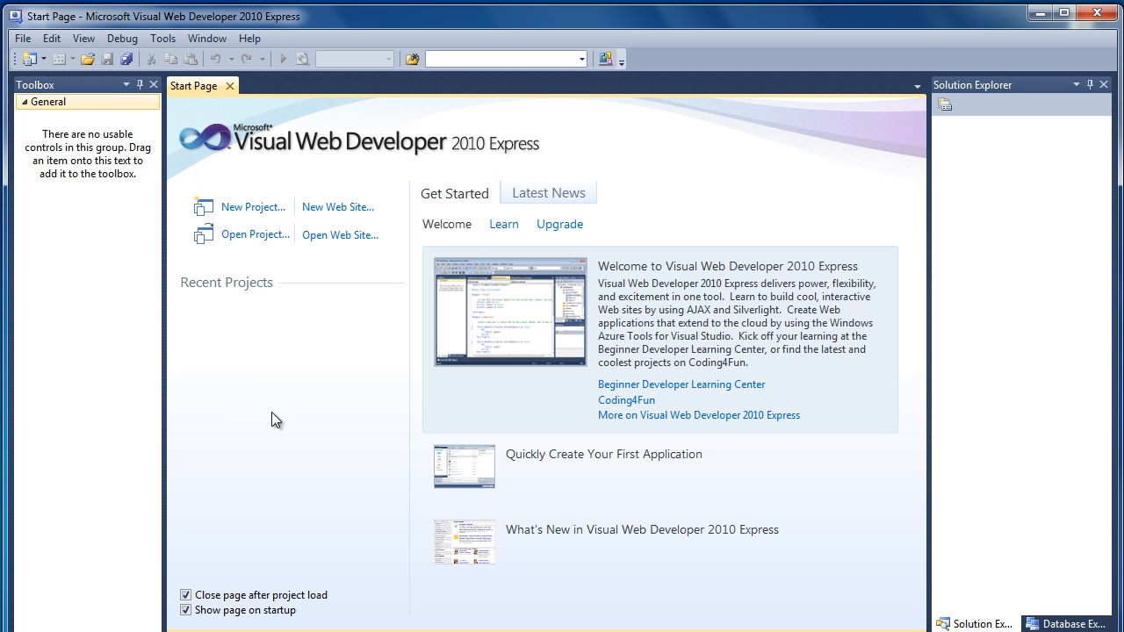
pyautogui.moveTo(380, 364)
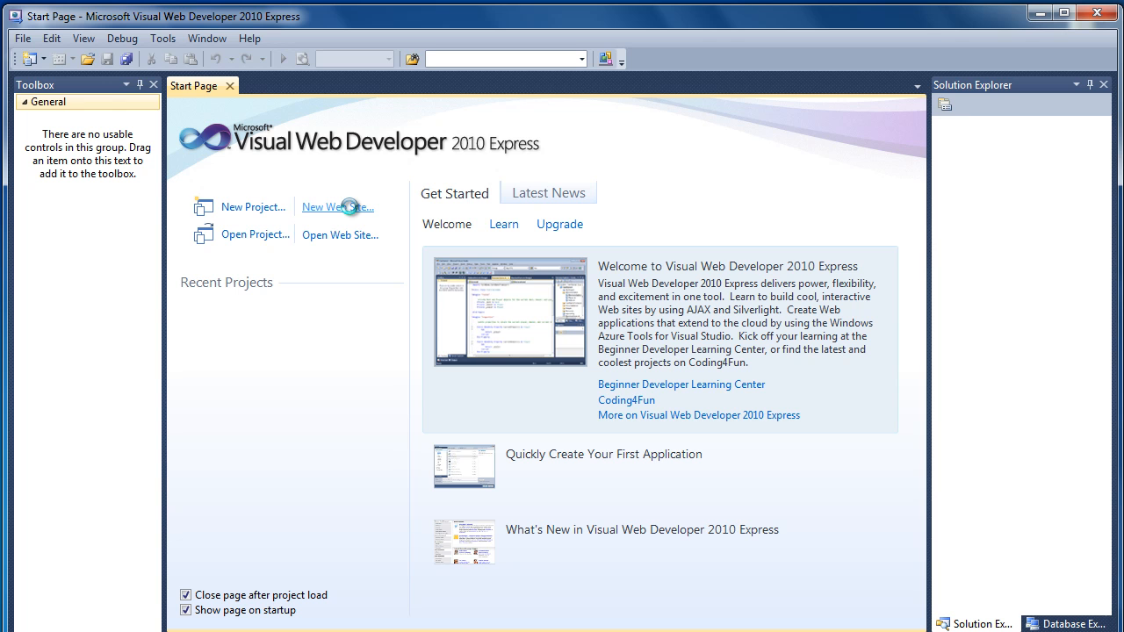
# Start a new web site using the ASP.NET Web Site template with Visual C# as the language
pyautogui.click(337, 207)
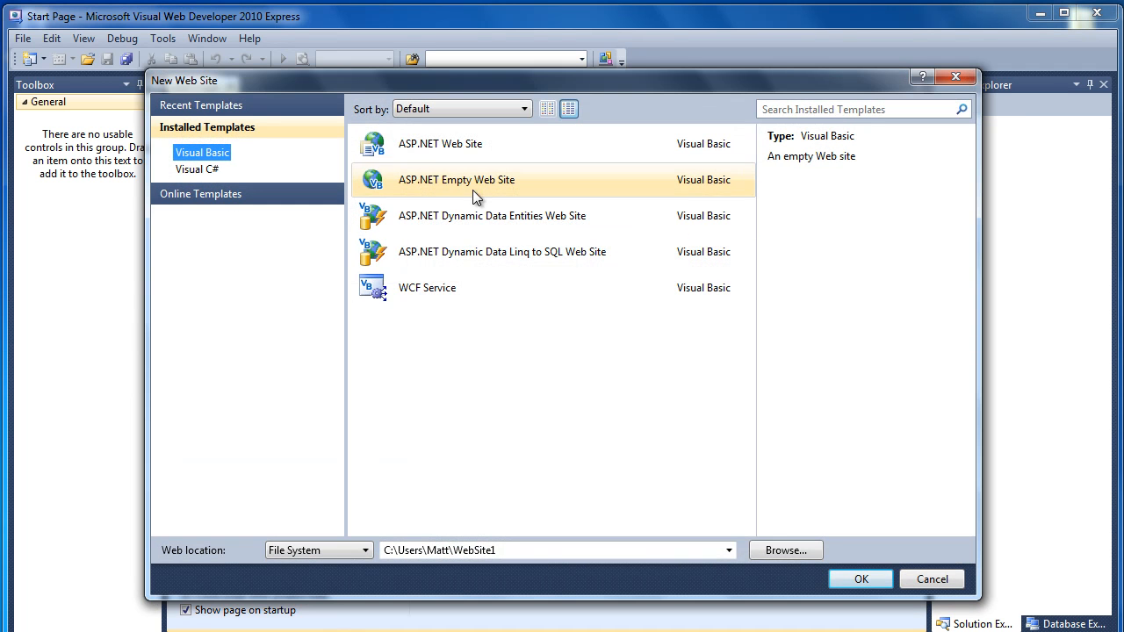
pyautogui.click(439, 144)
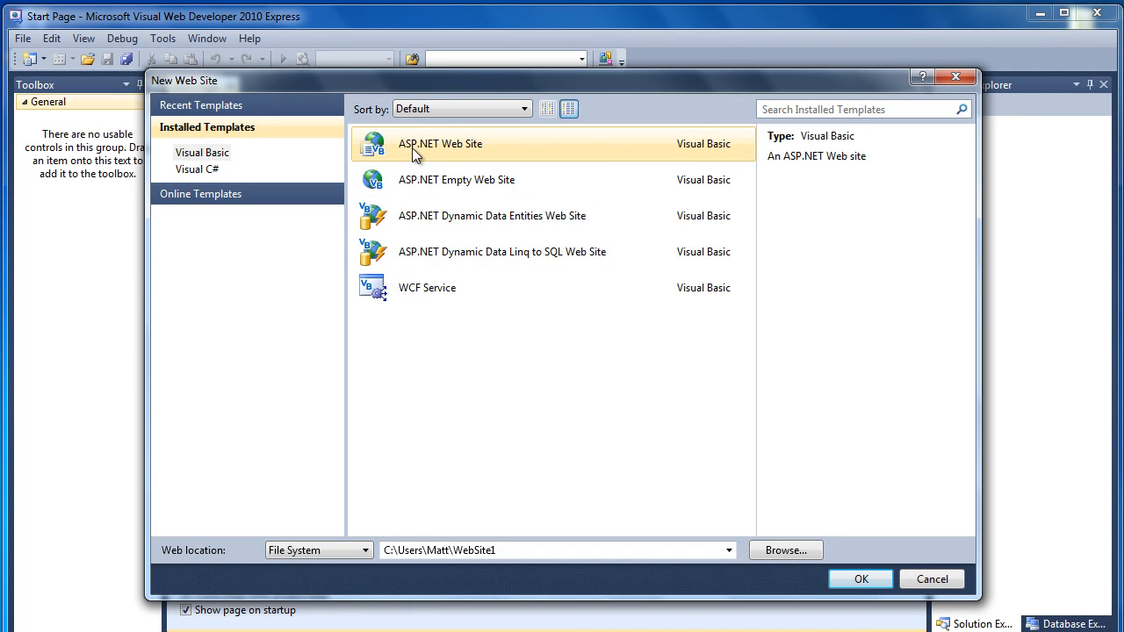
pyautogui.moveTo(457, 154)
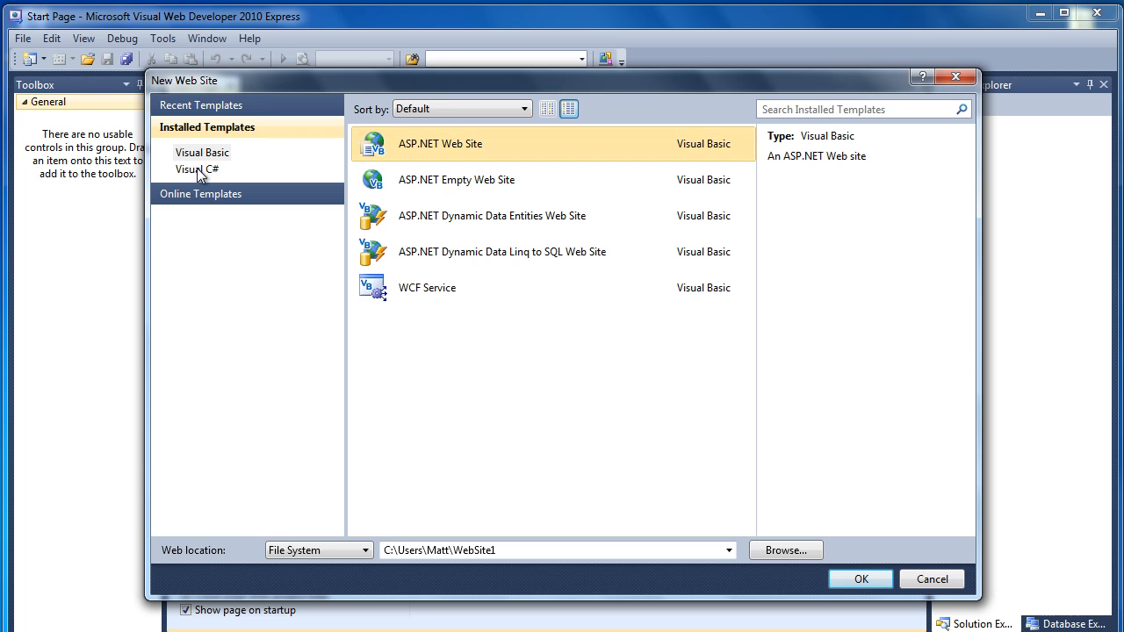
pyautogui.click(197, 168)
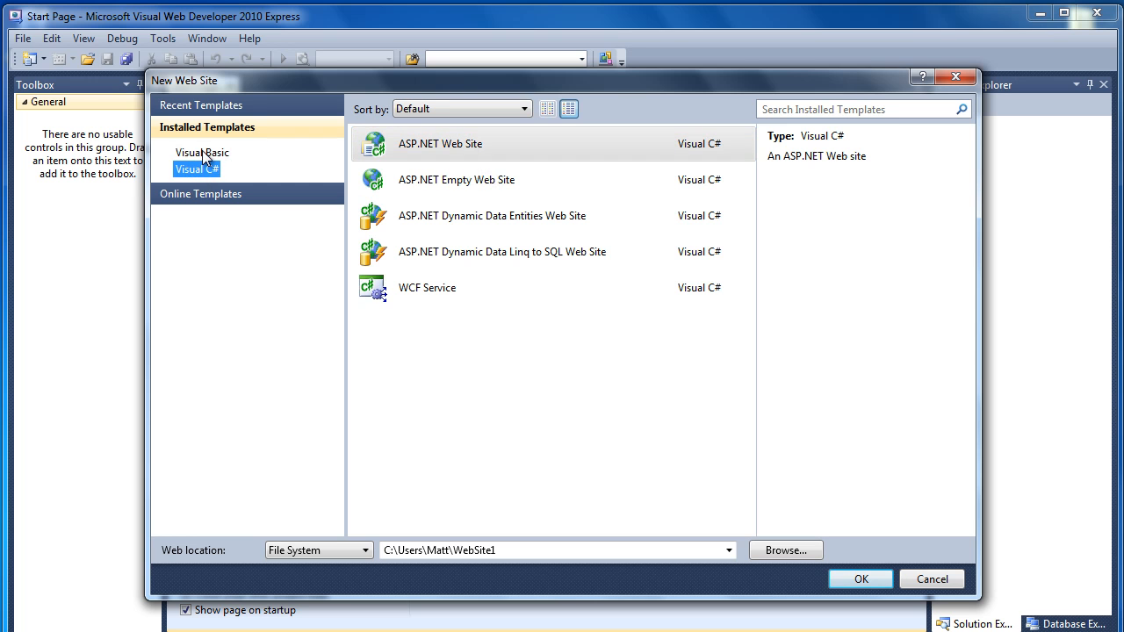
pyautogui.moveTo(228, 179)
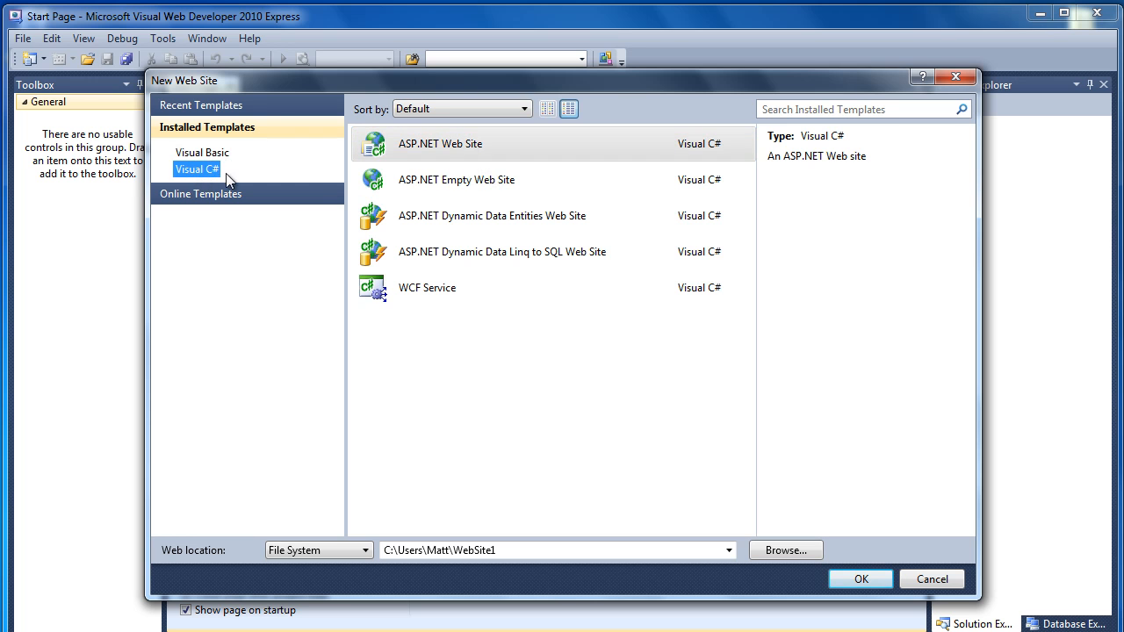
pyautogui.moveTo(161, 562)
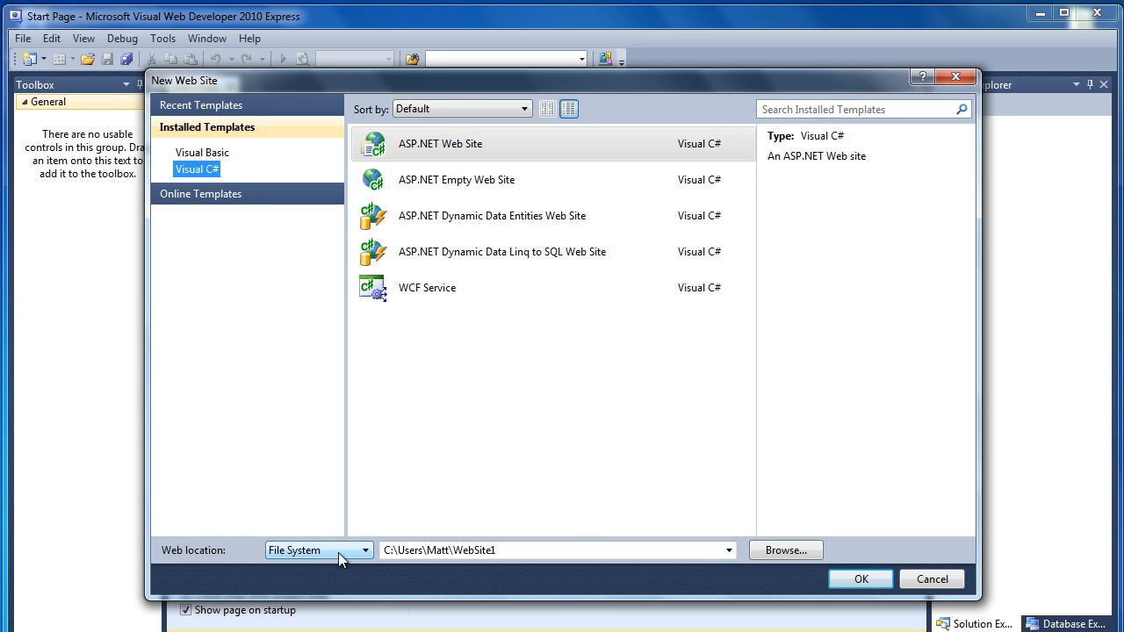
# Browse for the web location and choose the C:\YouTube Project folder
pyautogui.click(784, 549)
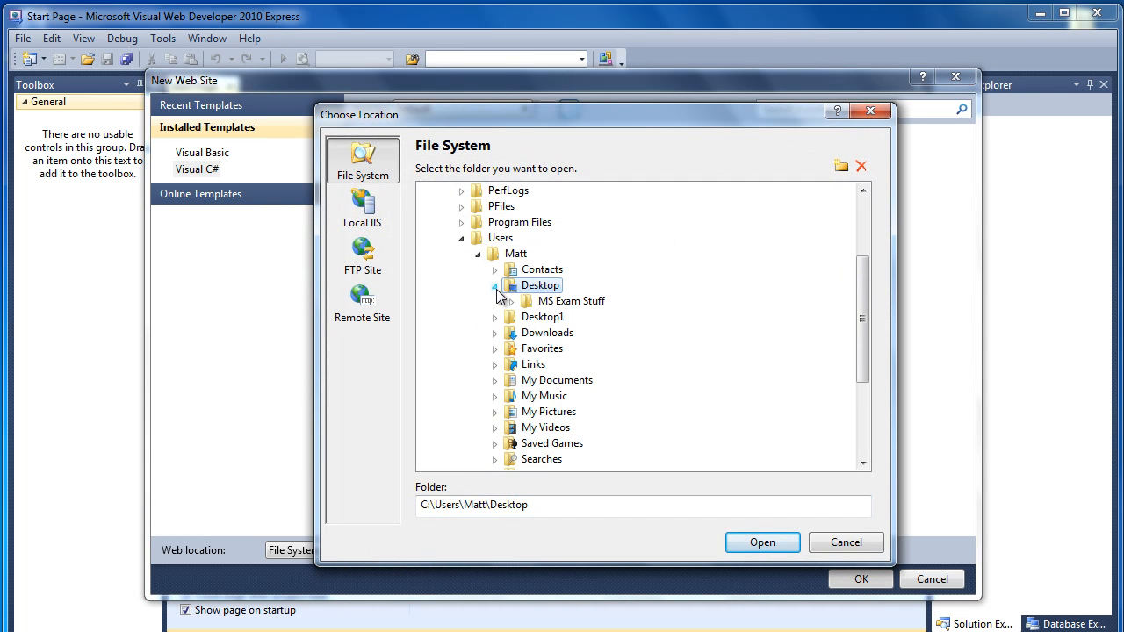
pyautogui.click(478, 253)
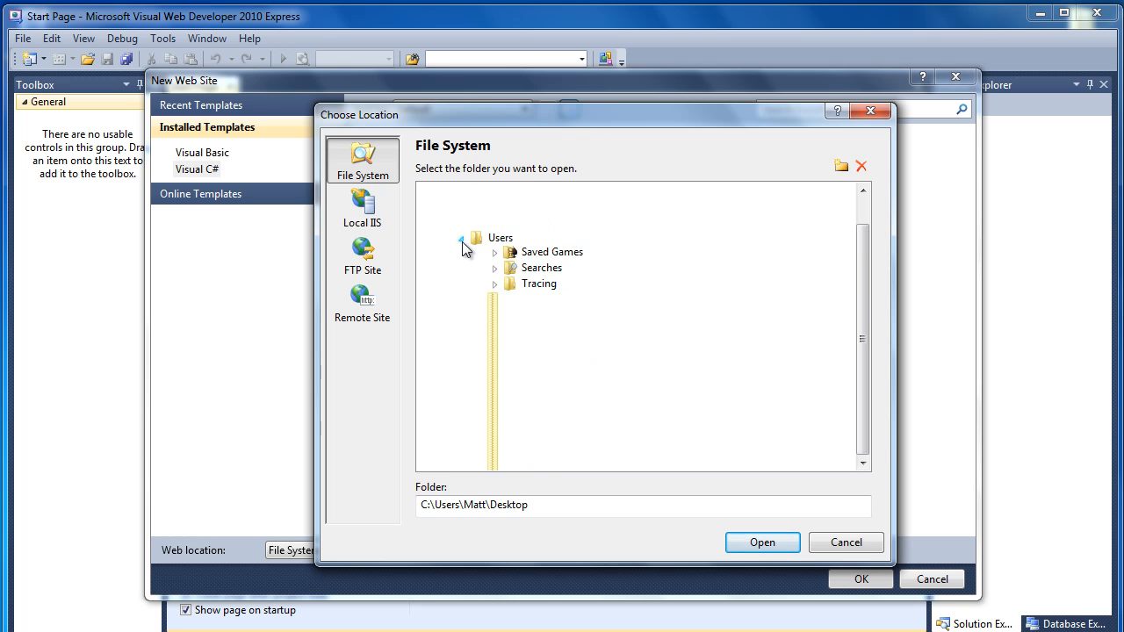
pyautogui.click(528, 364)
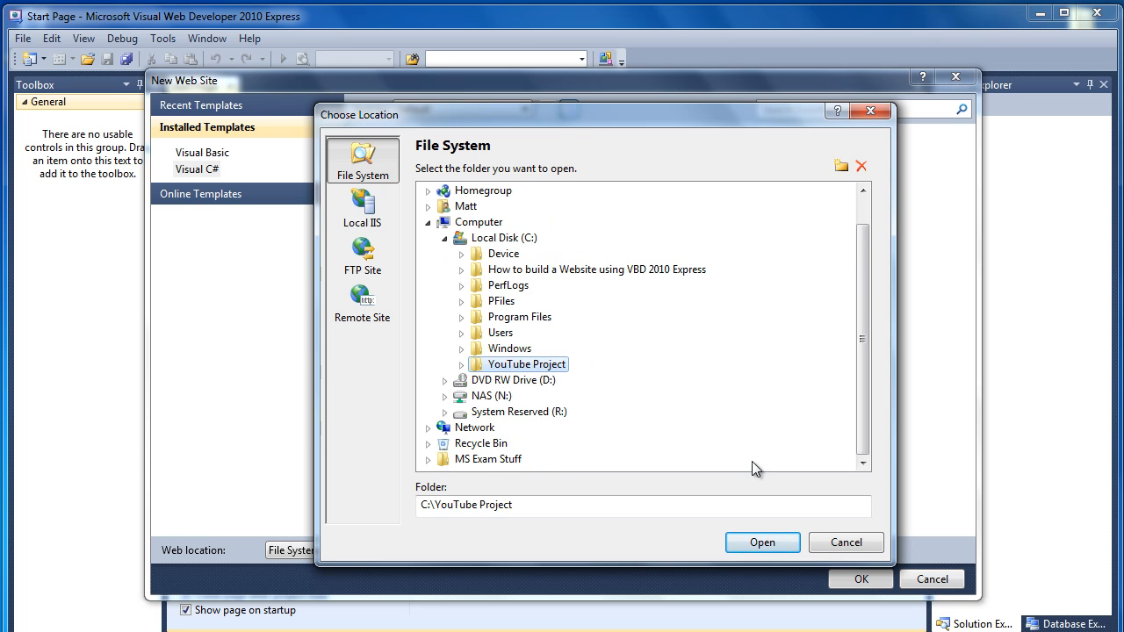
pyautogui.click(762, 541)
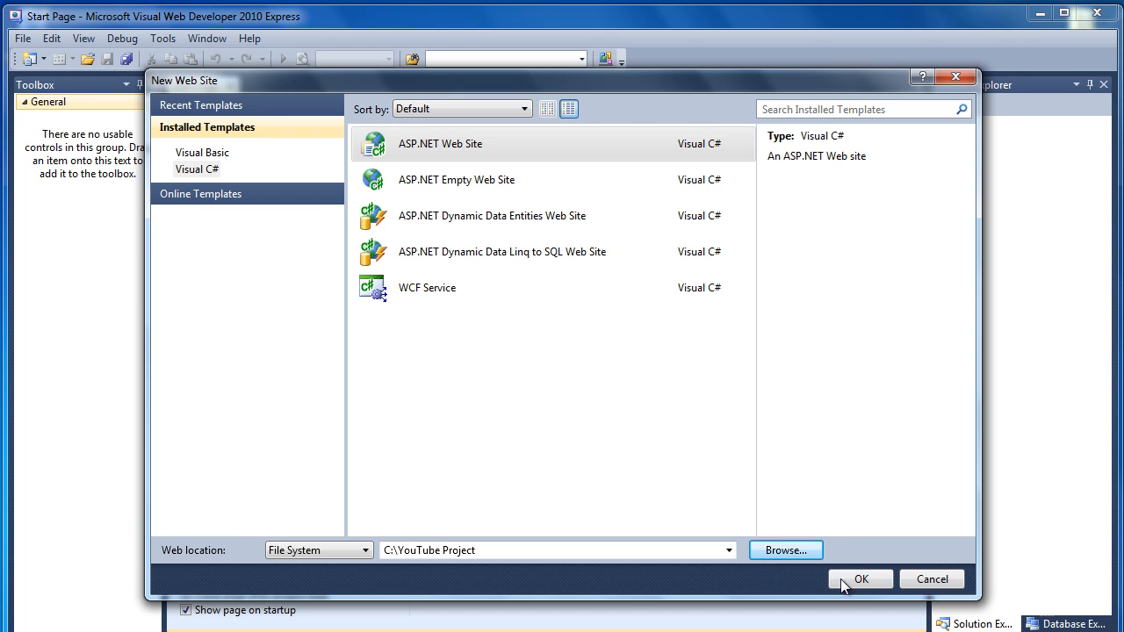
# Create the web site in C:\YouTube Project with its default files
pyautogui.click(930, 580)
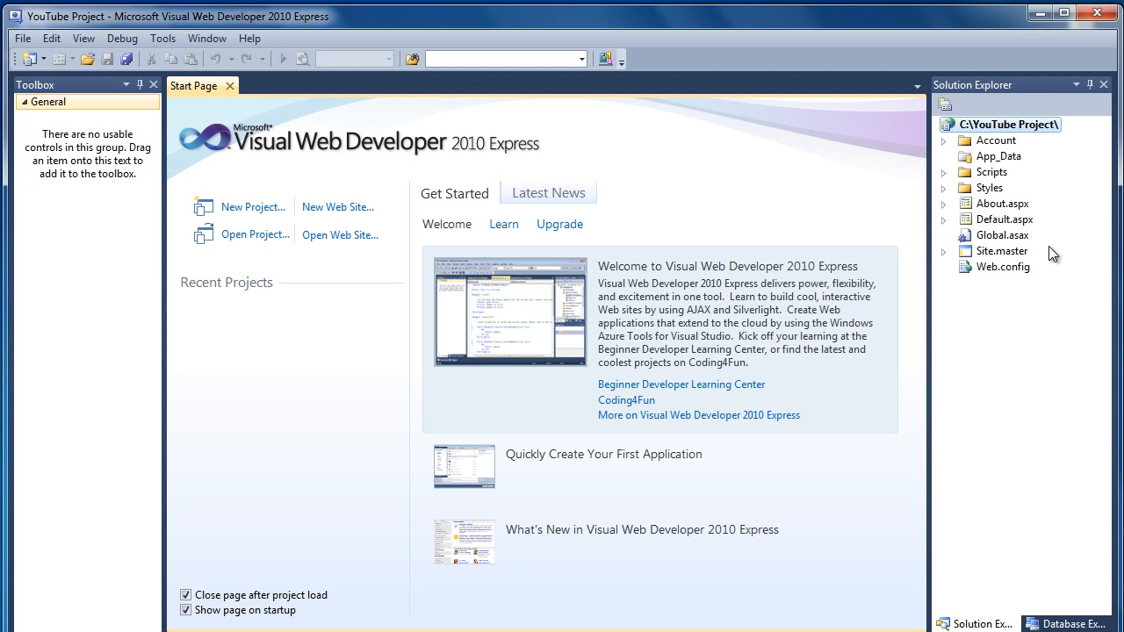
pyautogui.moveTo(929, 226)
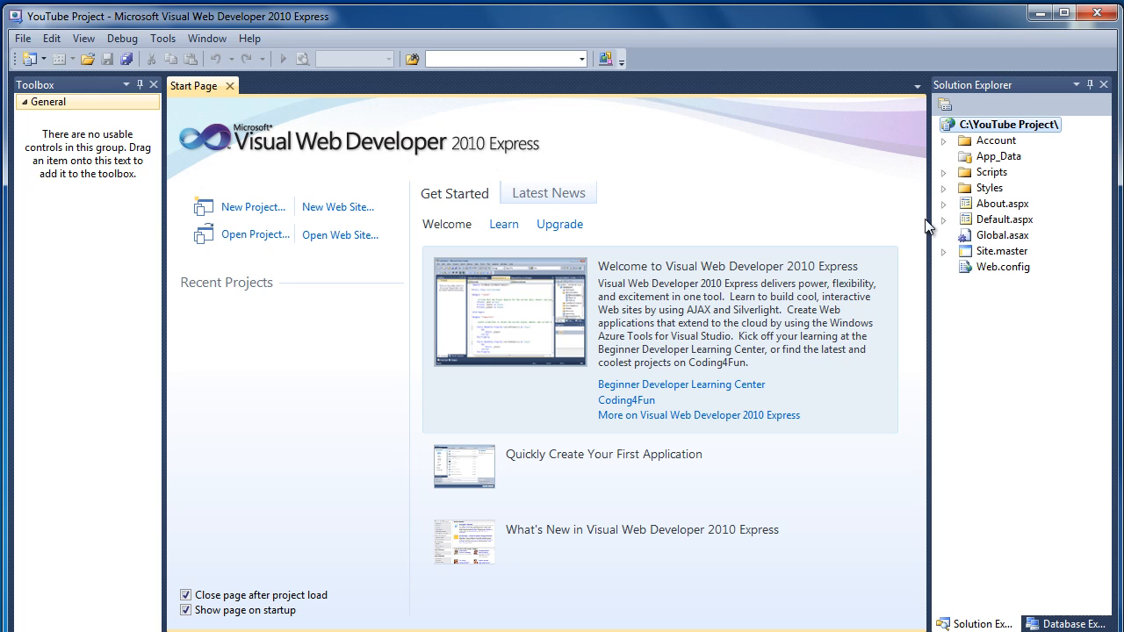
pyautogui.moveTo(1089, 310)
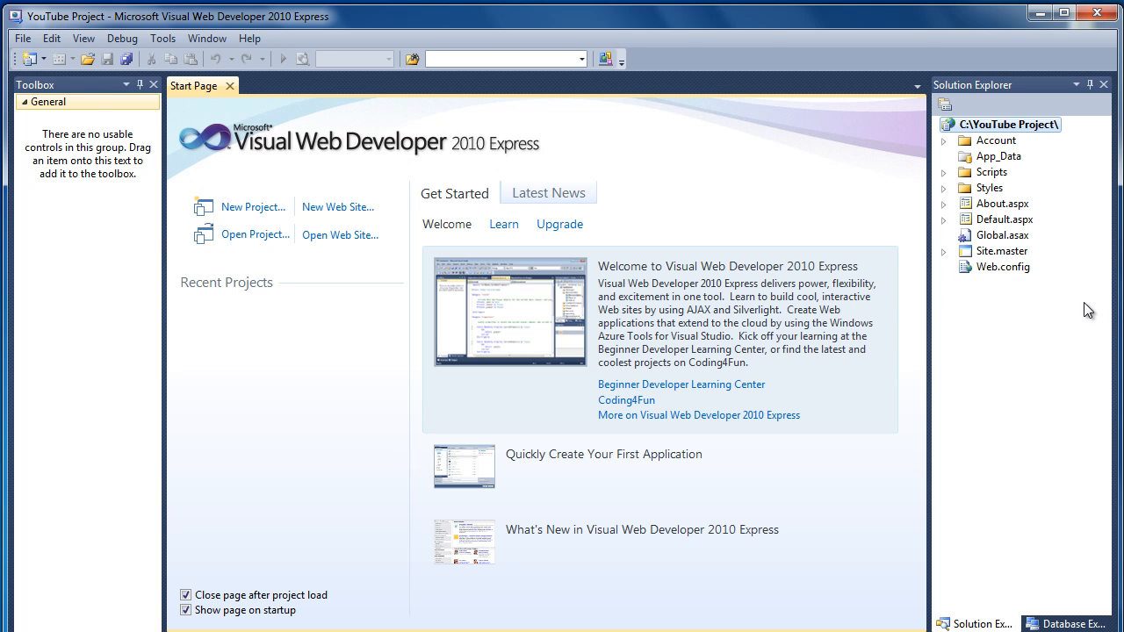
# Open Default.aspx from Solution Explorer in Source view
pyautogui.doubleClick(1005, 218)
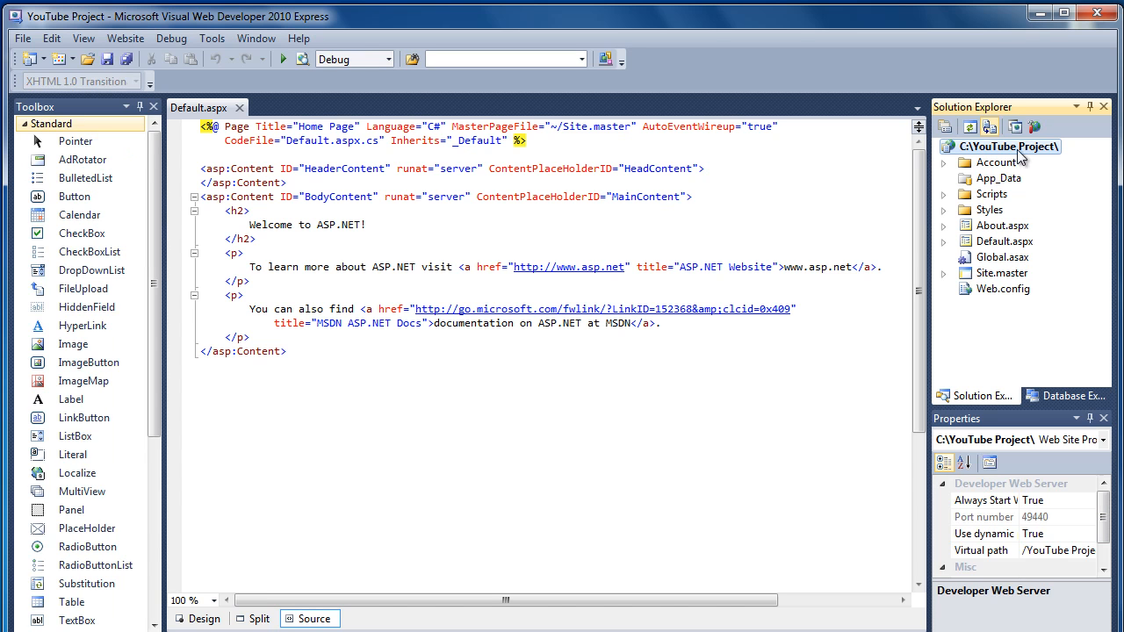
pyautogui.moveTo(982, 211)
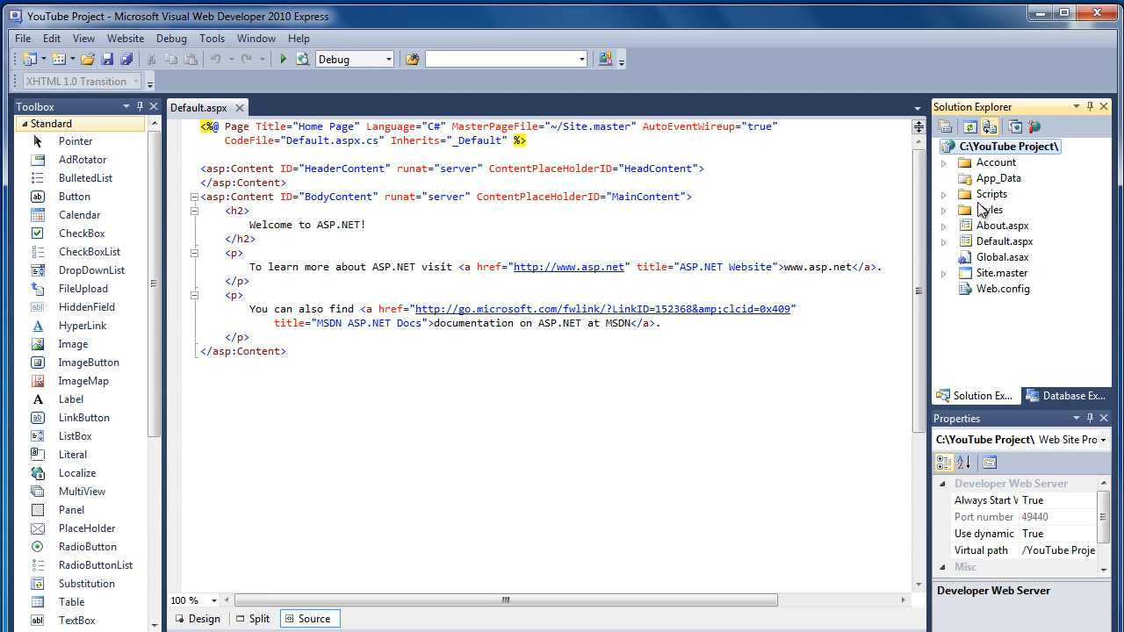
pyautogui.moveTo(1019, 303)
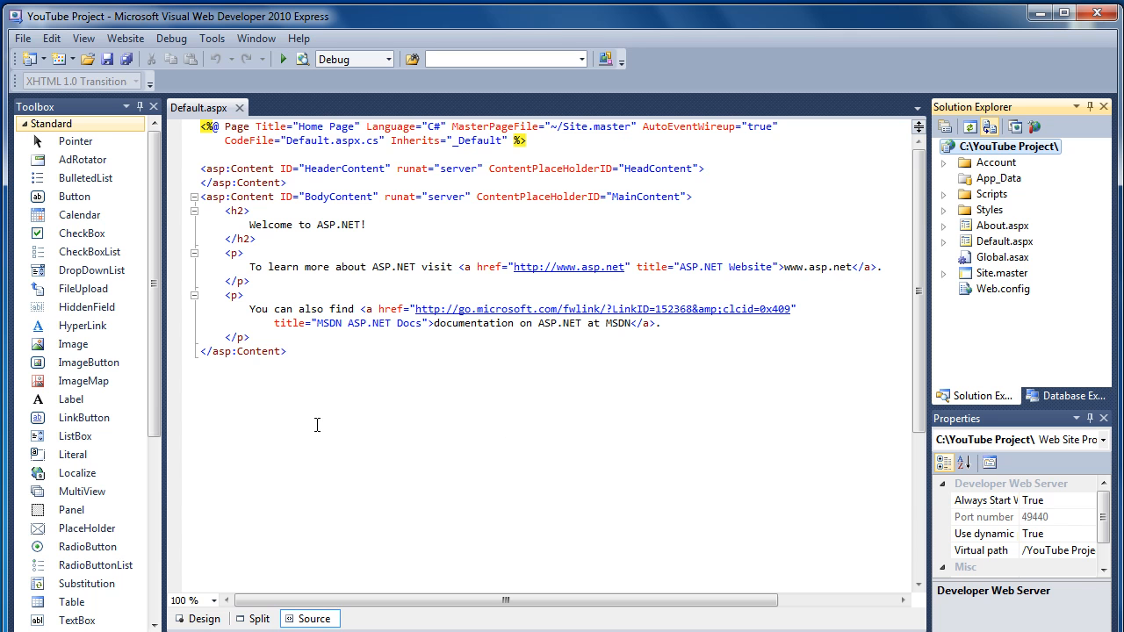
pyautogui.moveTo(295, 203)
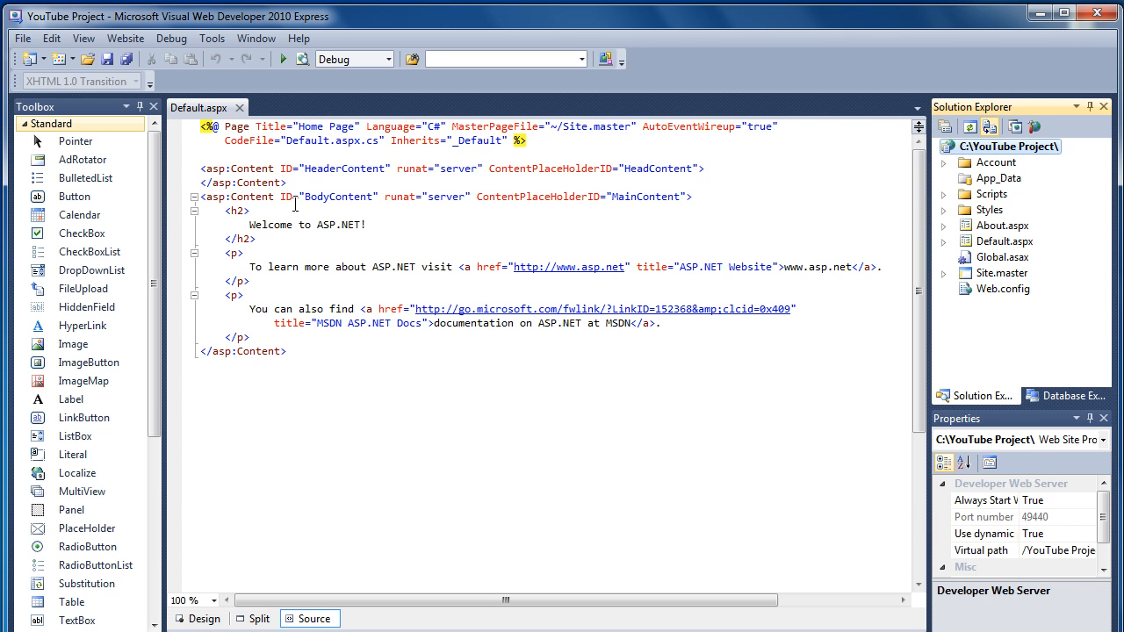
pyautogui.moveTo(333, 536)
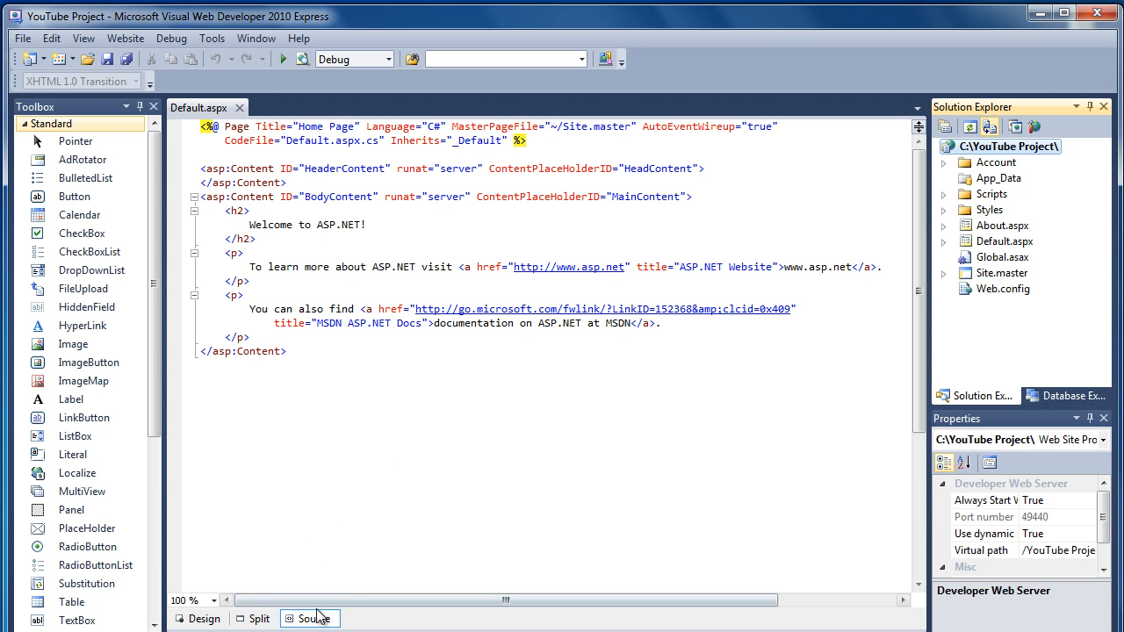
pyautogui.moveTo(197, 618)
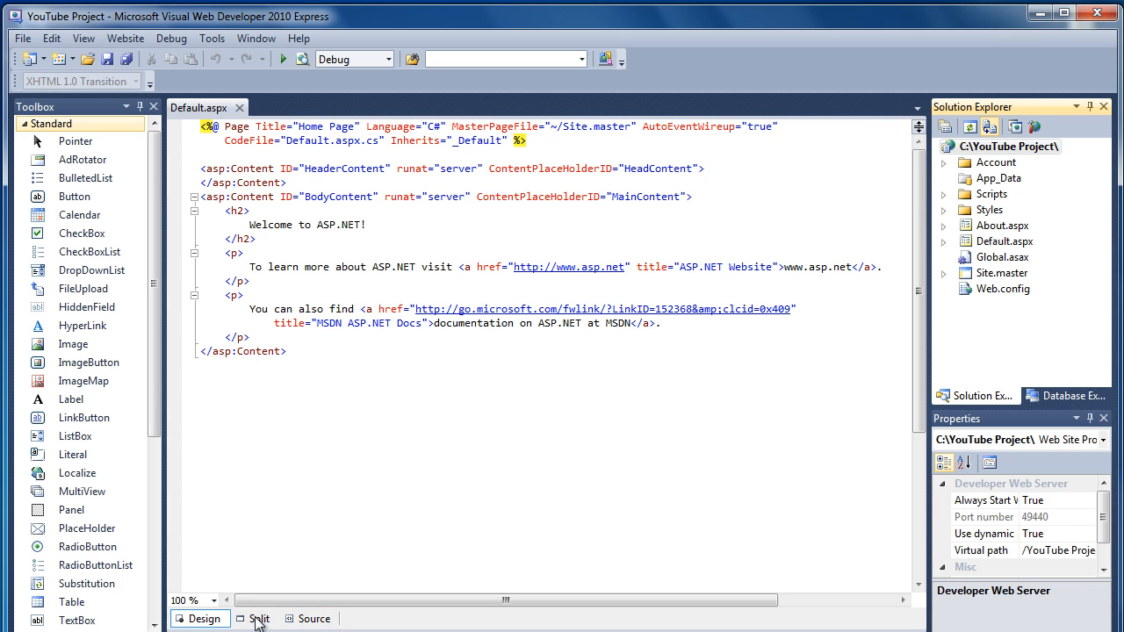
# View Default.aspx in Design, Split and Source modes, ending on Design view
pyautogui.click(203, 618)
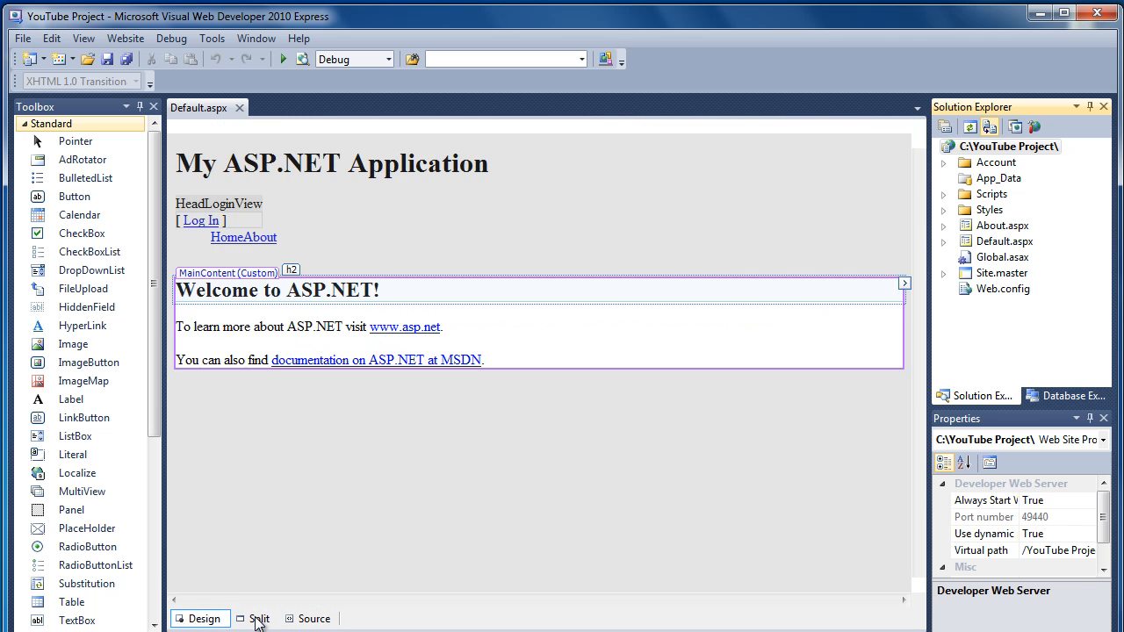
pyautogui.click(260, 618)
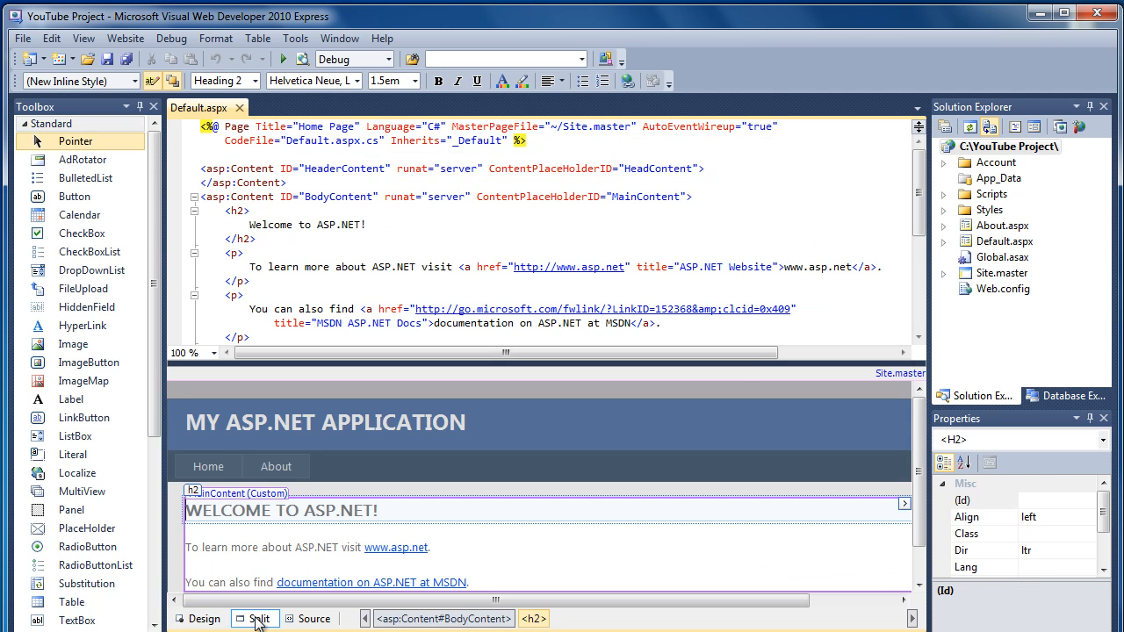
pyautogui.click(313, 618)
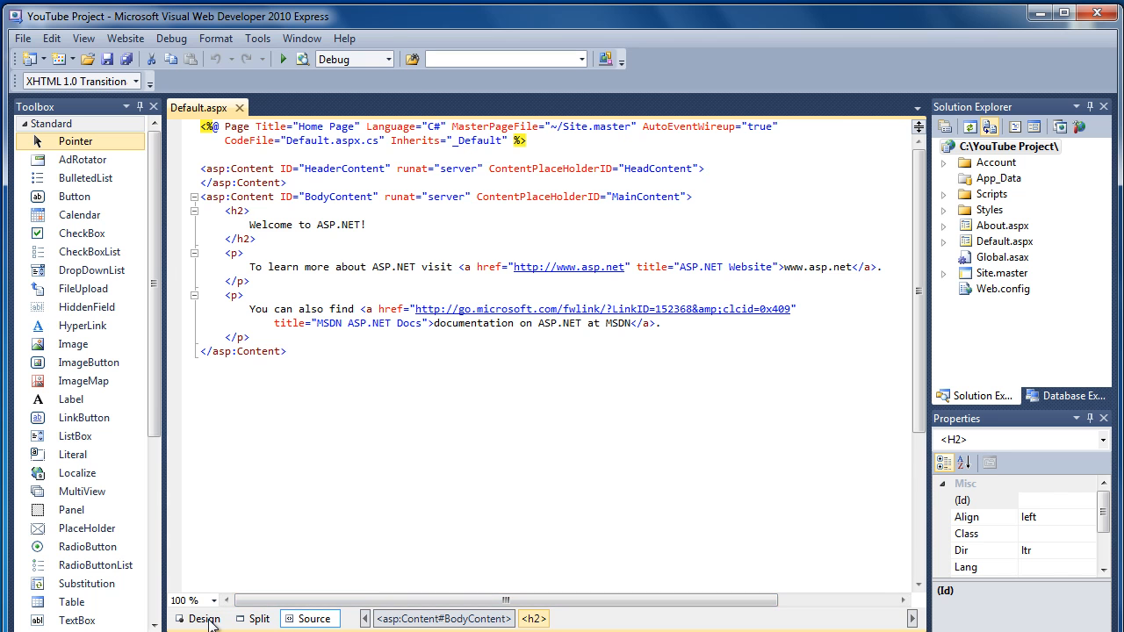
pyautogui.click(204, 618)
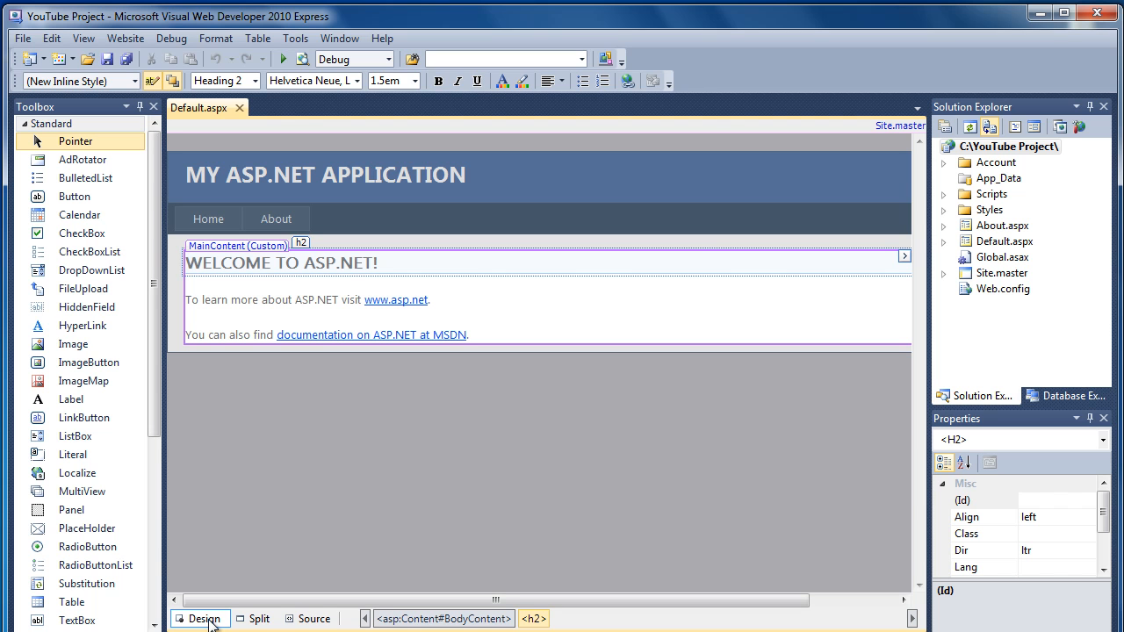
pyautogui.moveTo(634, 332)
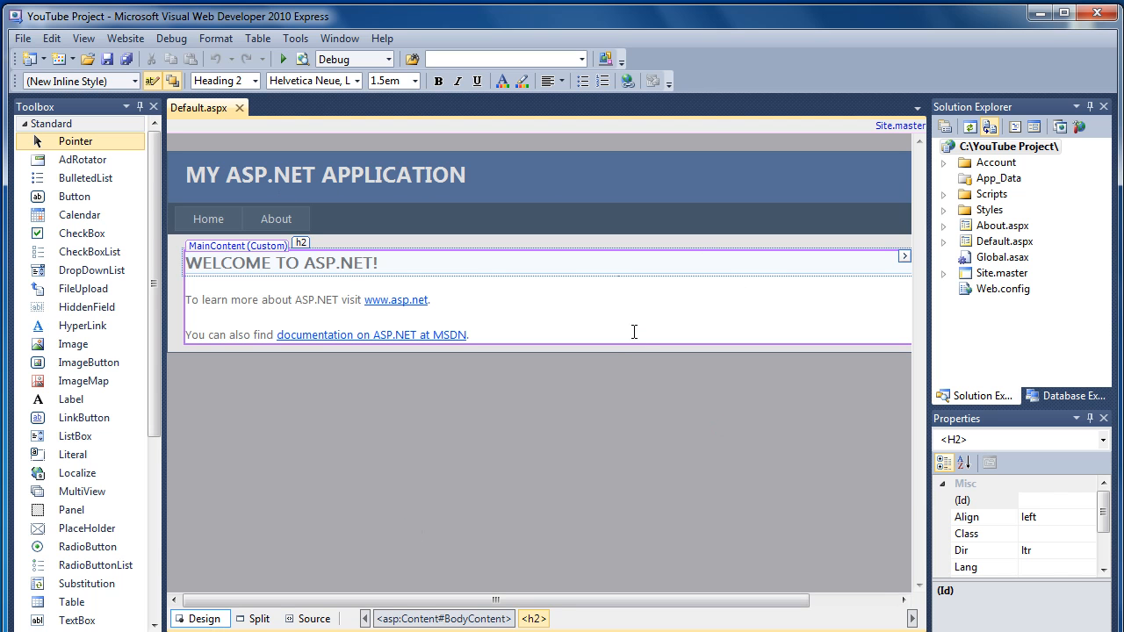
pyautogui.moveTo(472, 300)
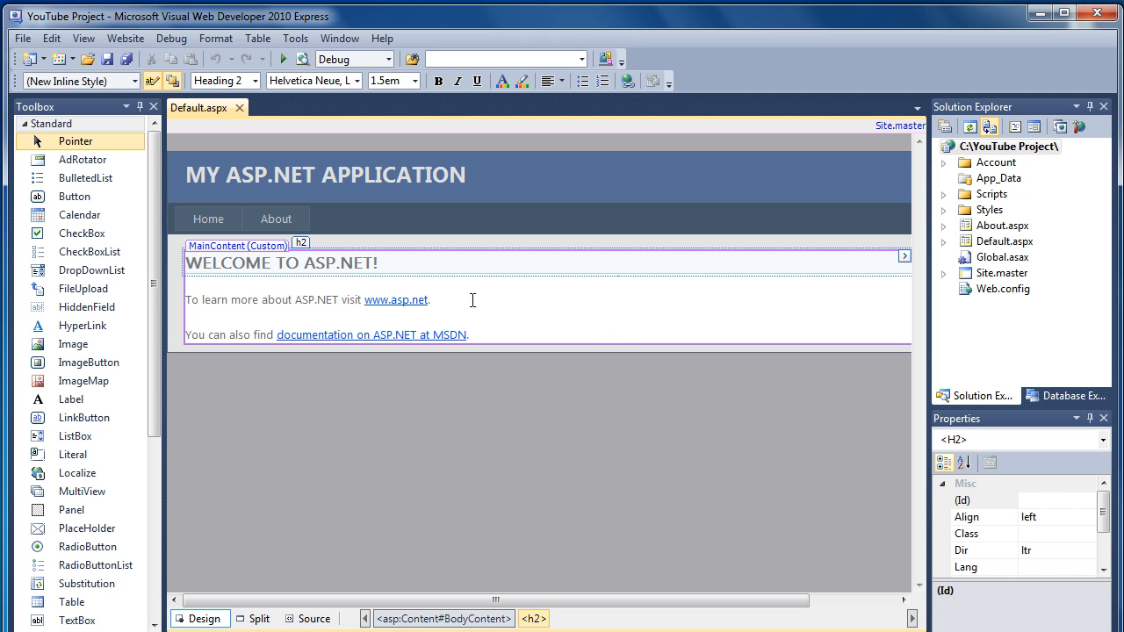
pyautogui.moveTo(123, 141)
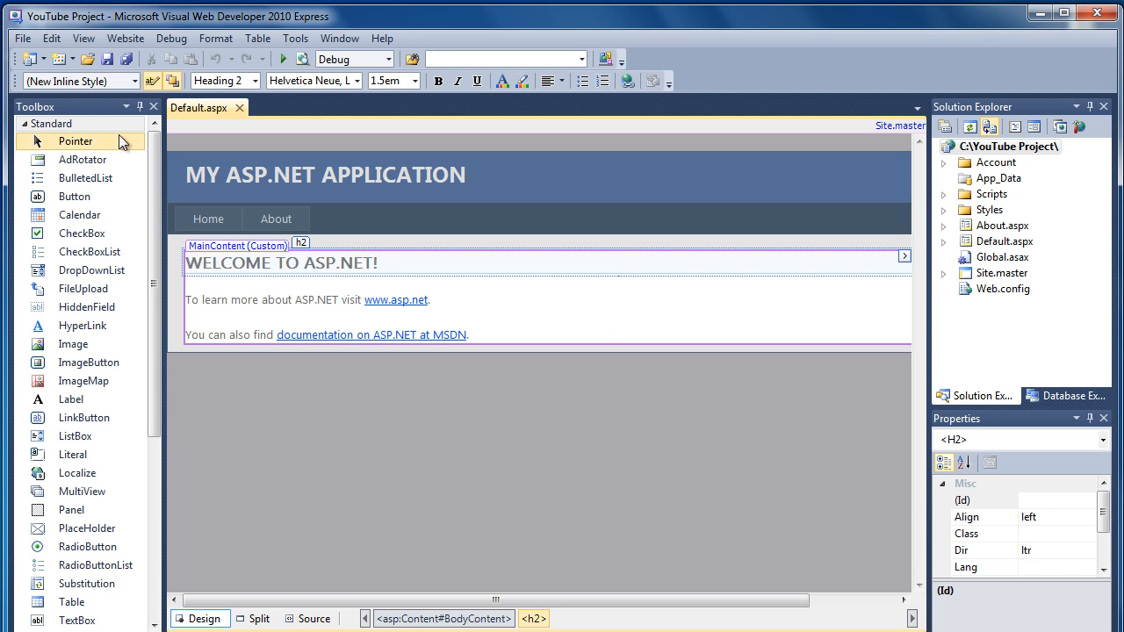
pyautogui.moveTo(74, 197)
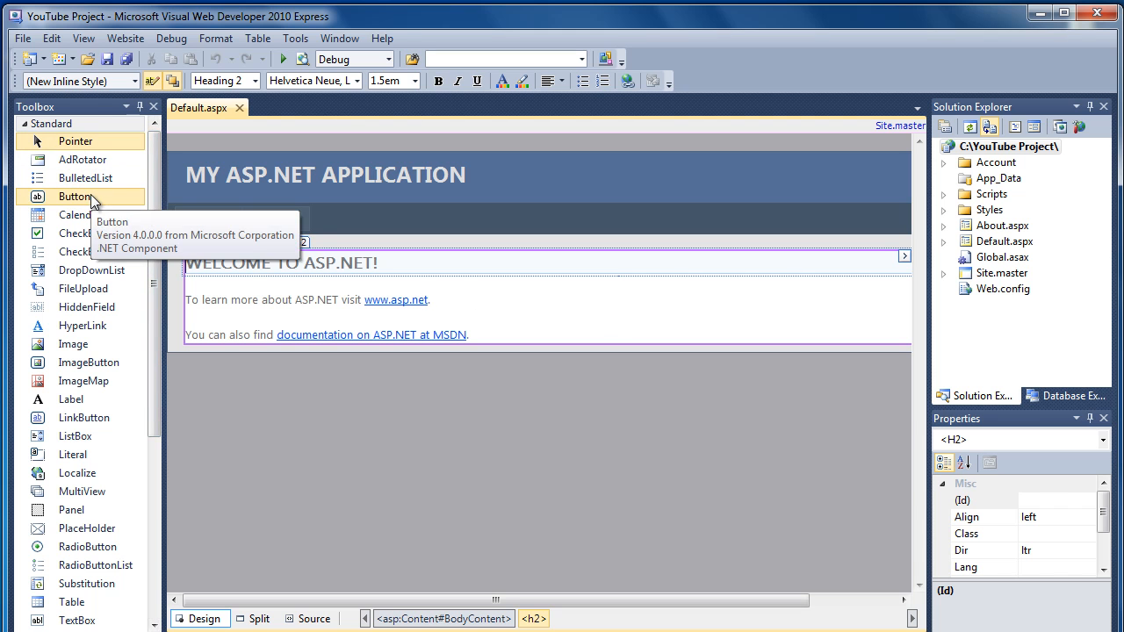
pyautogui.moveTo(161, 176)
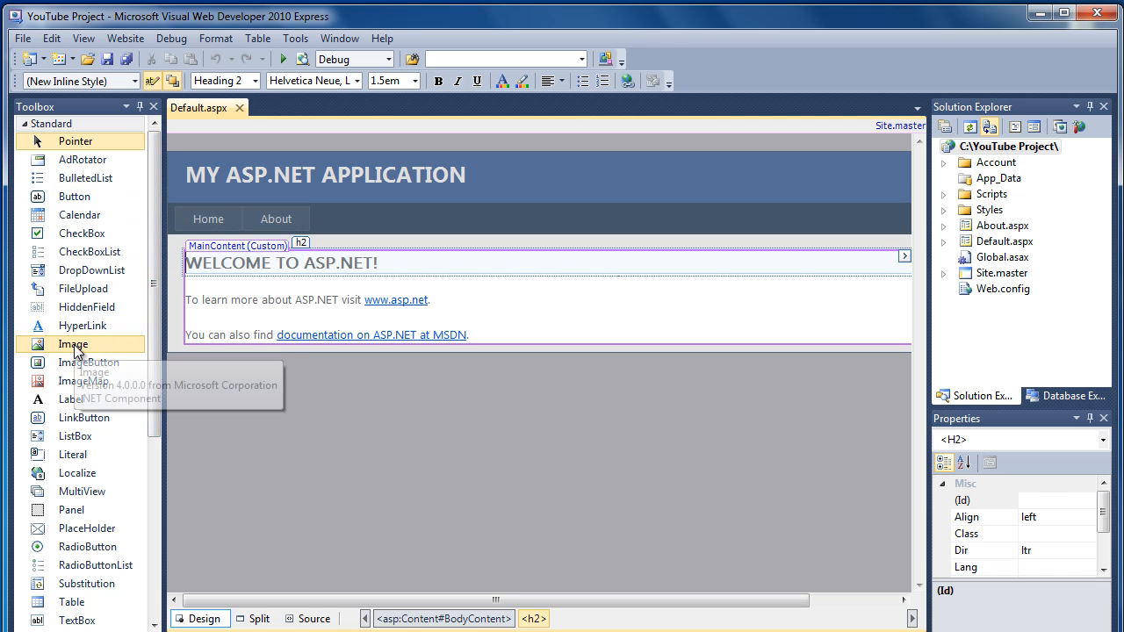
pyautogui.moveTo(84, 288)
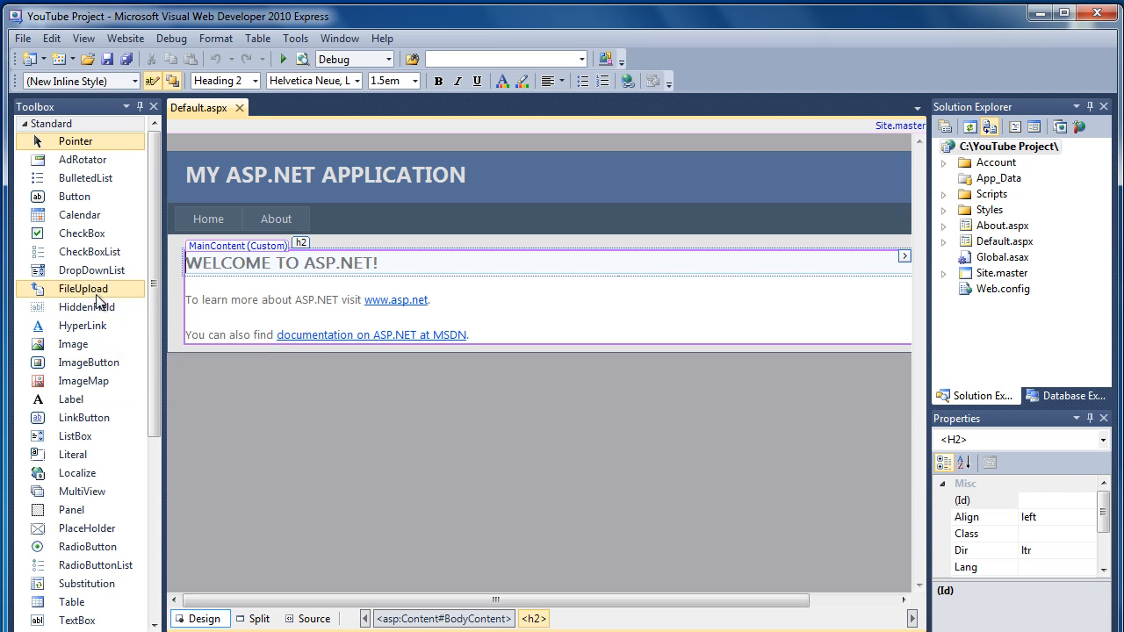
pyautogui.moveTo(91, 270)
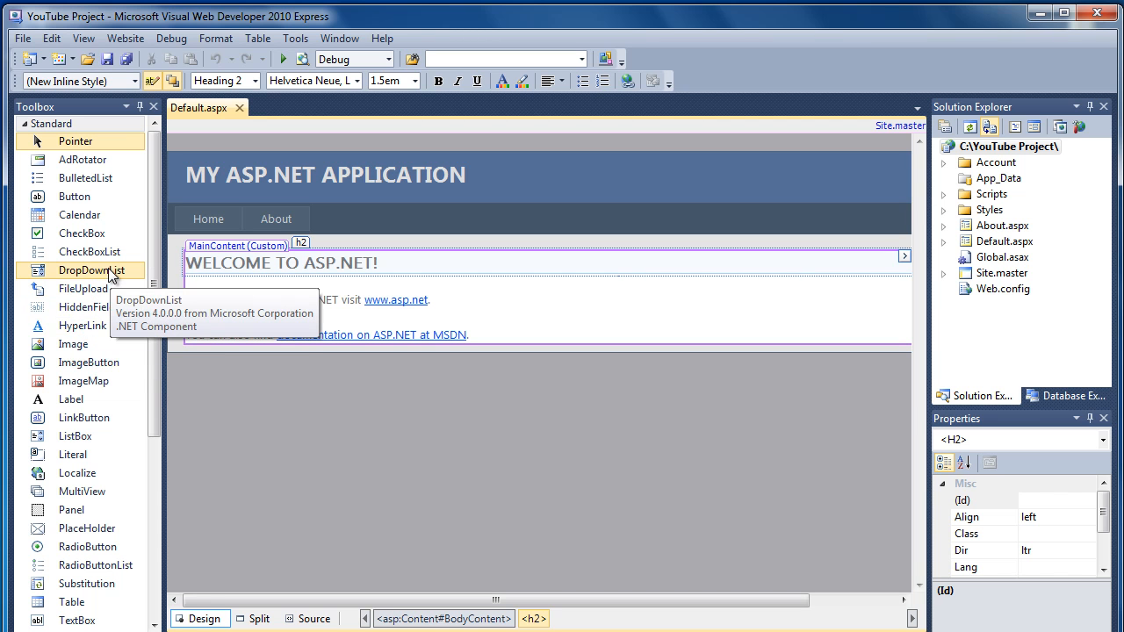
pyautogui.scroll(-3)
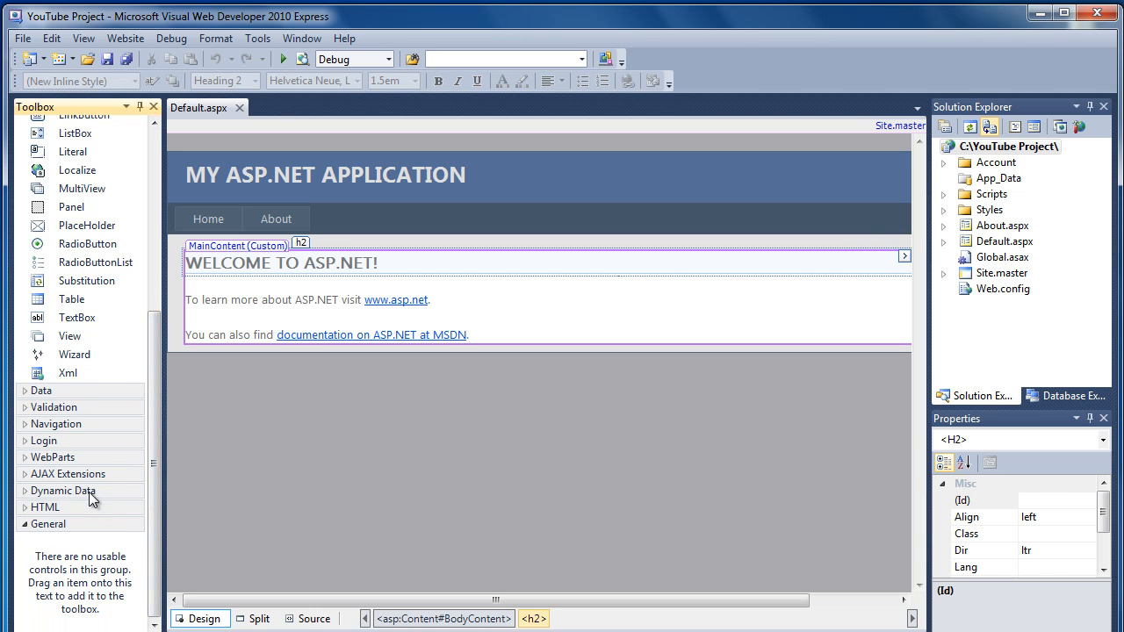
pyautogui.click(42, 389)
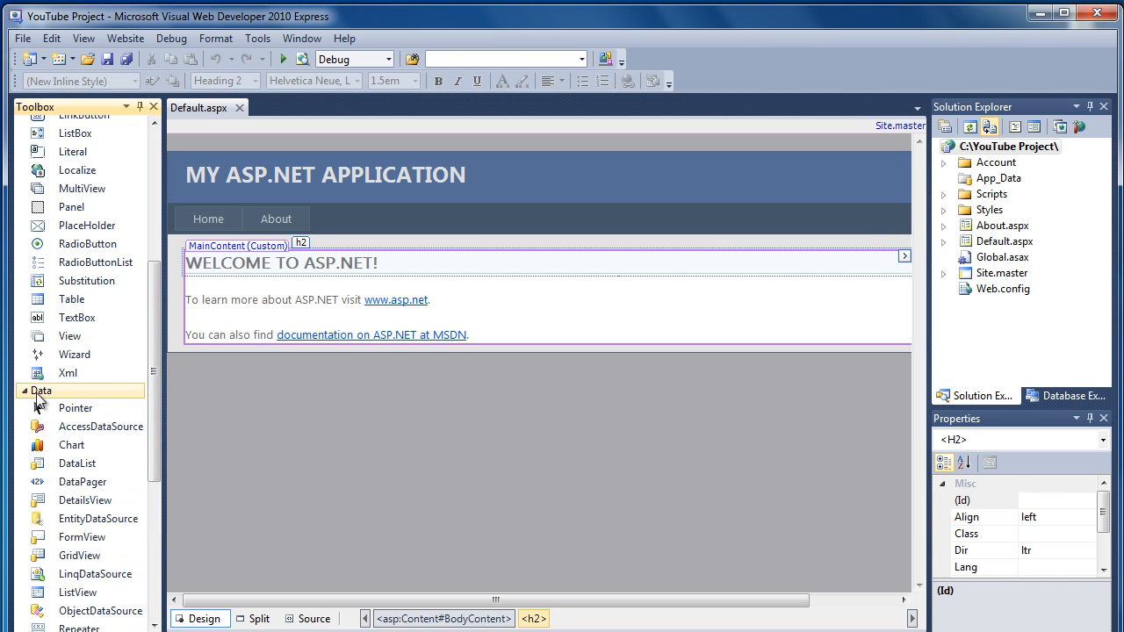
pyautogui.click(43, 390)
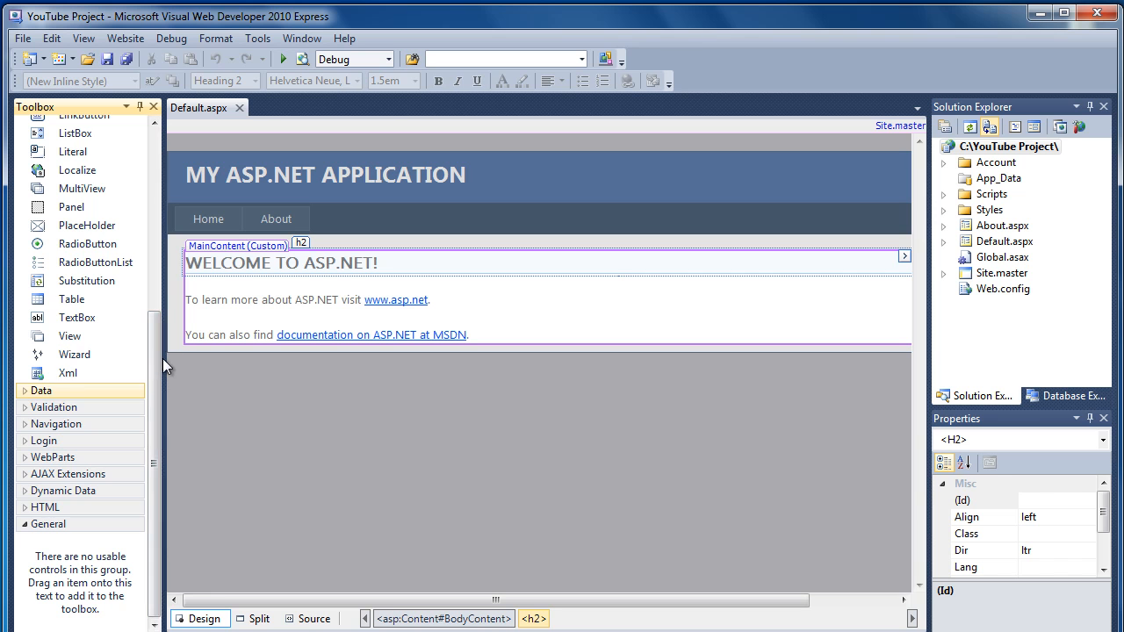
pyautogui.scroll(3)
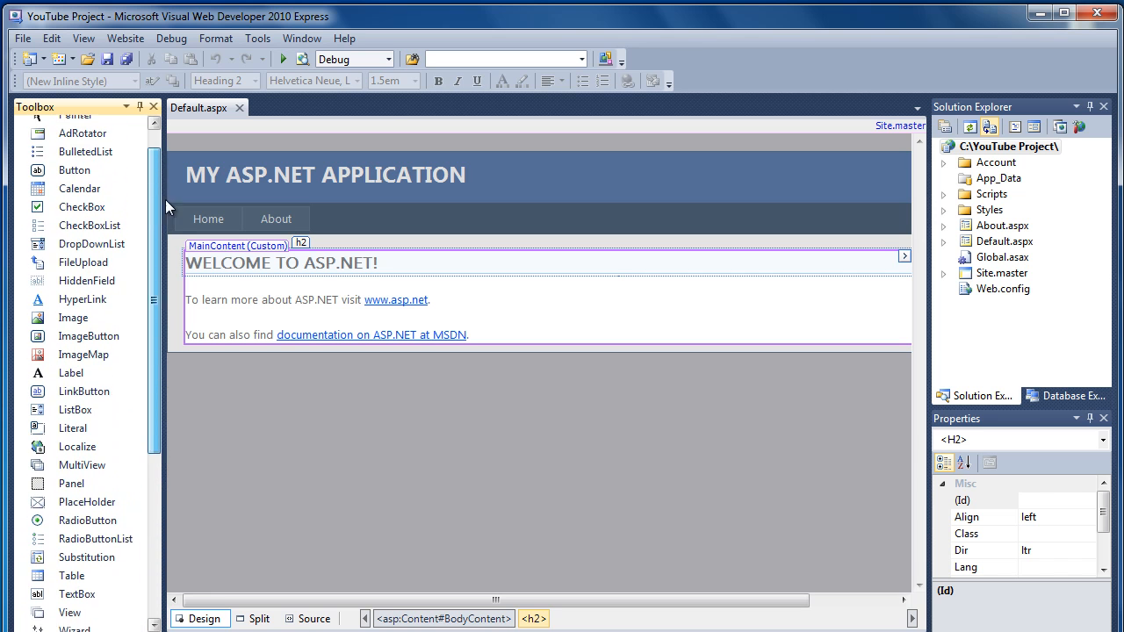
pyautogui.scroll(3)
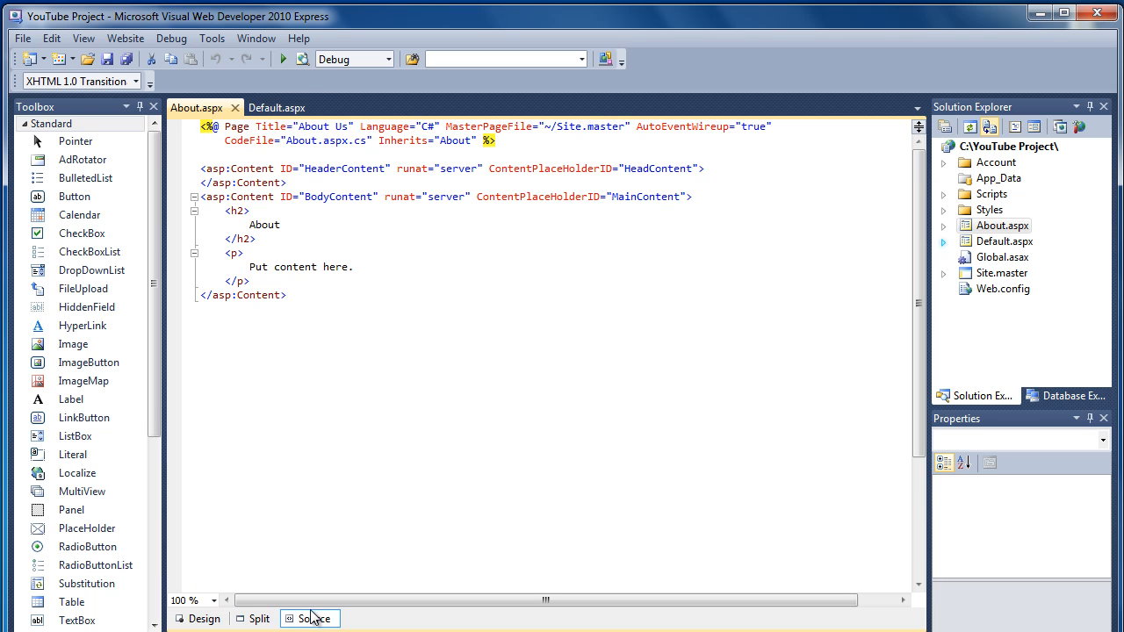
# View About.aspx as rendered layout, then return to Default.aspx in Design view
pyautogui.click(204, 618)
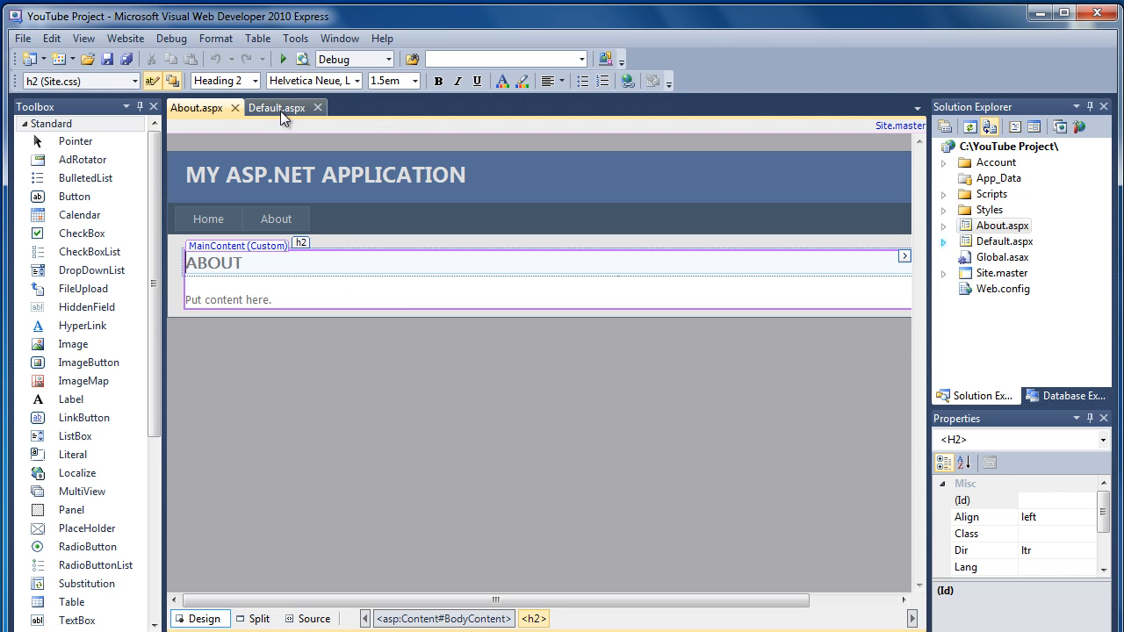
pyautogui.click(195, 107)
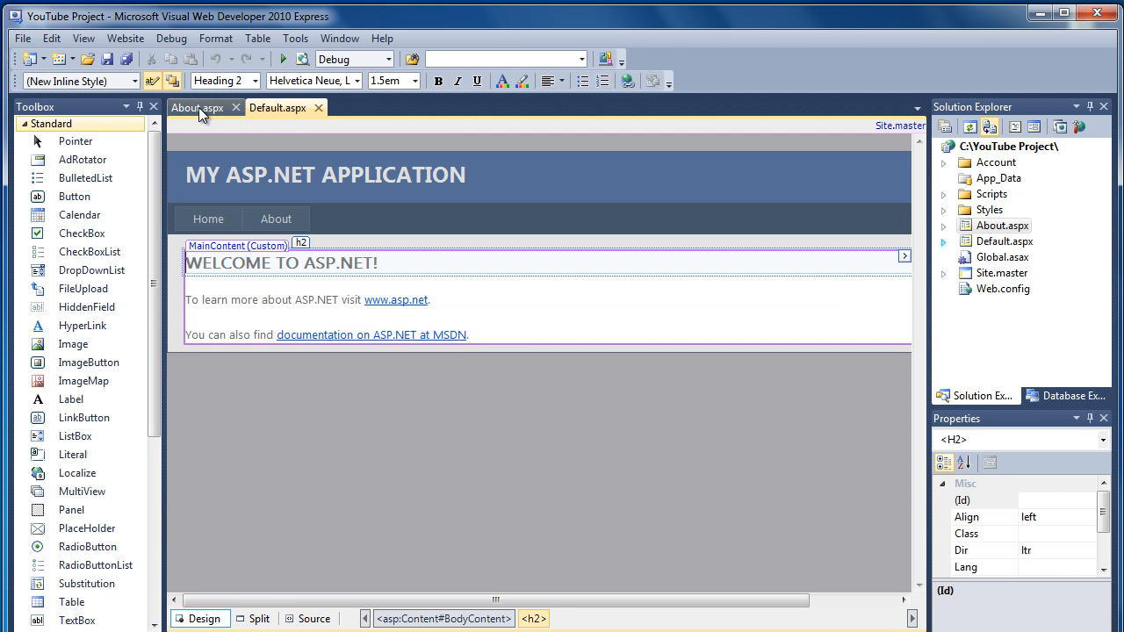
pyautogui.click(278, 107)
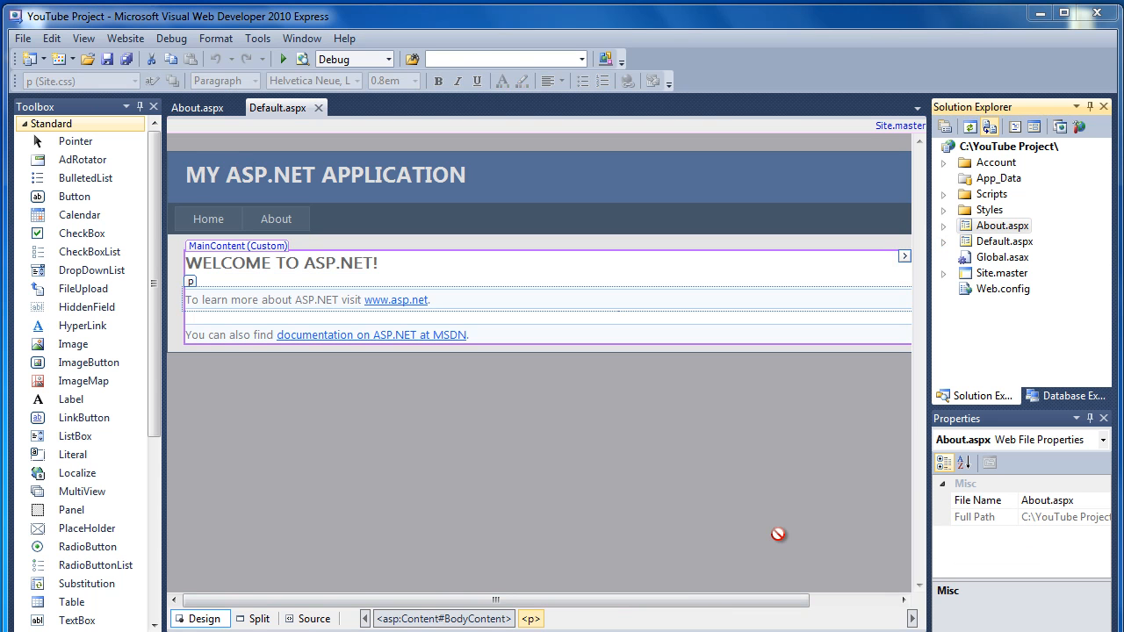
pyautogui.moveTo(874, 288)
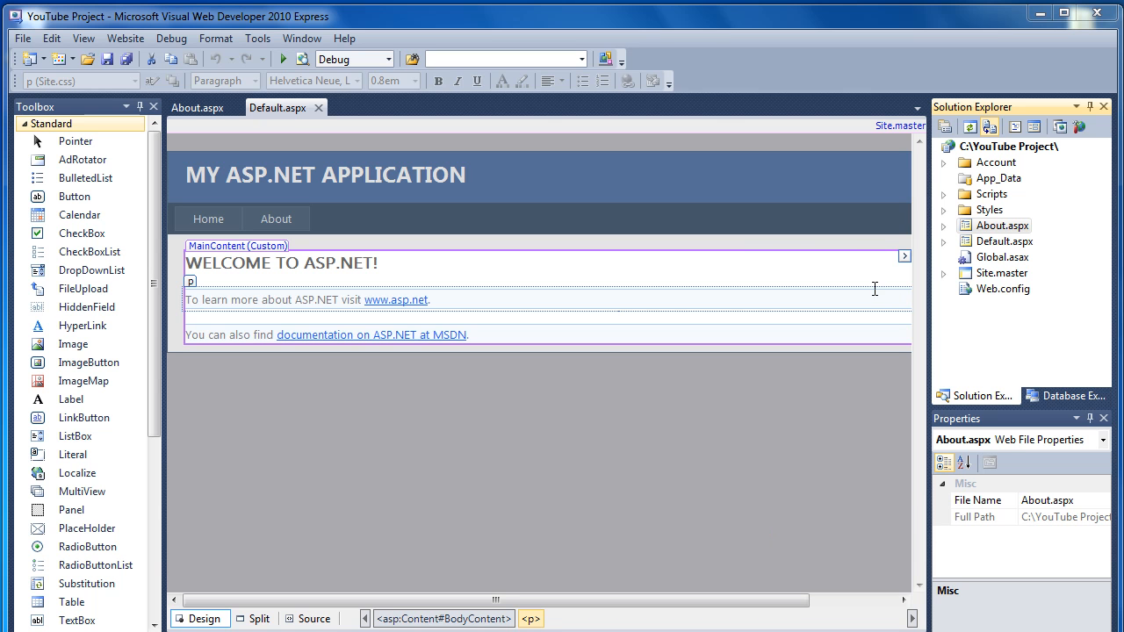
# Add a new Web Form named Contact.aspx to the project with Select master page ticked
pyautogui.rightClick(1005, 148)
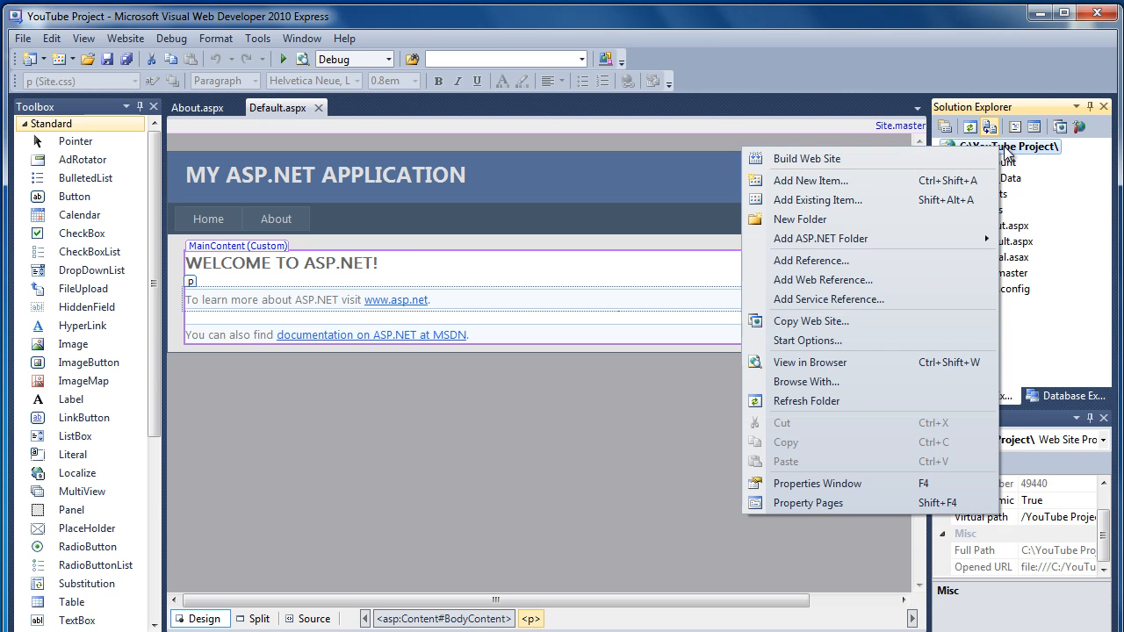
pyautogui.moveTo(817, 179)
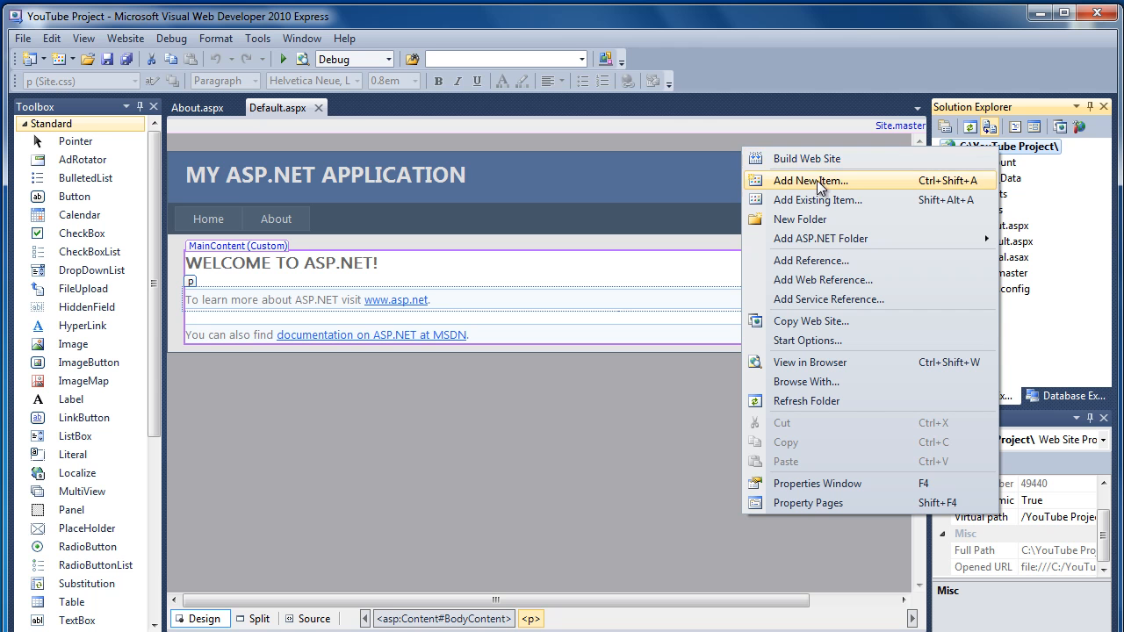
pyautogui.click(810, 179)
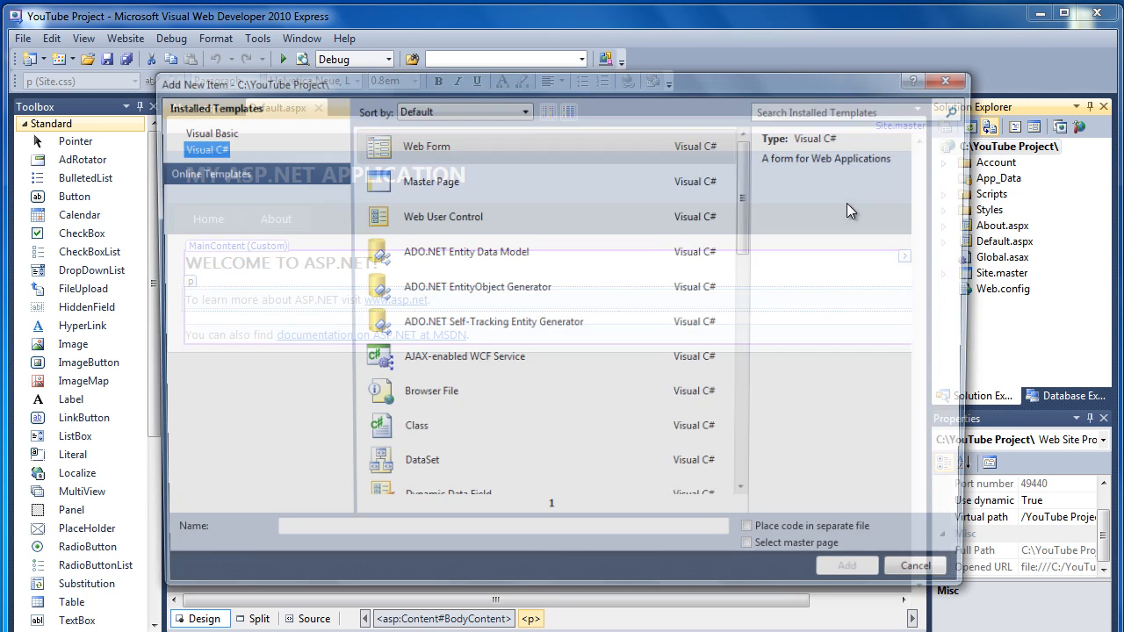
pyautogui.click(442, 144)
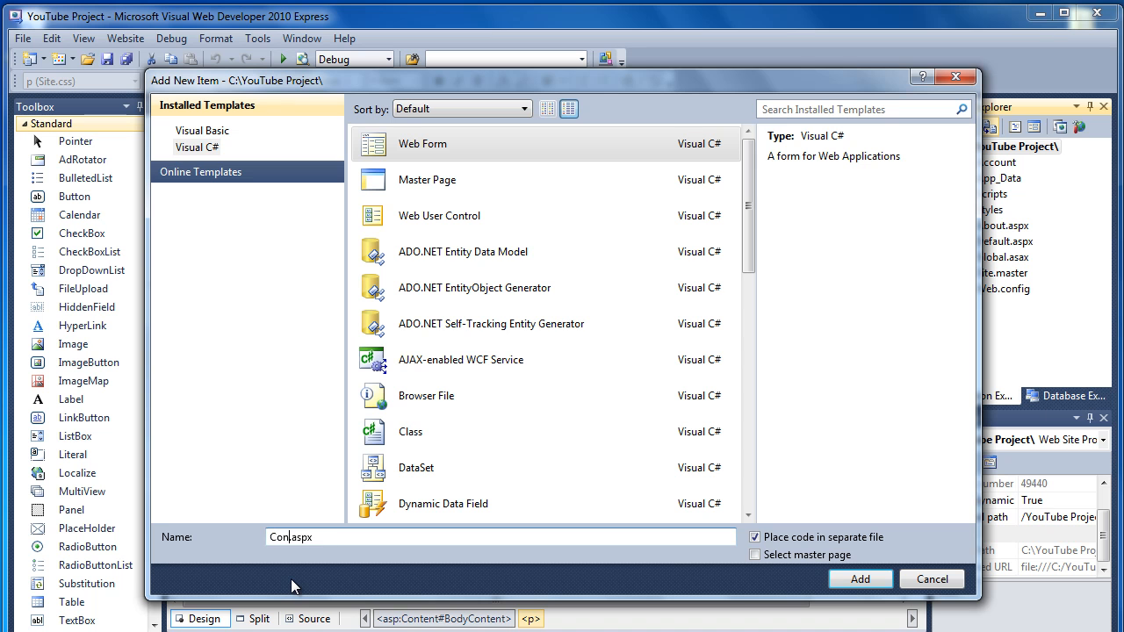
pyautogui.write('tact')
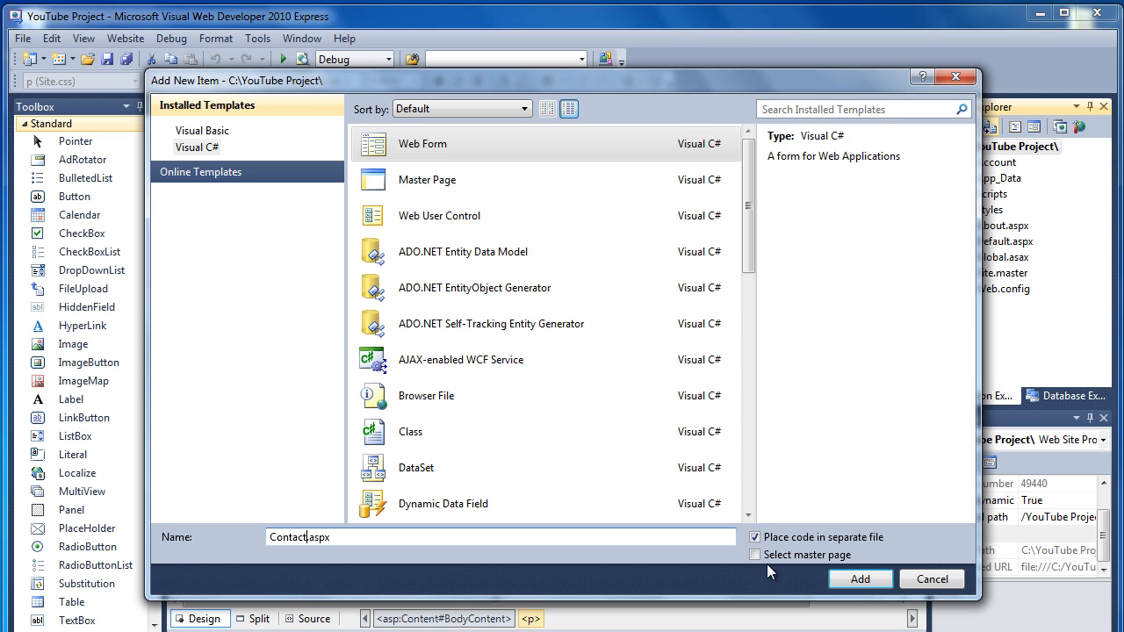
pyautogui.click(753, 555)
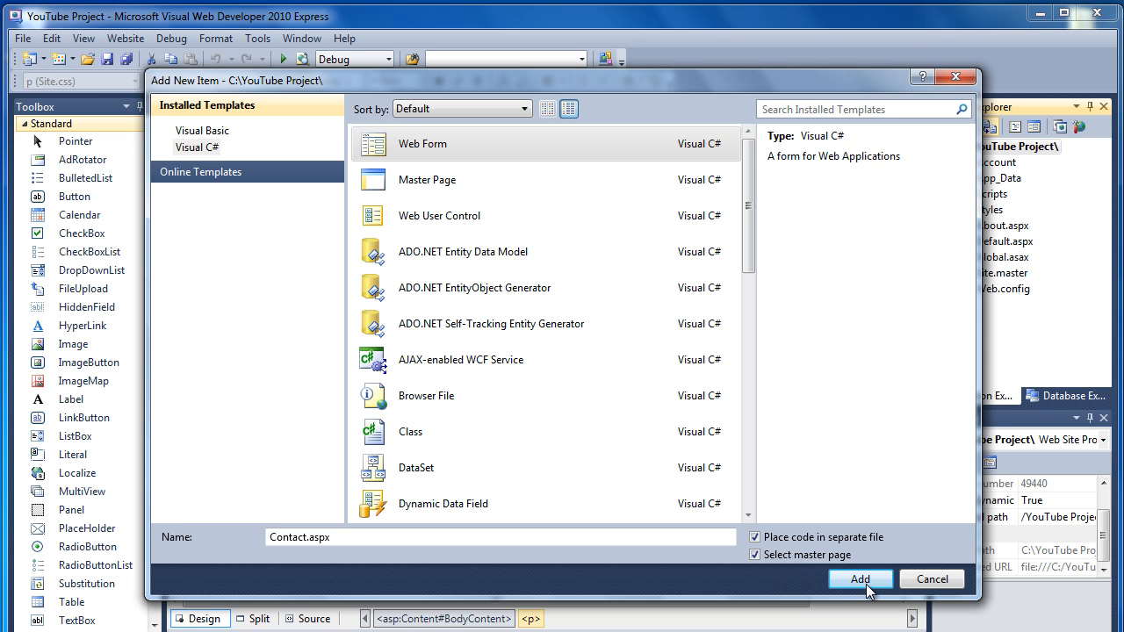
pyautogui.click(859, 580)
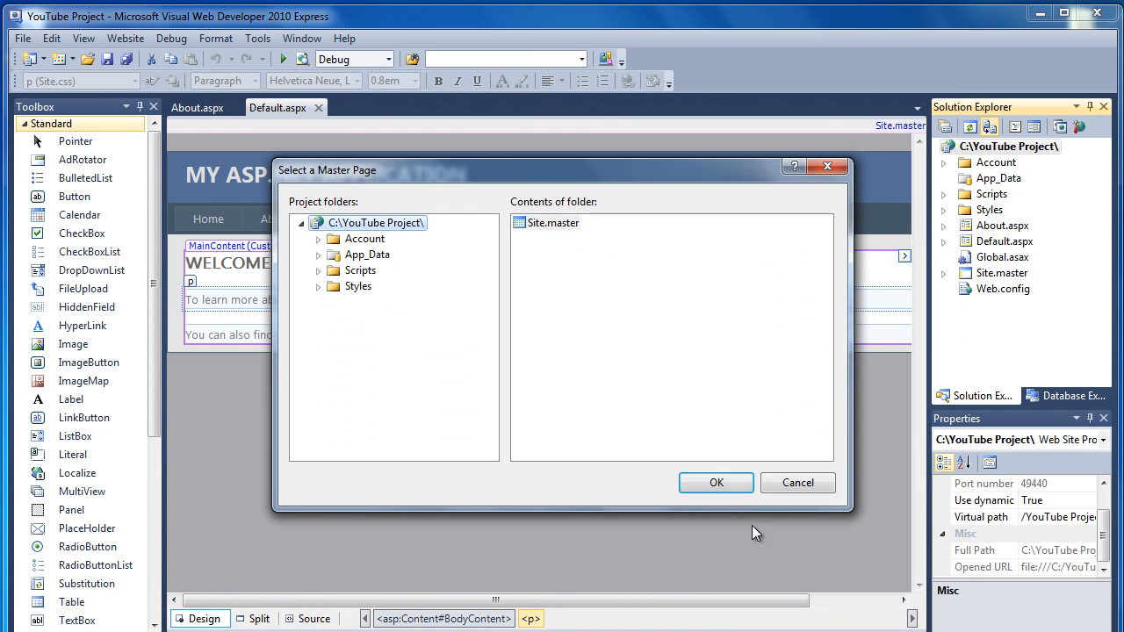
# Base Contact.aspx on Site.master and type sample text 'dsfkdfhdkfhldhf' into its MainContent area
pyautogui.click(716, 483)
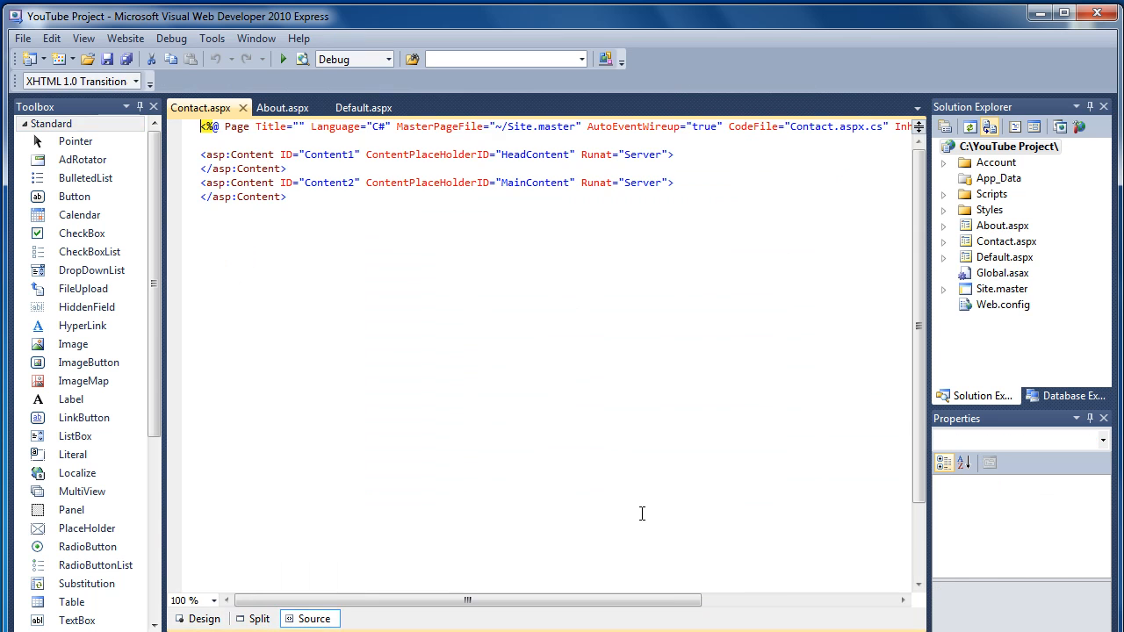
pyautogui.click(204, 618)
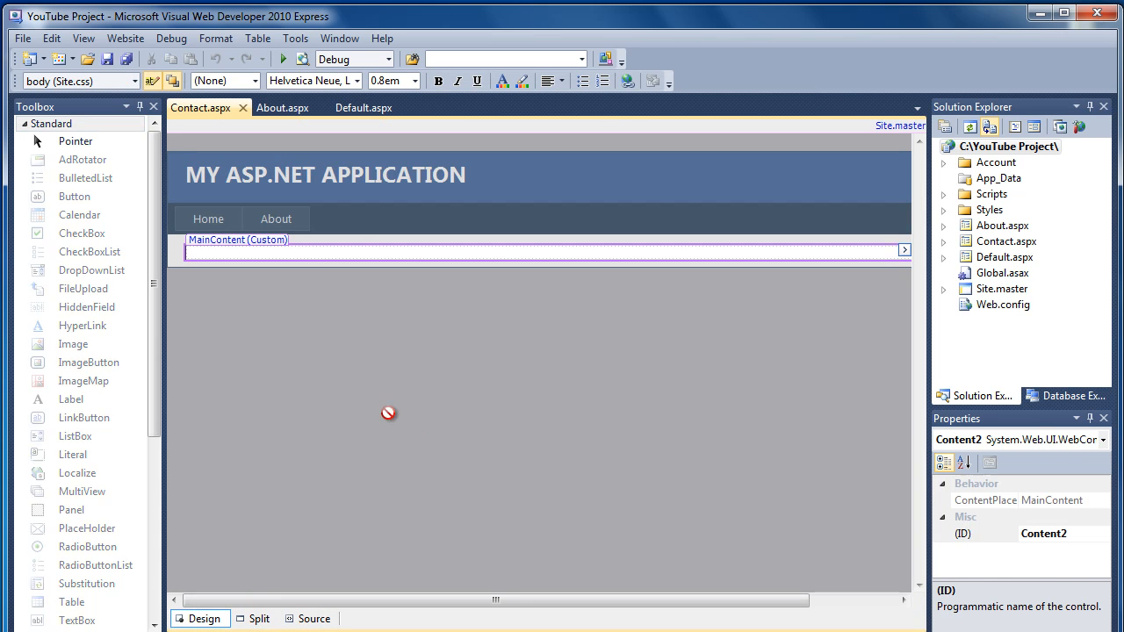
pyautogui.moveTo(397, 236)
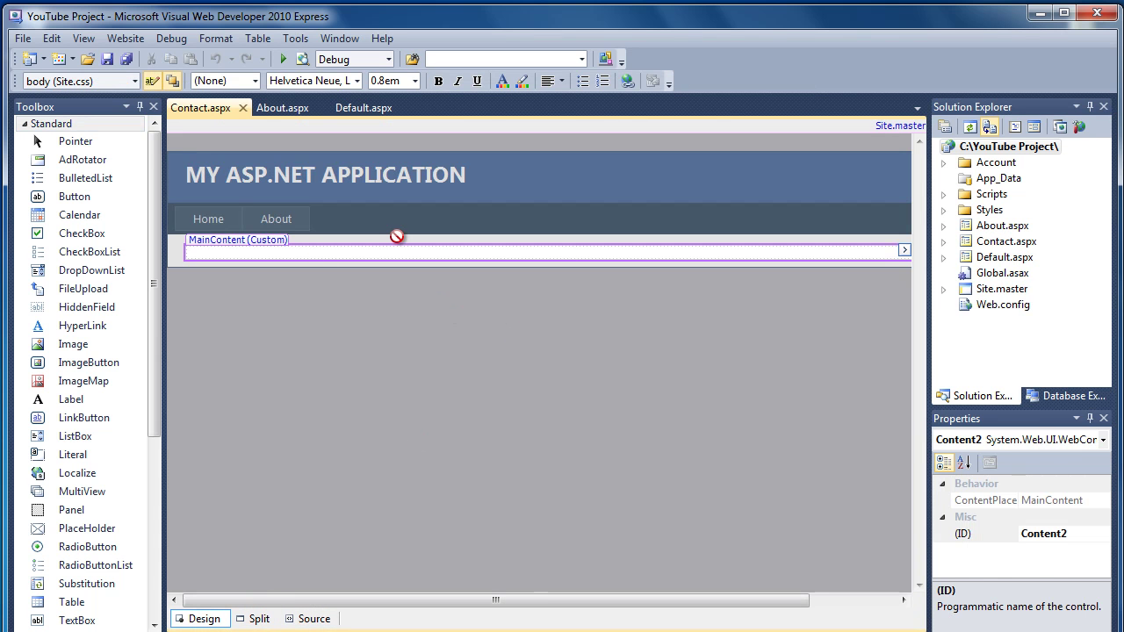
pyautogui.moveTo(305, 264)
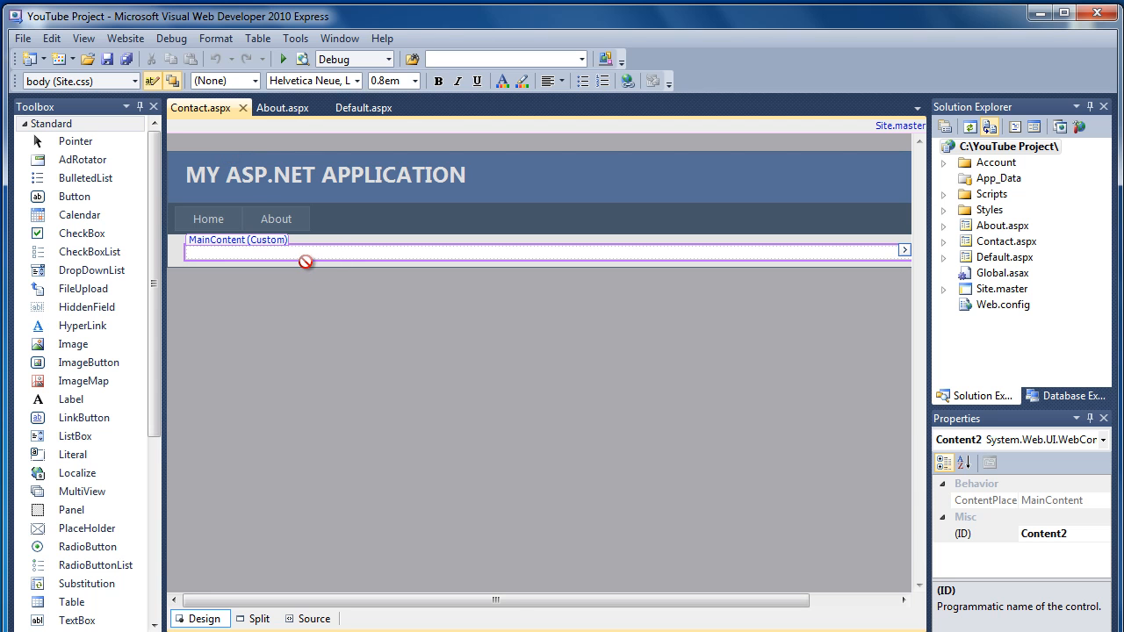
pyautogui.write('dsfkdfhdkfhldhf')
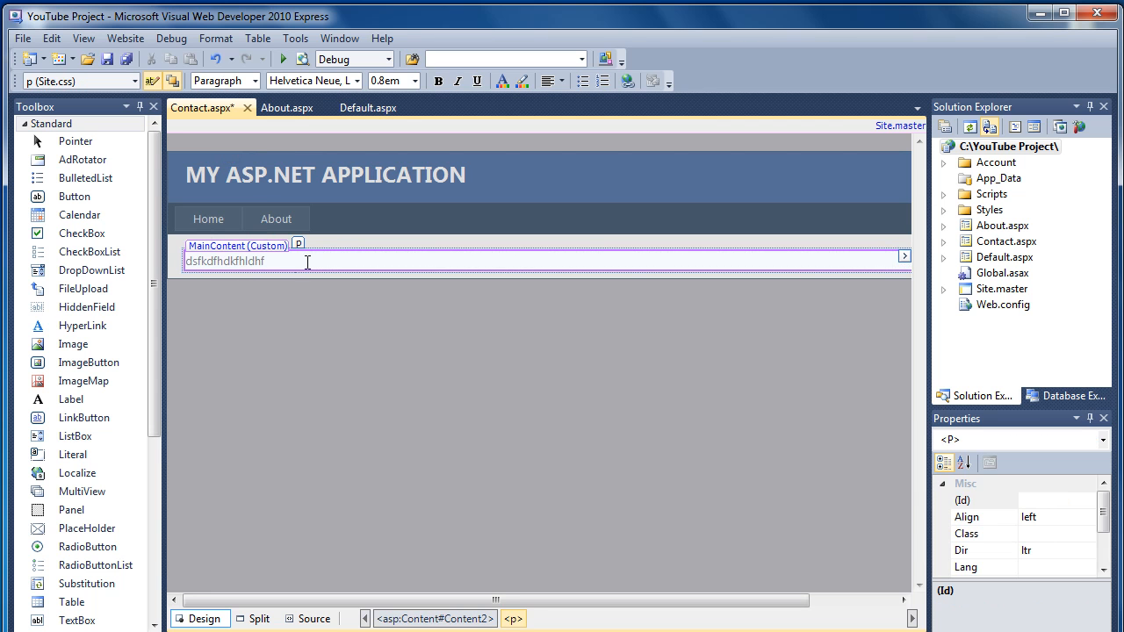
pyautogui.moveTo(585, 253)
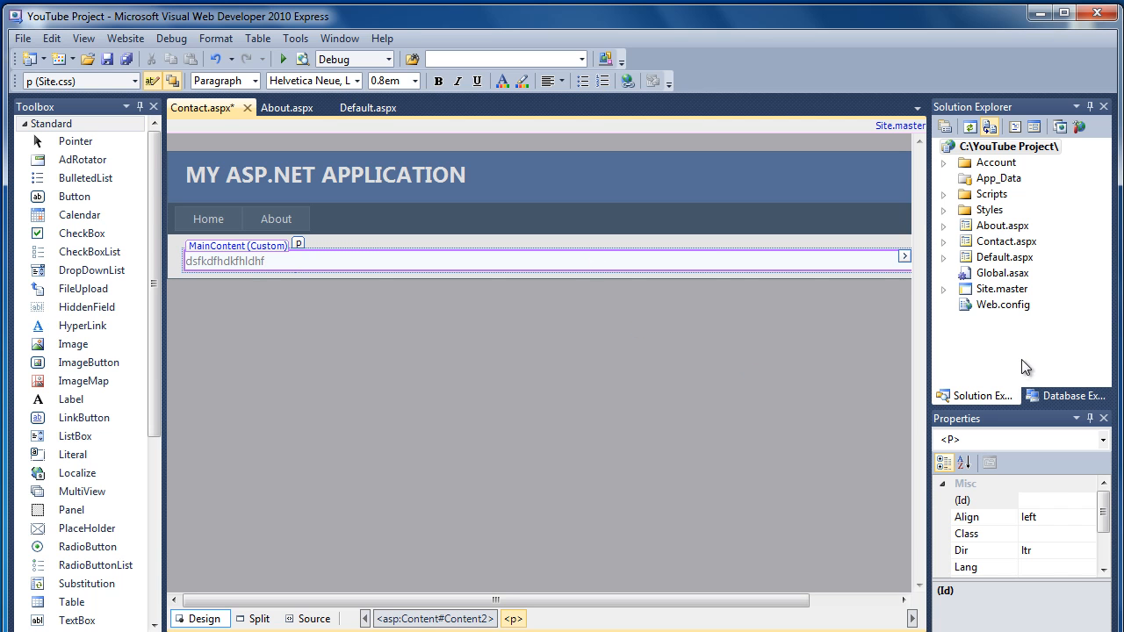
pyautogui.moveTo(1015, 344)
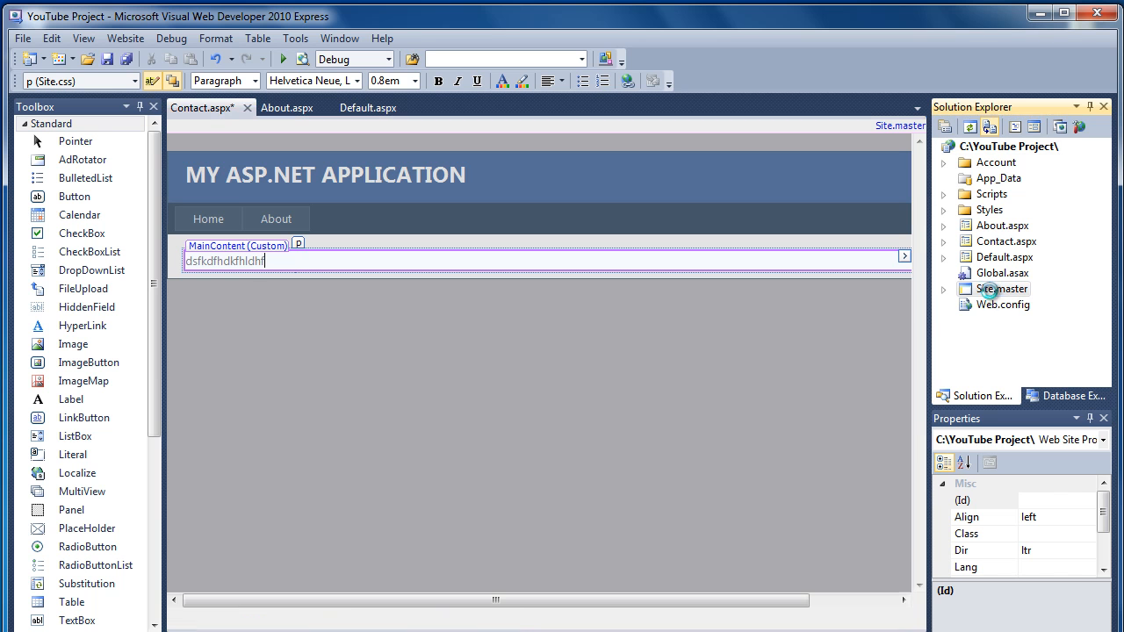
# View Site.master's markup, then its rendered layout with the Home and About menu
pyautogui.doubleClick(1001, 288)
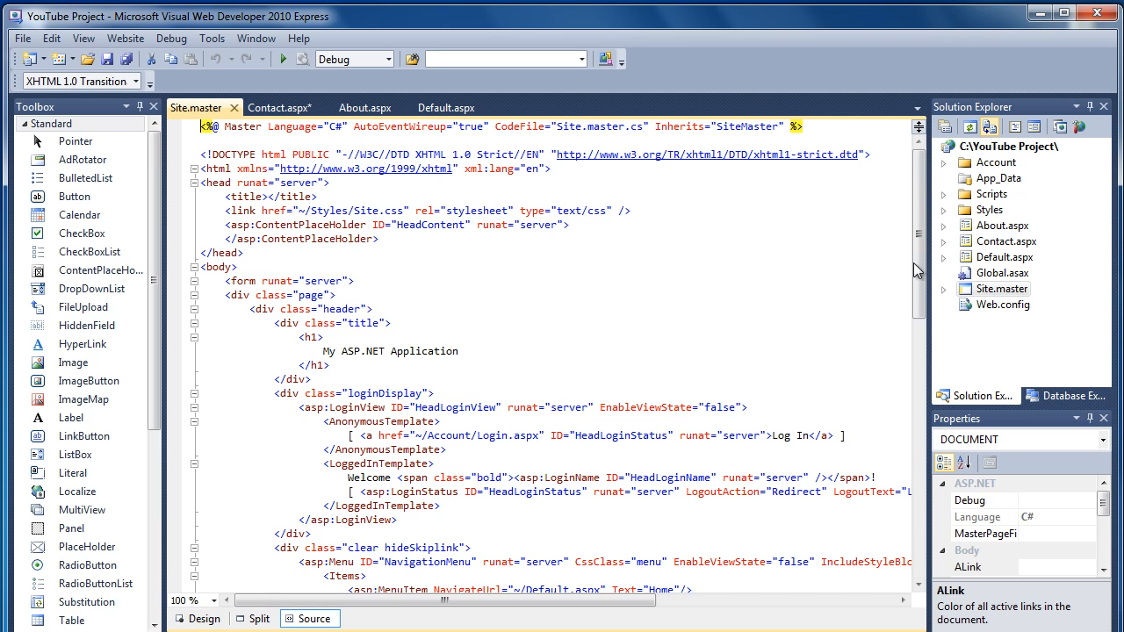
pyautogui.scroll(-3)
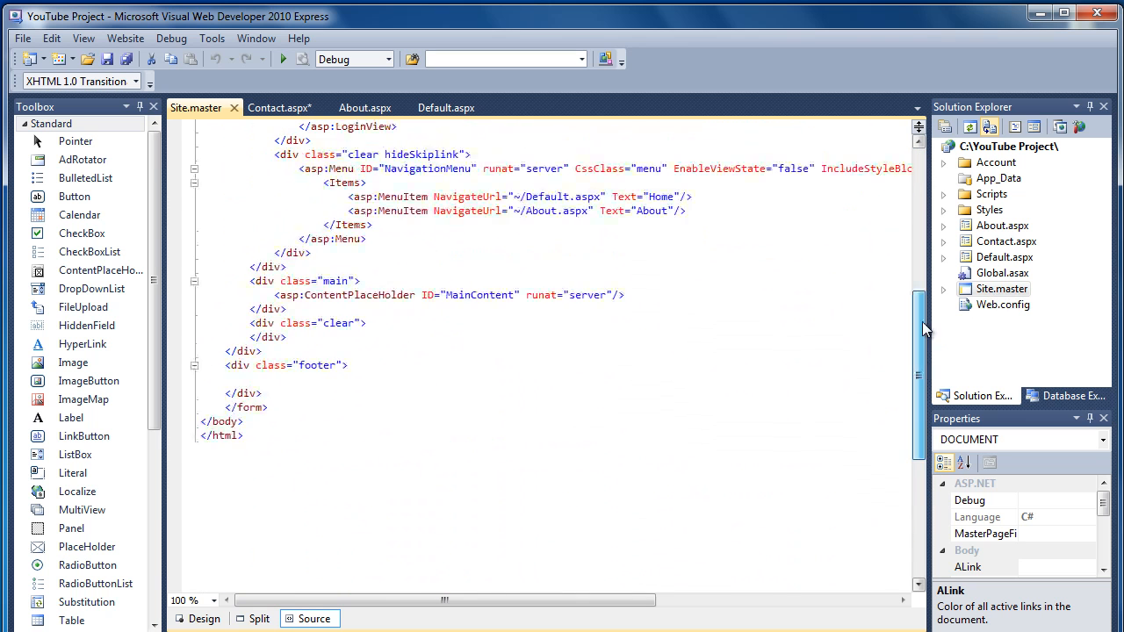
pyautogui.scroll(3)
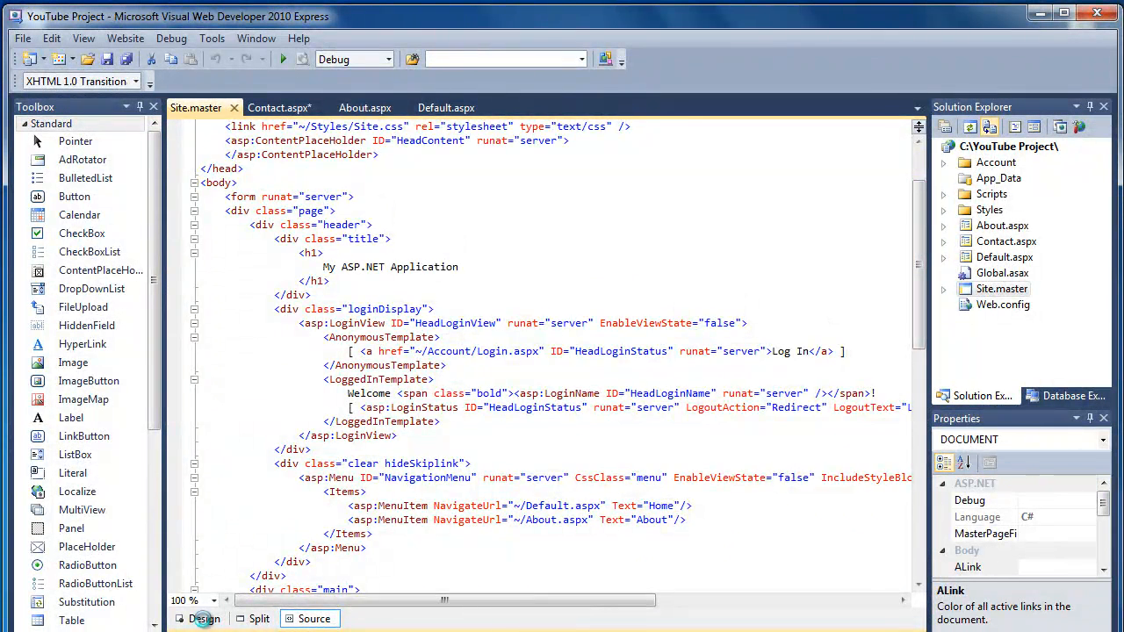
pyautogui.click(204, 618)
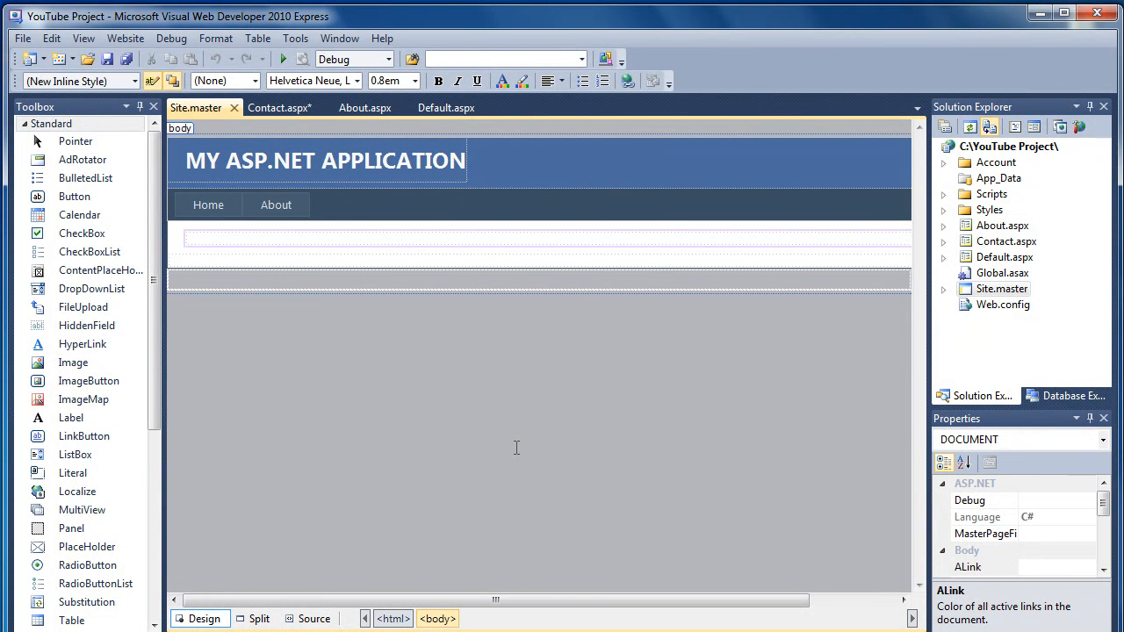
pyautogui.moveTo(501, 460)
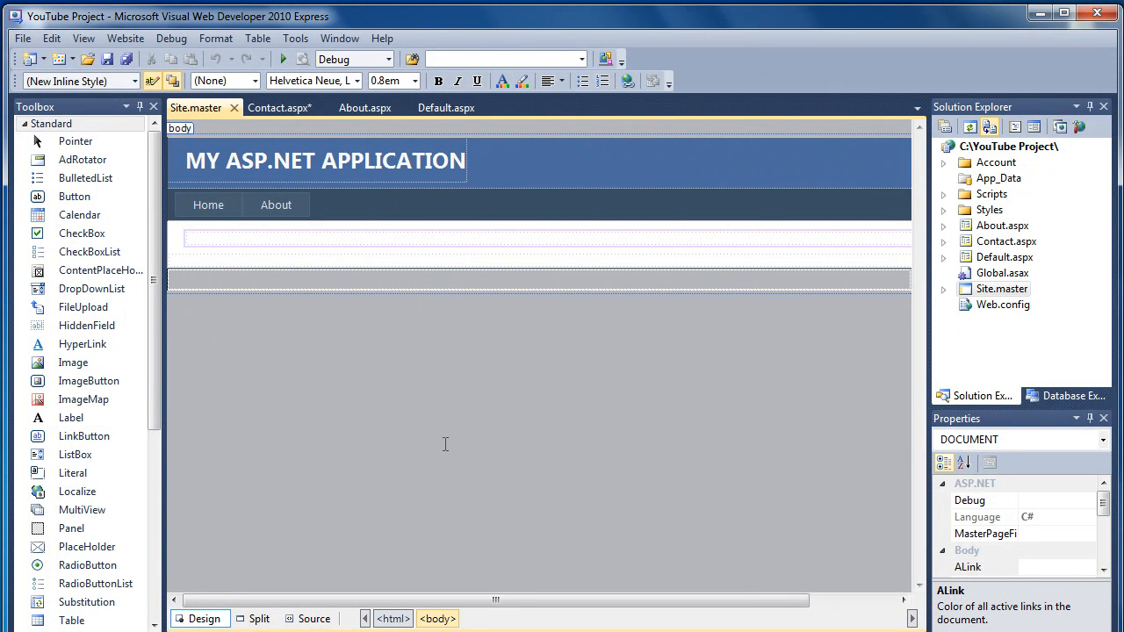
pyautogui.moveTo(278, 204)
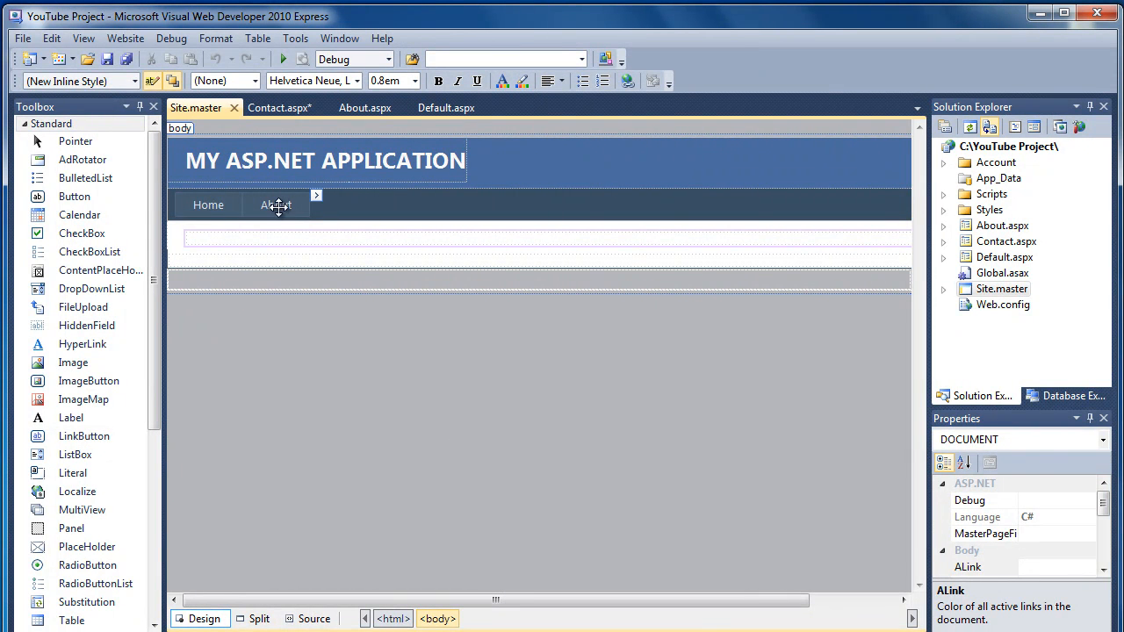
# Add a Contact MenuItem linking ~/Contact.aspx to Site.master and view it on Contact.aspx
pyautogui.click(276, 203)
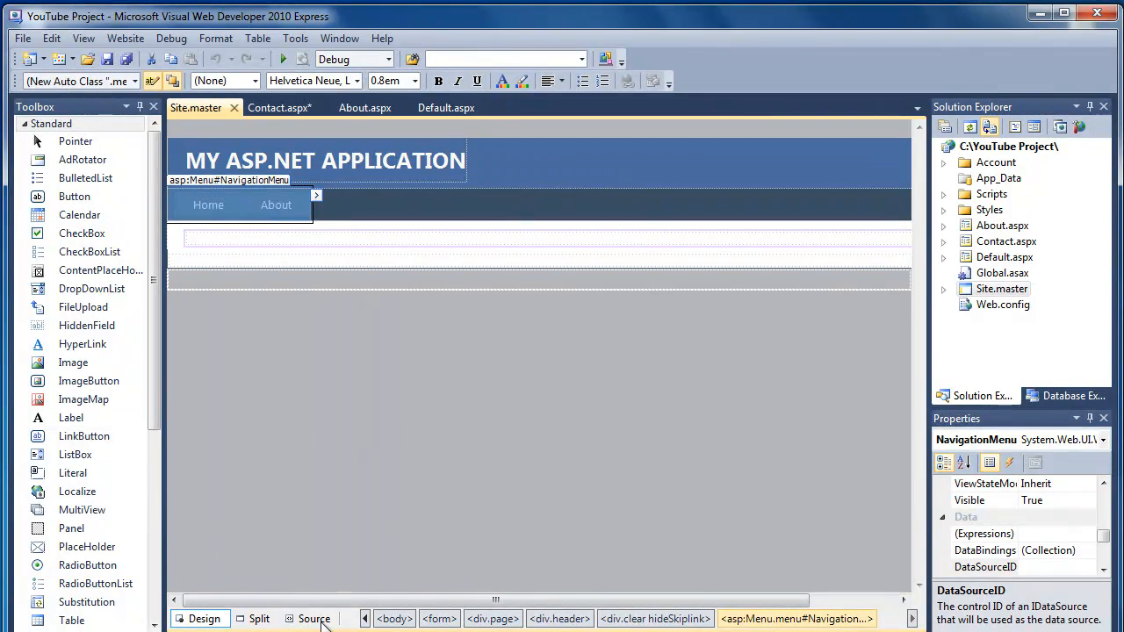
pyautogui.click(312, 618)
pyautogui.write('<asp:MenuItem NavigateUrl="~/Contact.aspx" Text="Contact"/>')
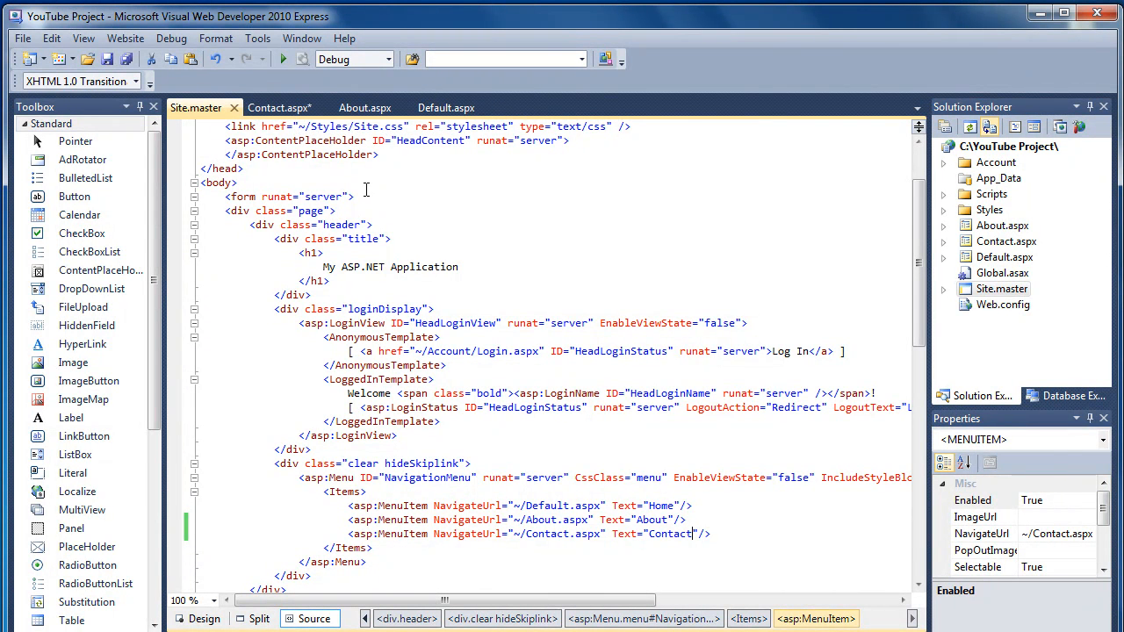
pyautogui.click(279, 107)
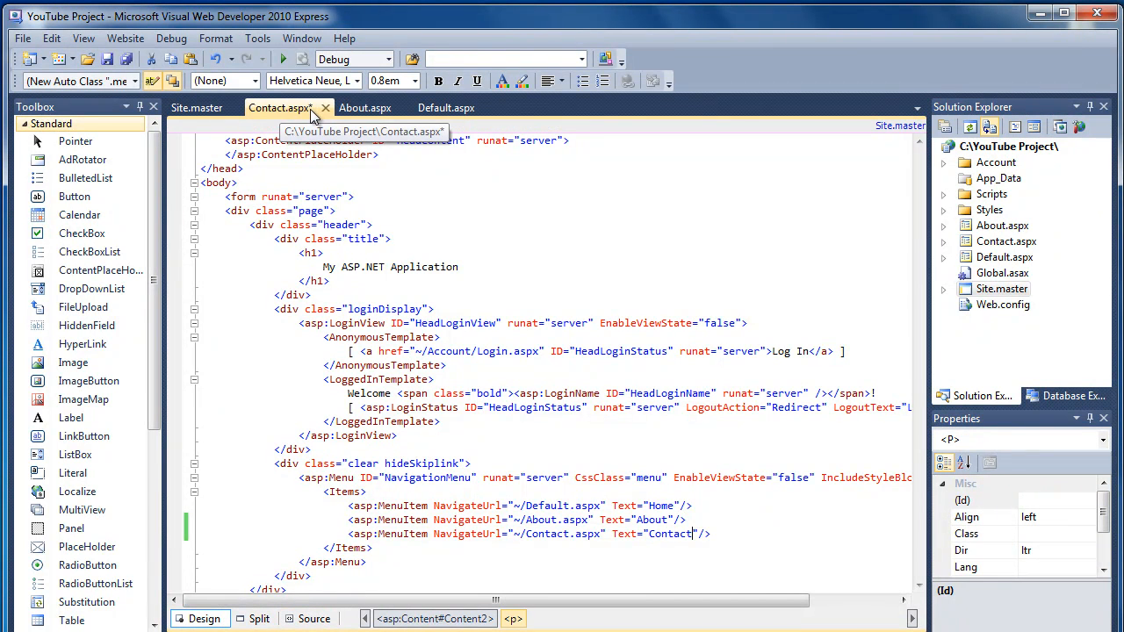
pyautogui.click(200, 618)
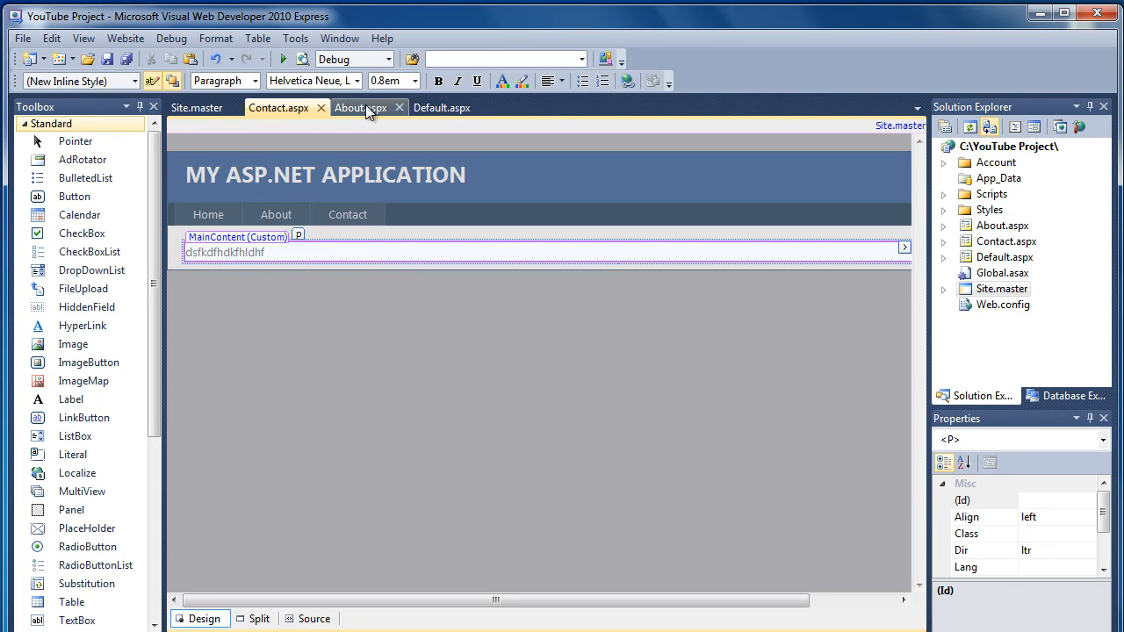
pyautogui.click(443, 107)
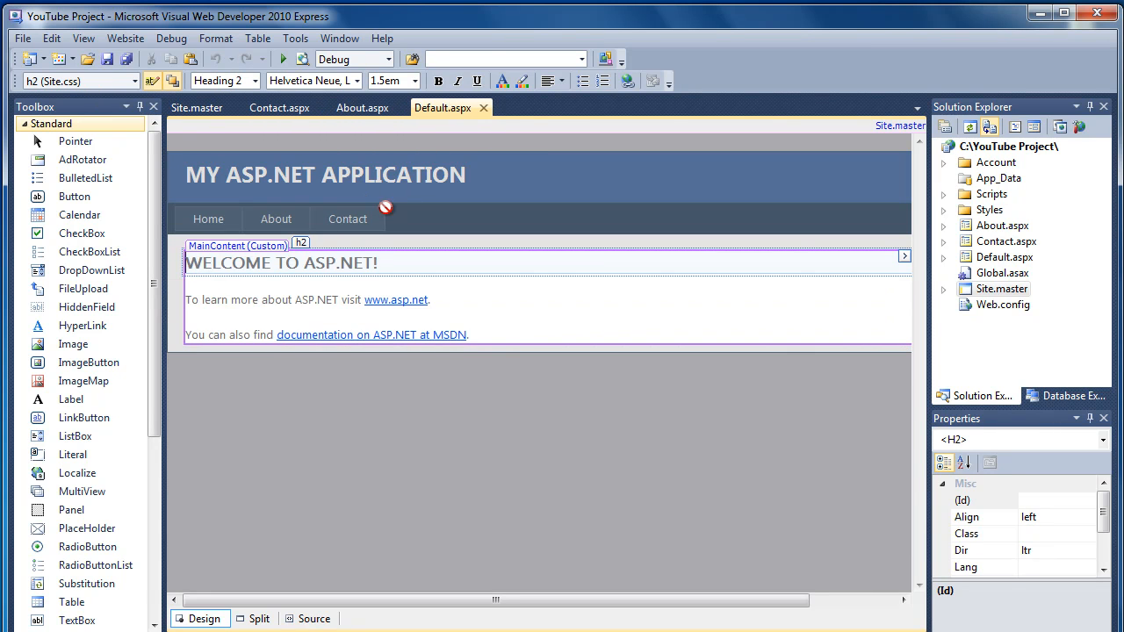
pyautogui.moveTo(279, 107)
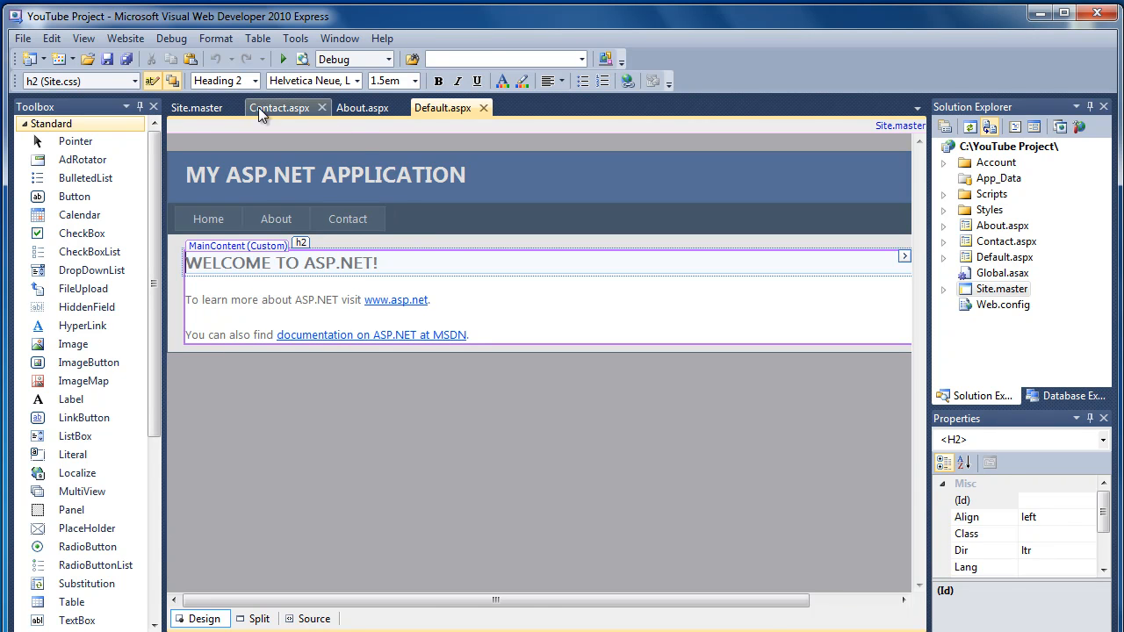
pyautogui.click(197, 107)
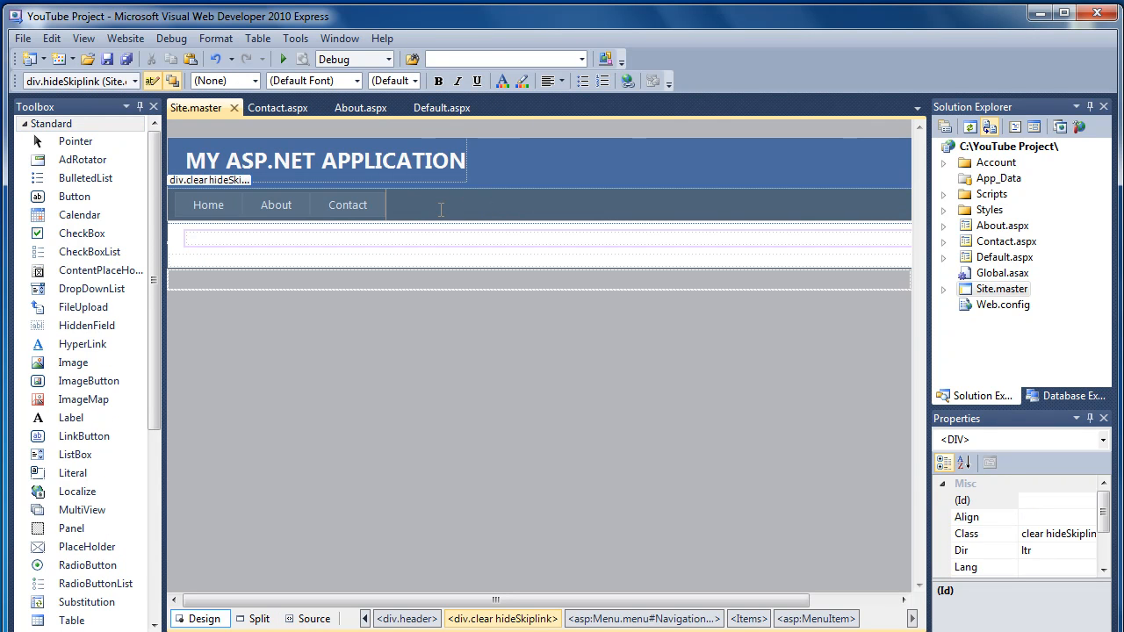
pyautogui.moveTo(425, 209)
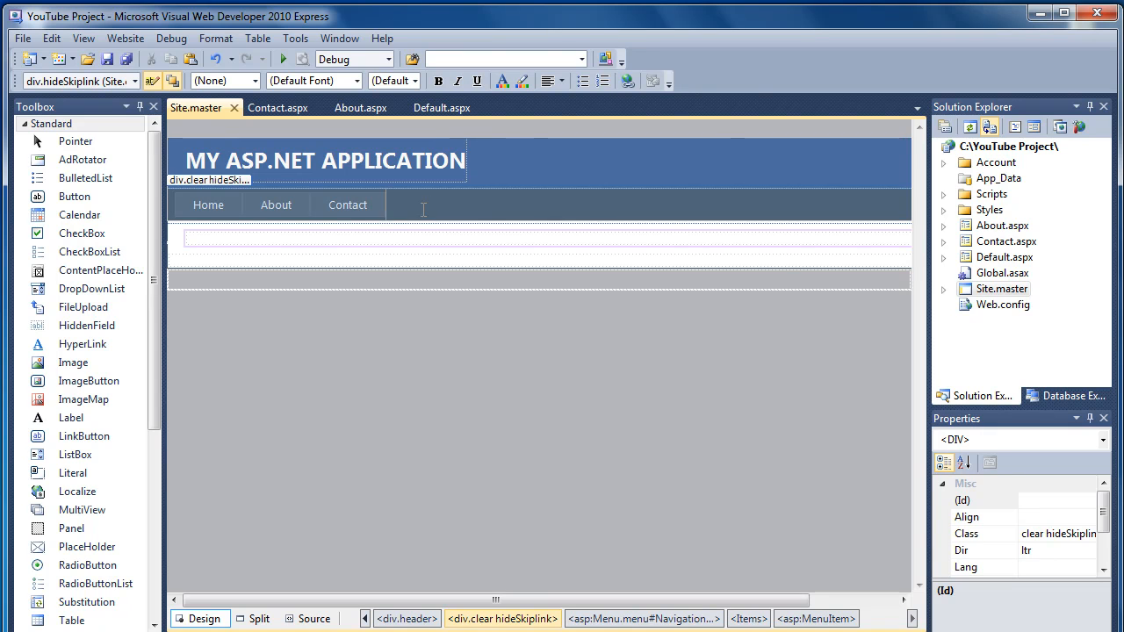
pyautogui.moveTo(202, 116)
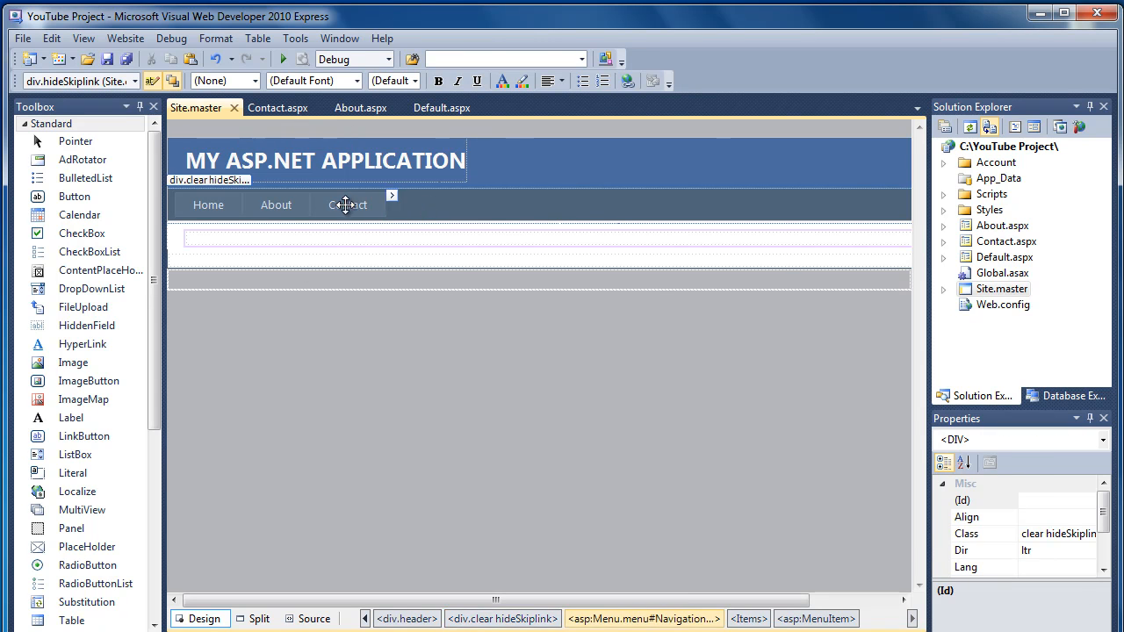
# Rename the third MenuItem's Text to Services in Site.master and save
pyautogui.click(309, 618)
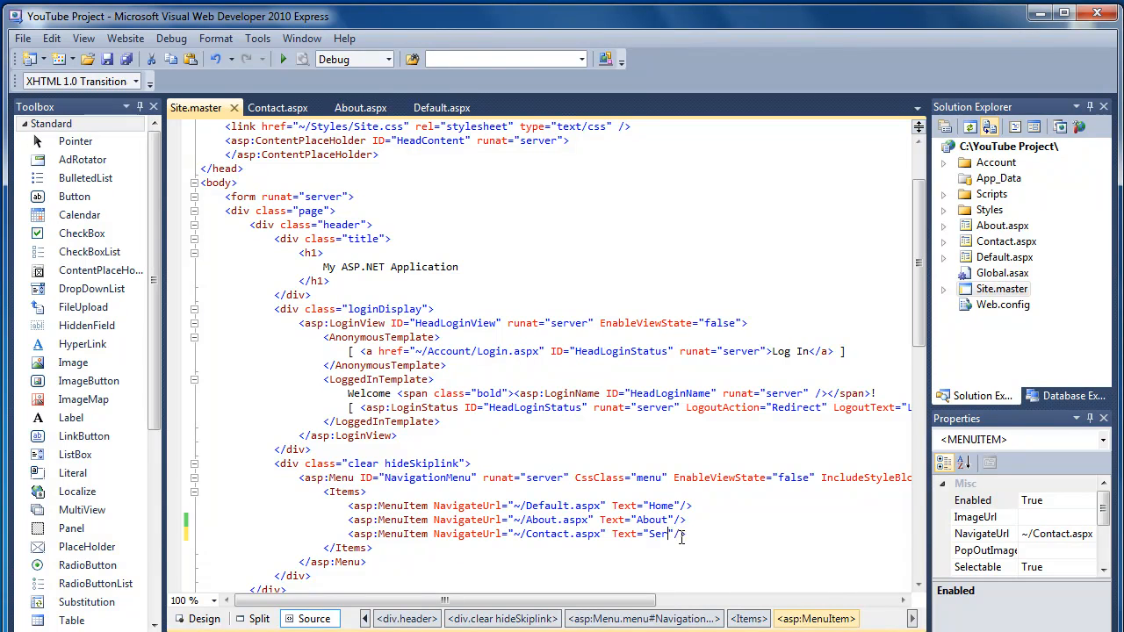
pyautogui.write('vices')
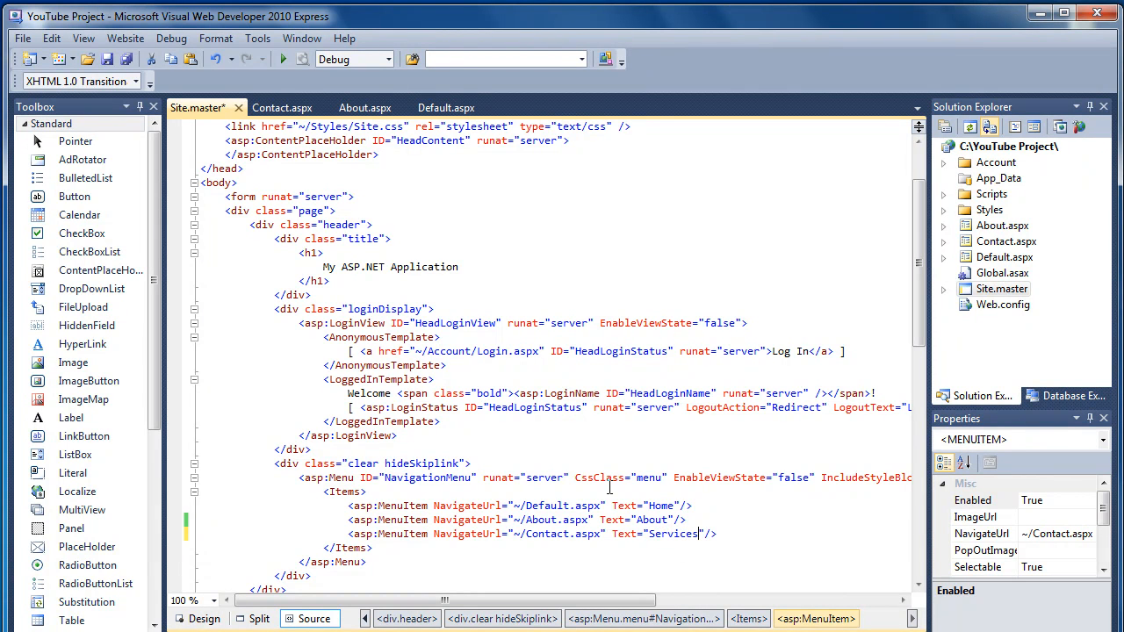
pyautogui.press('ctrl+s')
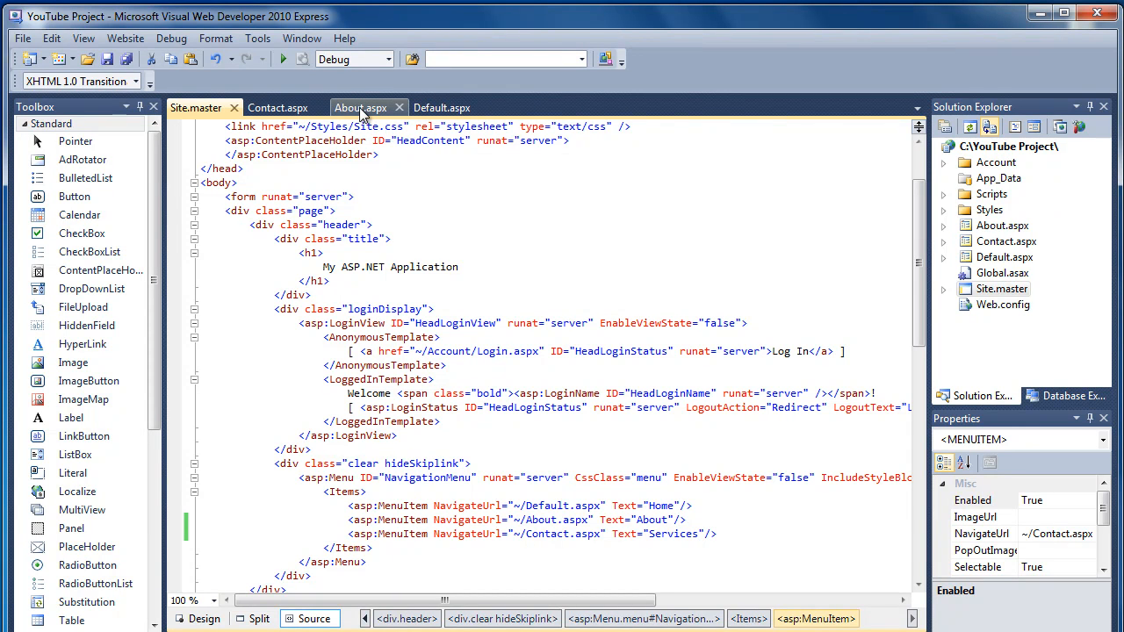
# Check the About, Default and Contact pages show Home, About, Services
pyautogui.click(204, 618)
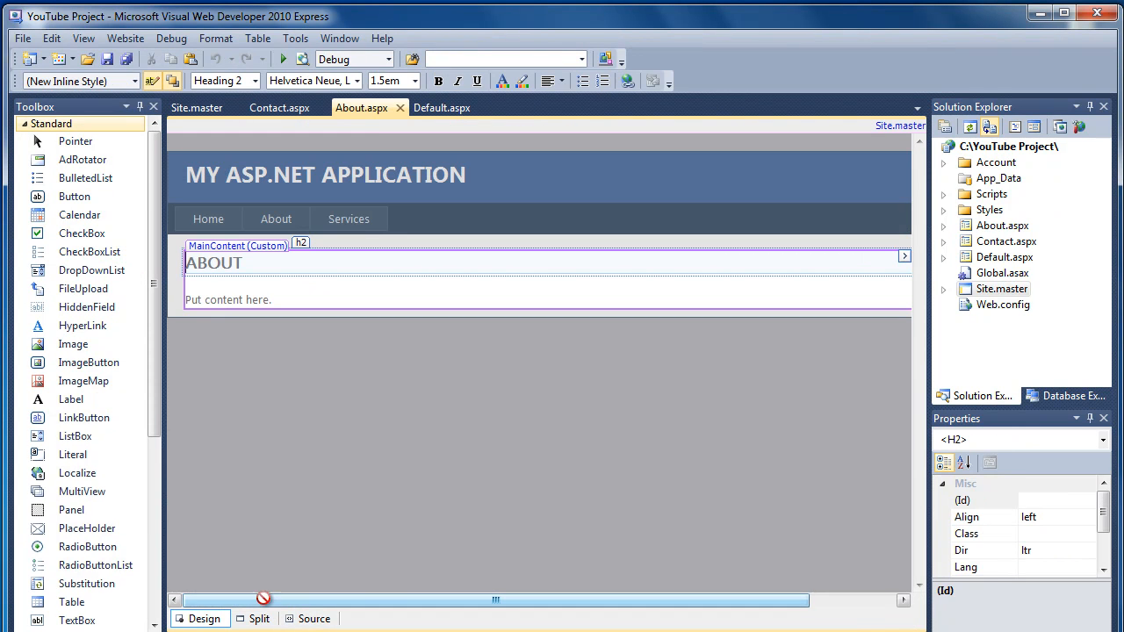
pyautogui.click(443, 107)
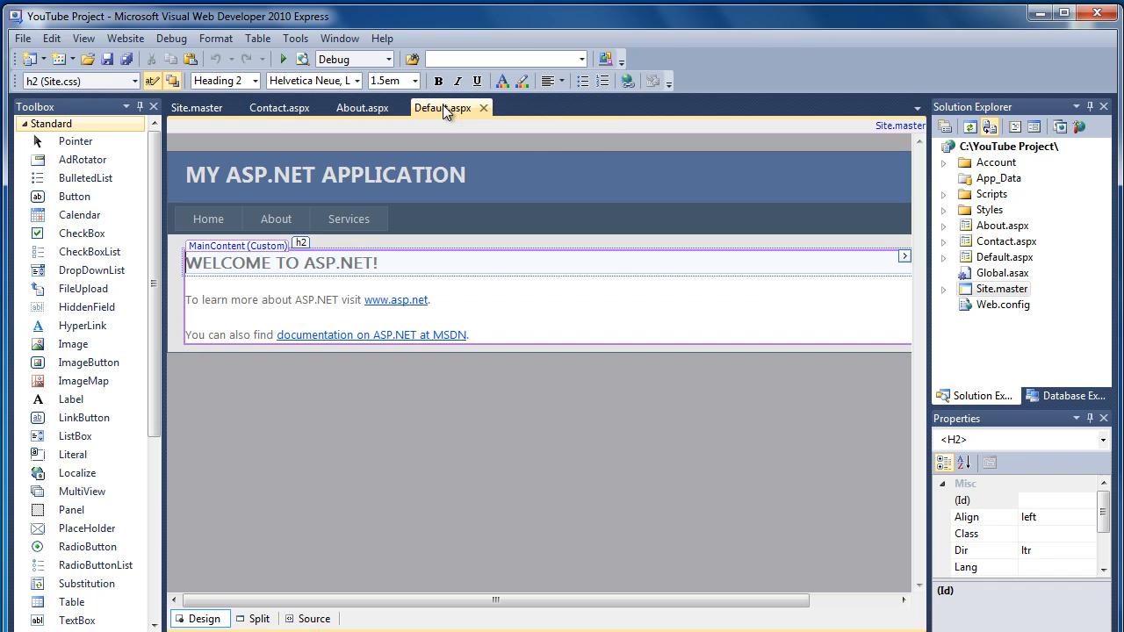
pyautogui.moveTo(448, 107)
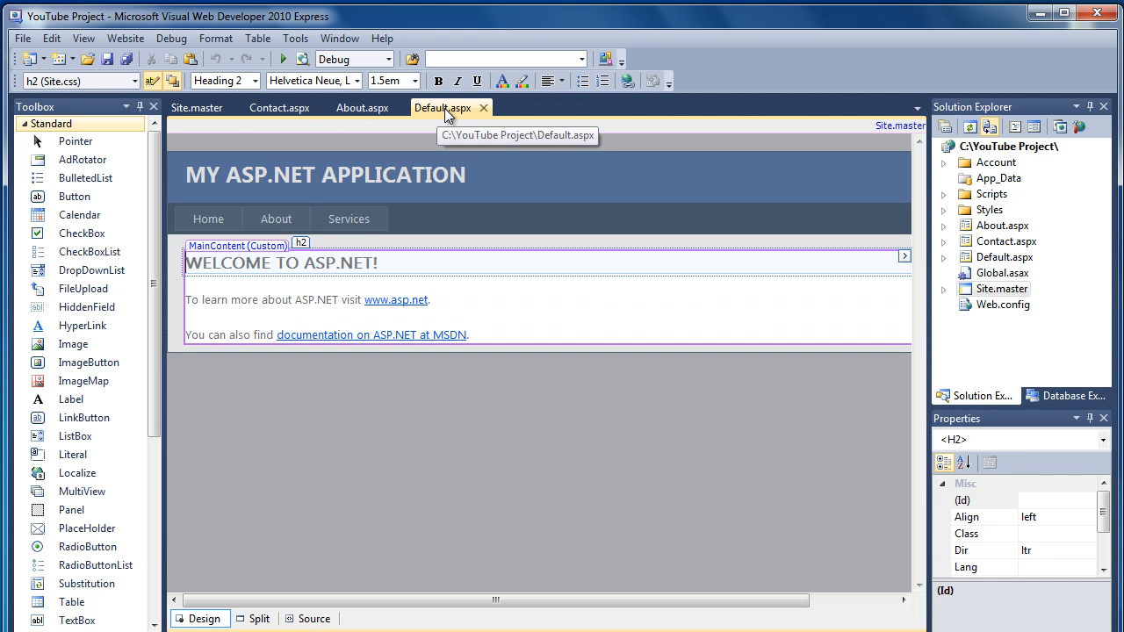
pyautogui.click(280, 108)
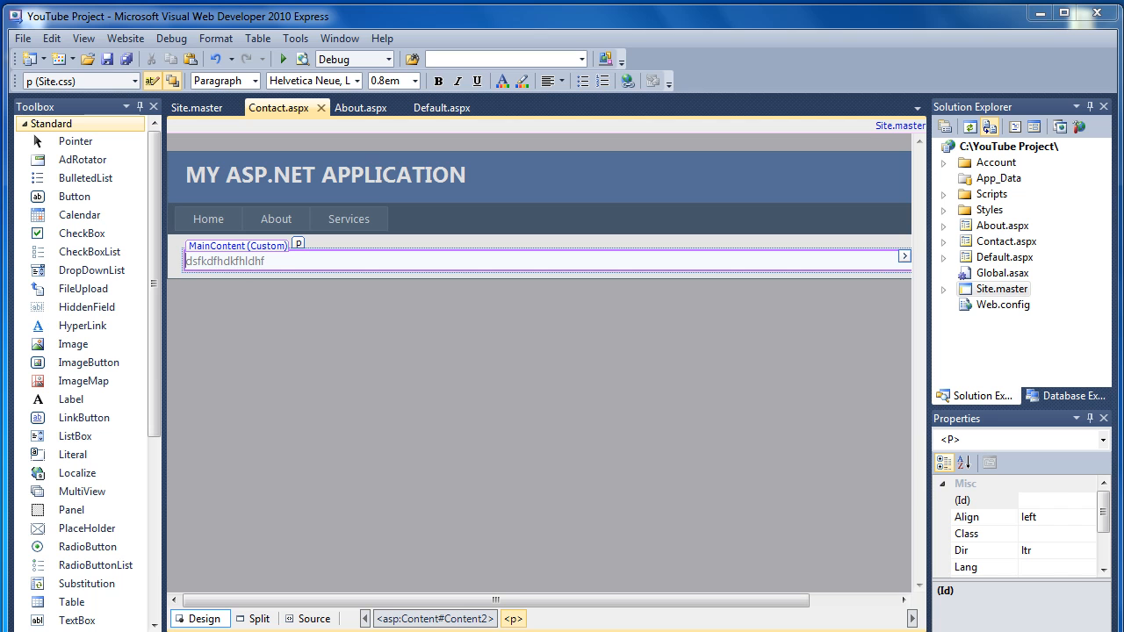
pyautogui.moveTo(344, 623)
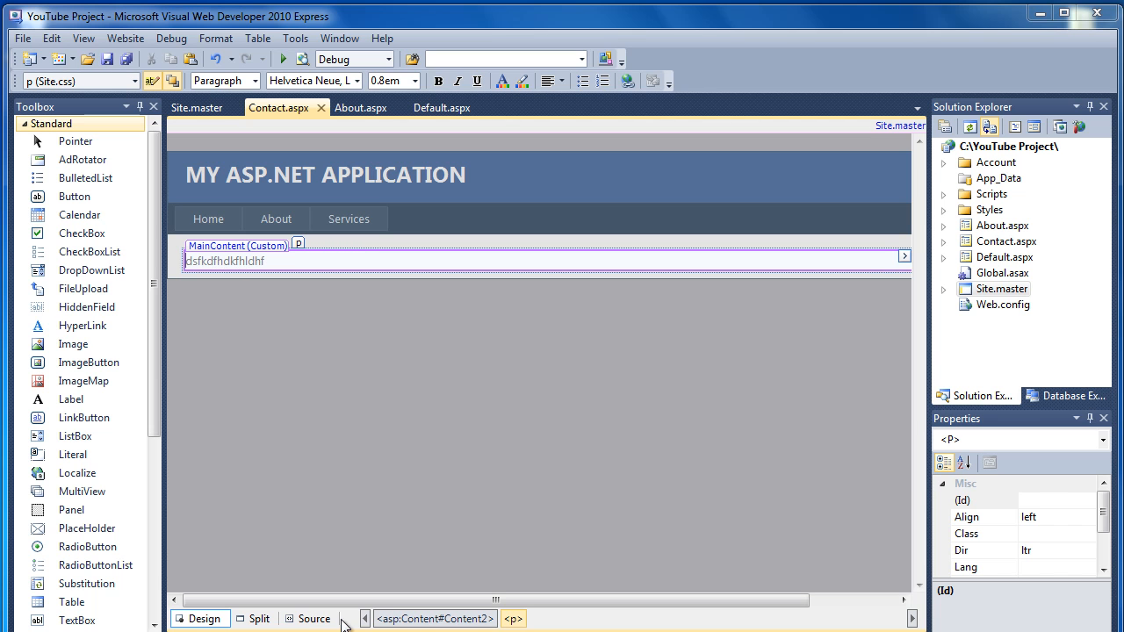
pyautogui.moveTo(316, 623)
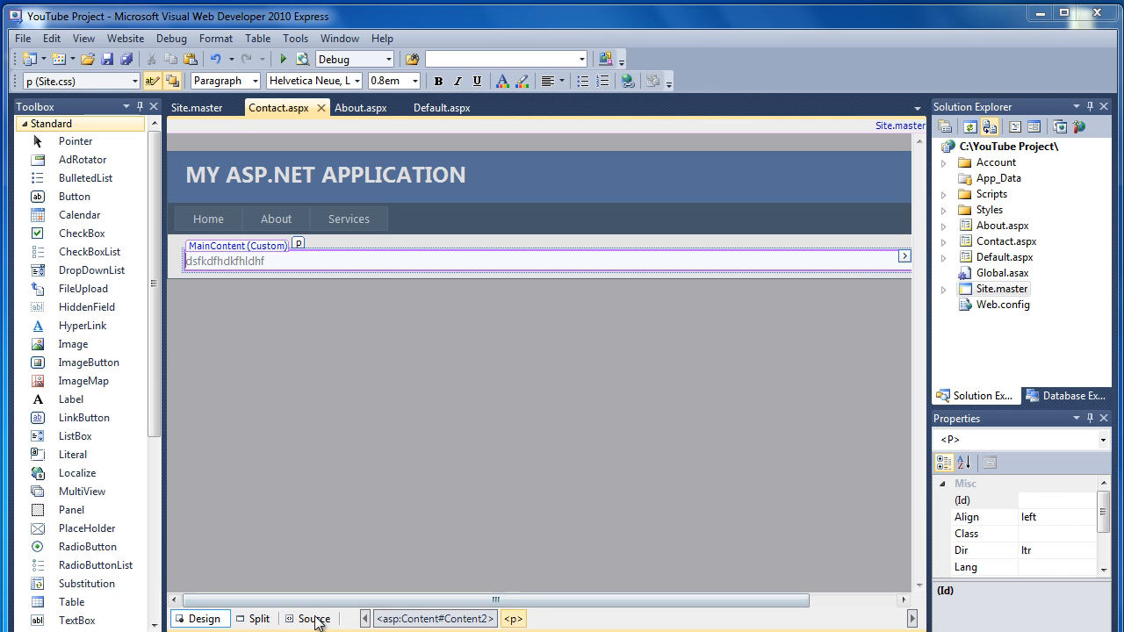
# Inspect the Page directives of Contact.aspx and About.aspx, then return to Default.aspx
pyautogui.click(313, 618)
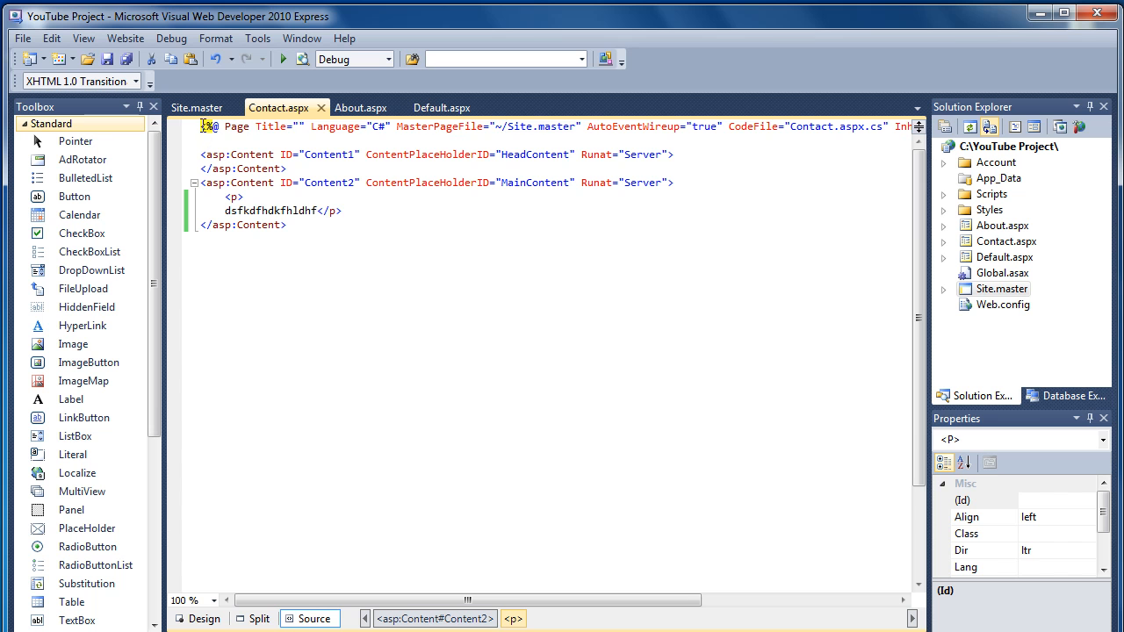
pyautogui.click(422, 132)
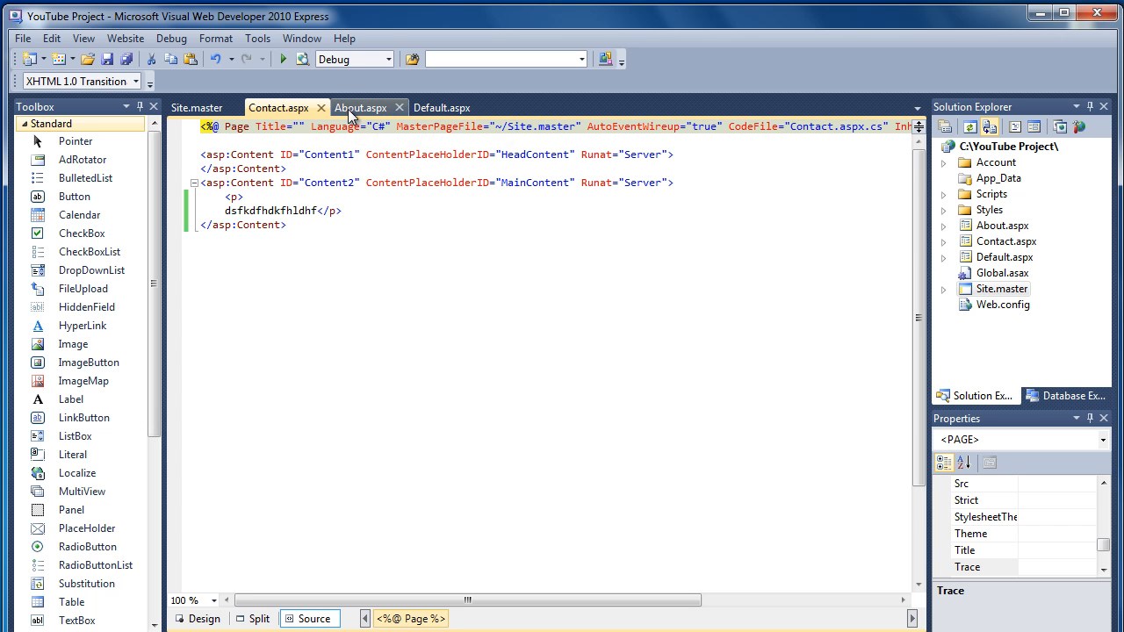
pyautogui.click(361, 107)
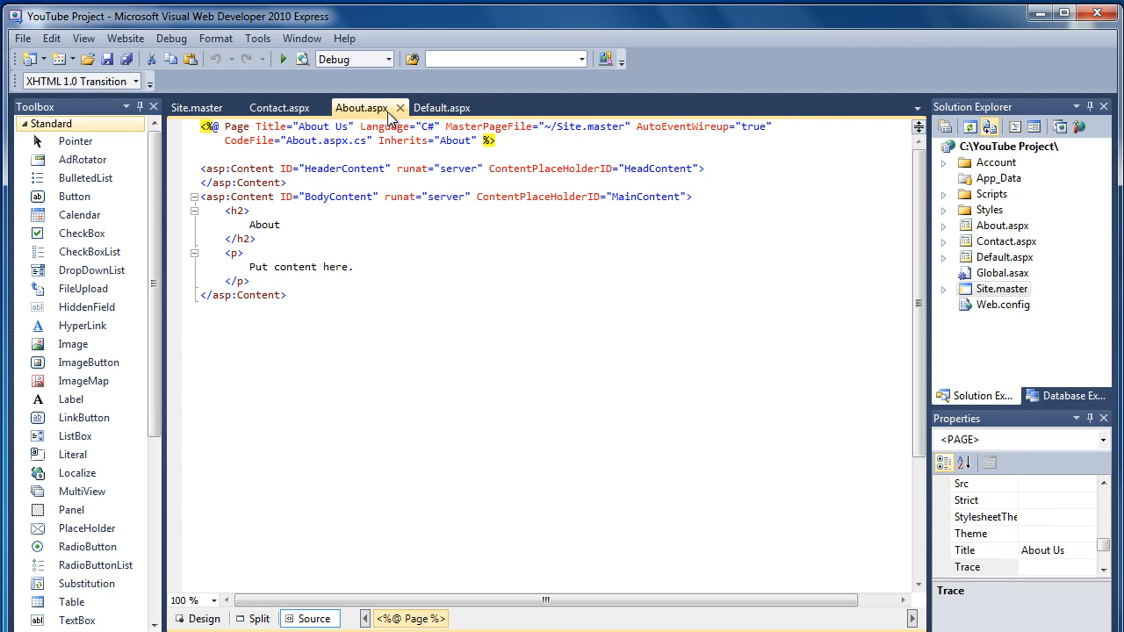
pyautogui.click(442, 108)
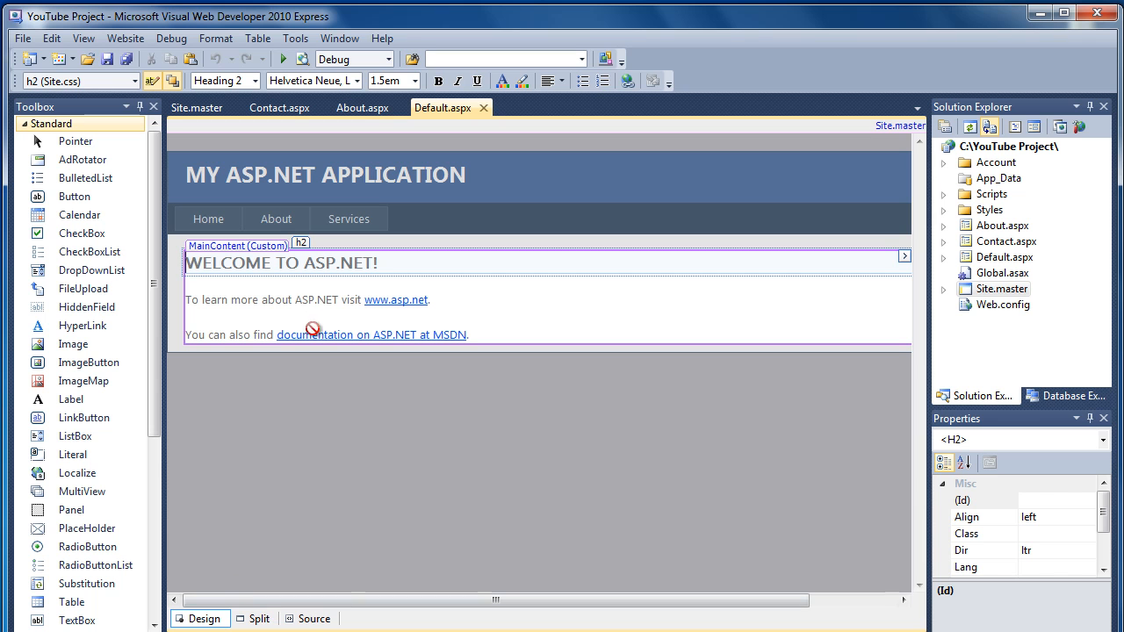
pyautogui.moveTo(826, 400)
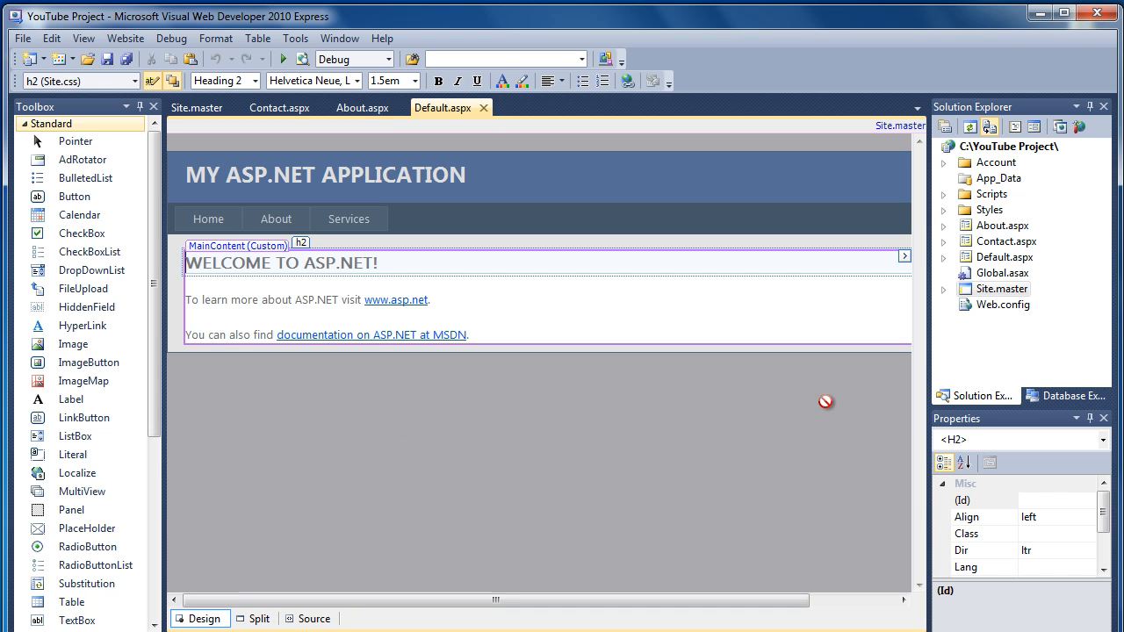
# Add a new Web Form Services.aspx to the project with Select master page enabled
pyautogui.rightClick(1010, 146)
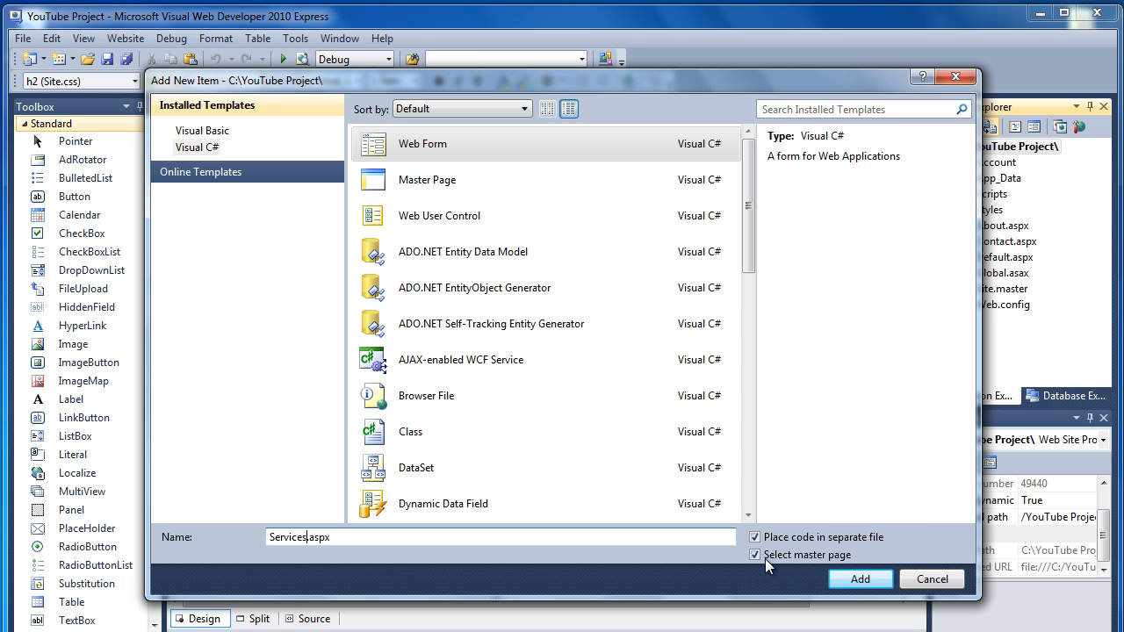
pyautogui.click(860, 580)
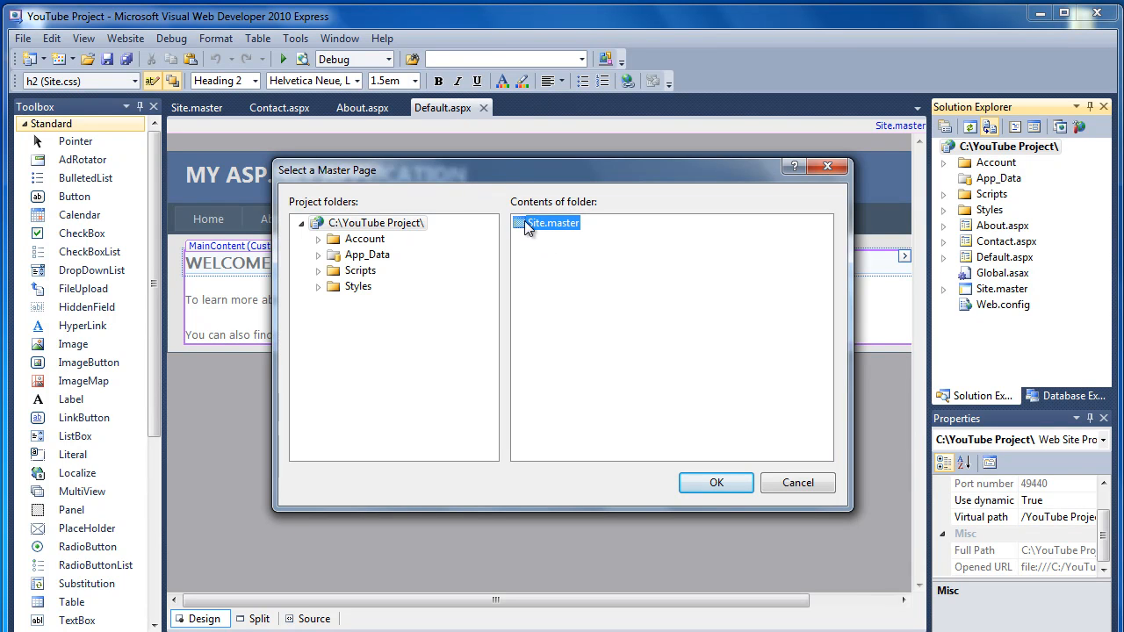
pyautogui.moveTo(573, 264)
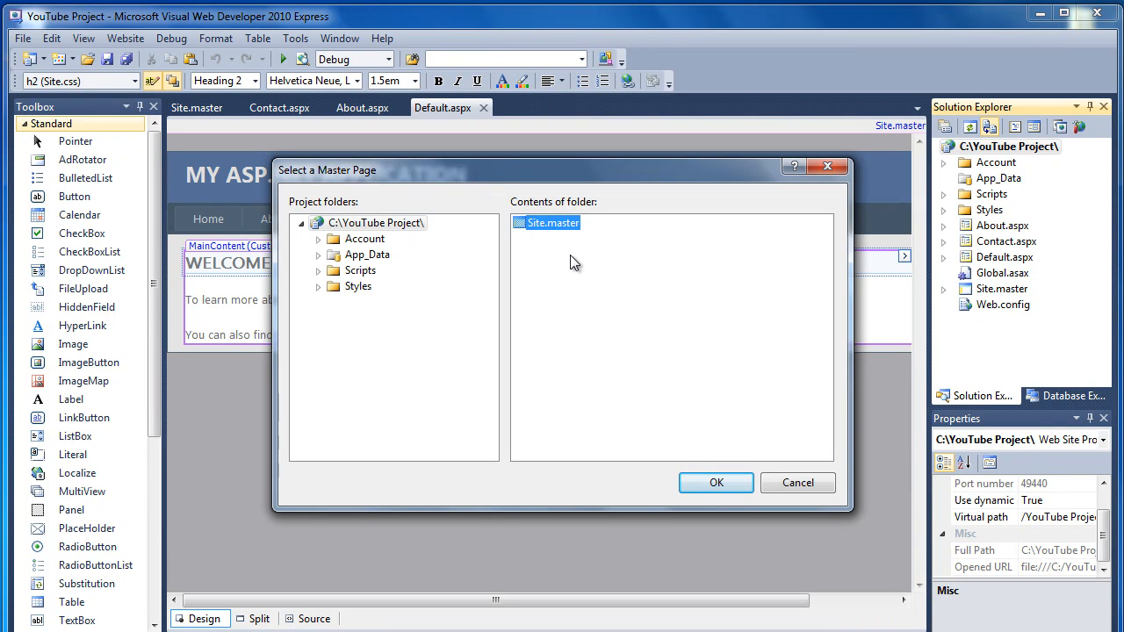
pyautogui.moveTo(546, 239)
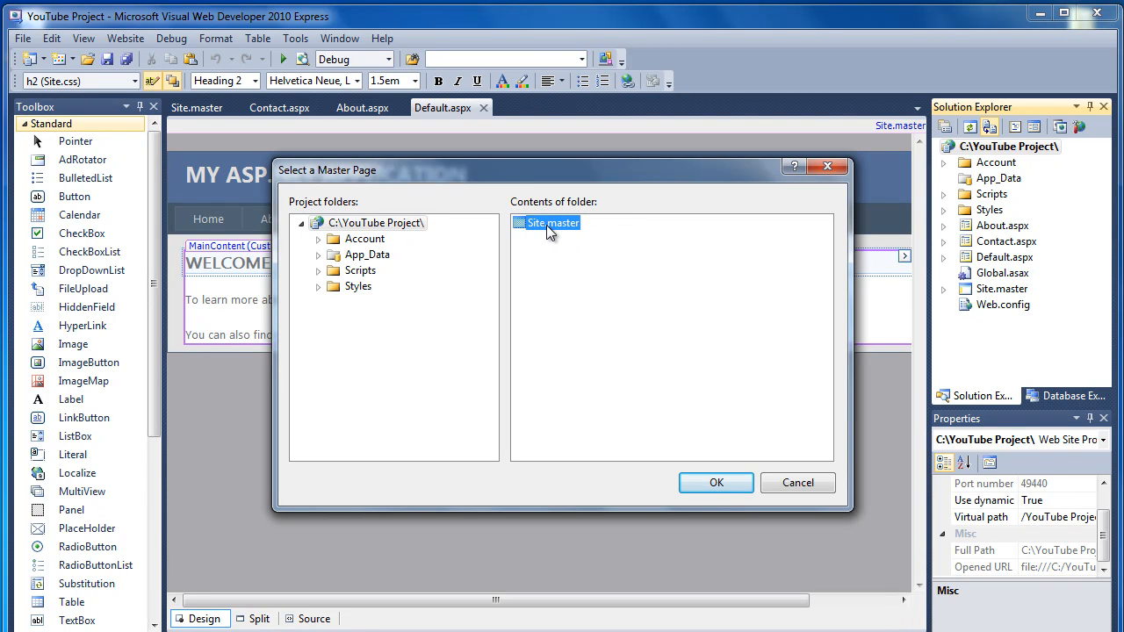
# Confirm Site.master for Services.aspx, check its MasterPageFile, and view its rendered layout
pyautogui.click(714, 483)
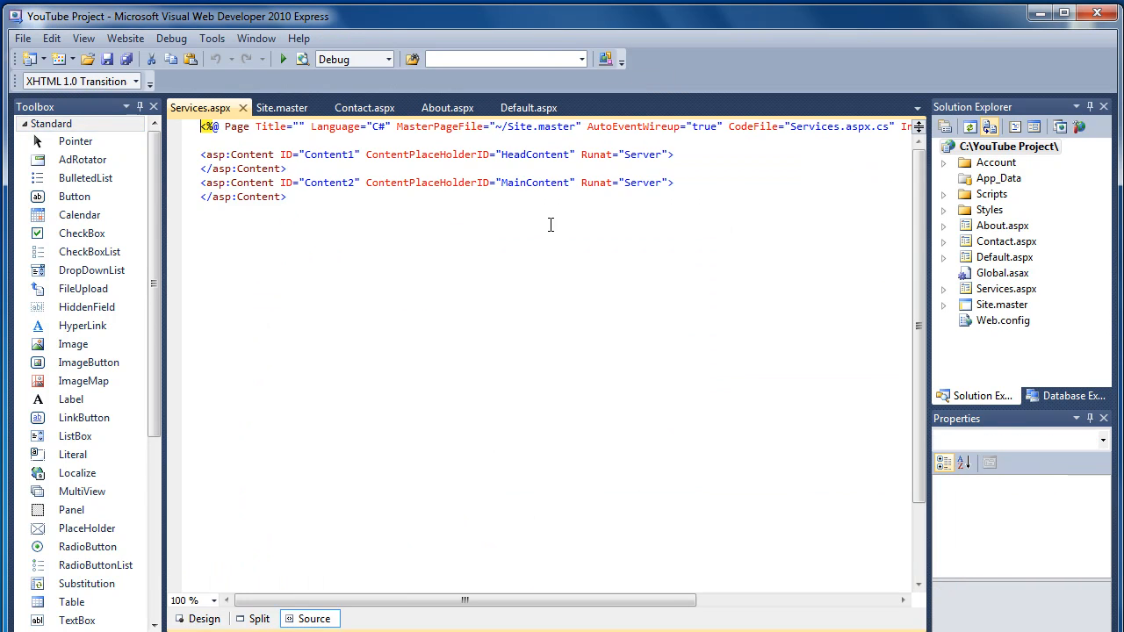
pyautogui.moveTo(200, 107)
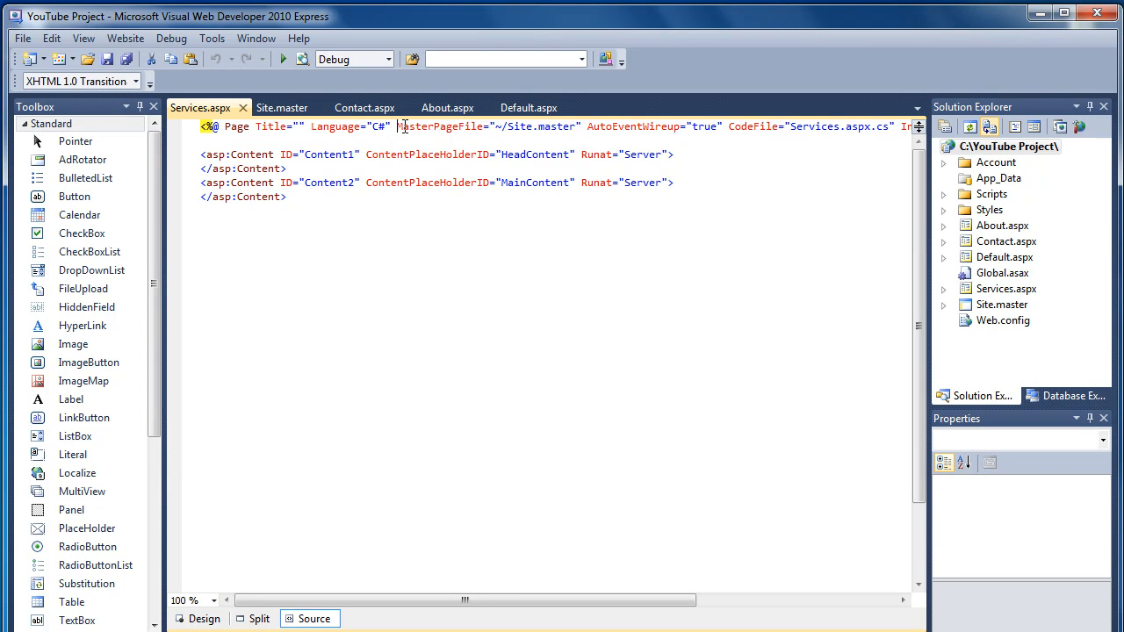
pyautogui.click(548, 127)
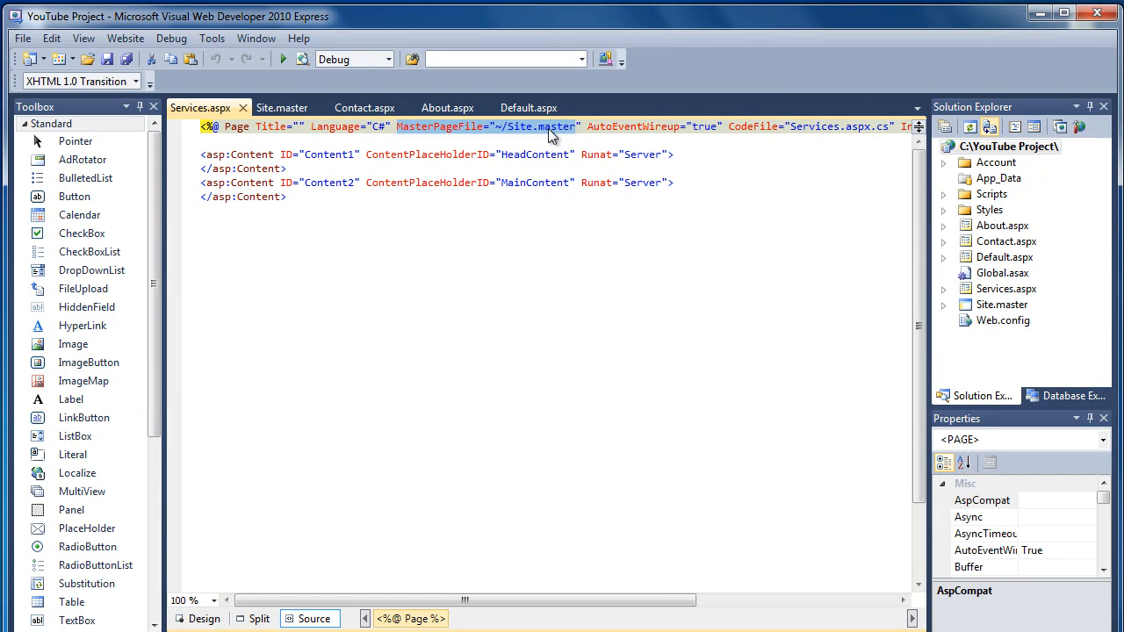
pyautogui.click(202, 225)
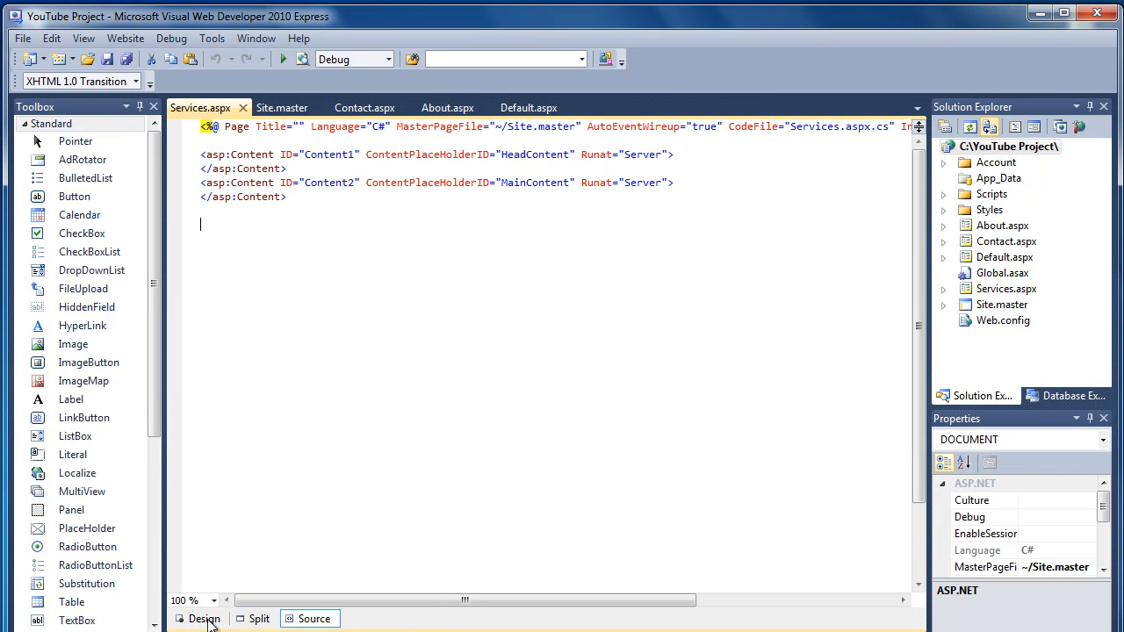
pyautogui.click(204, 618)
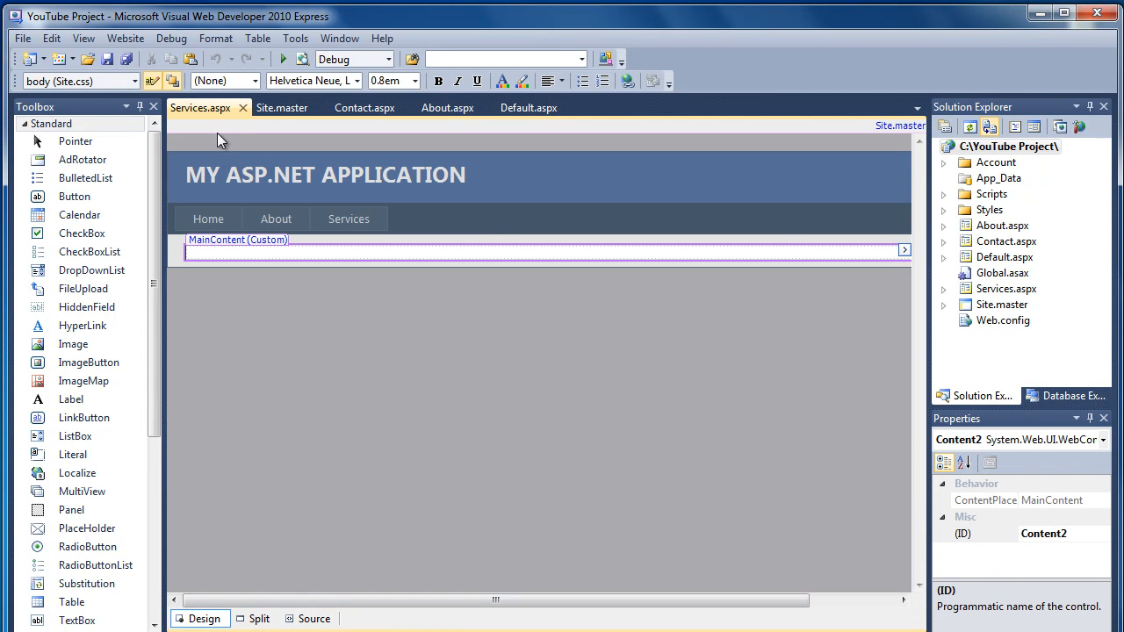
pyautogui.moveTo(513, 320)
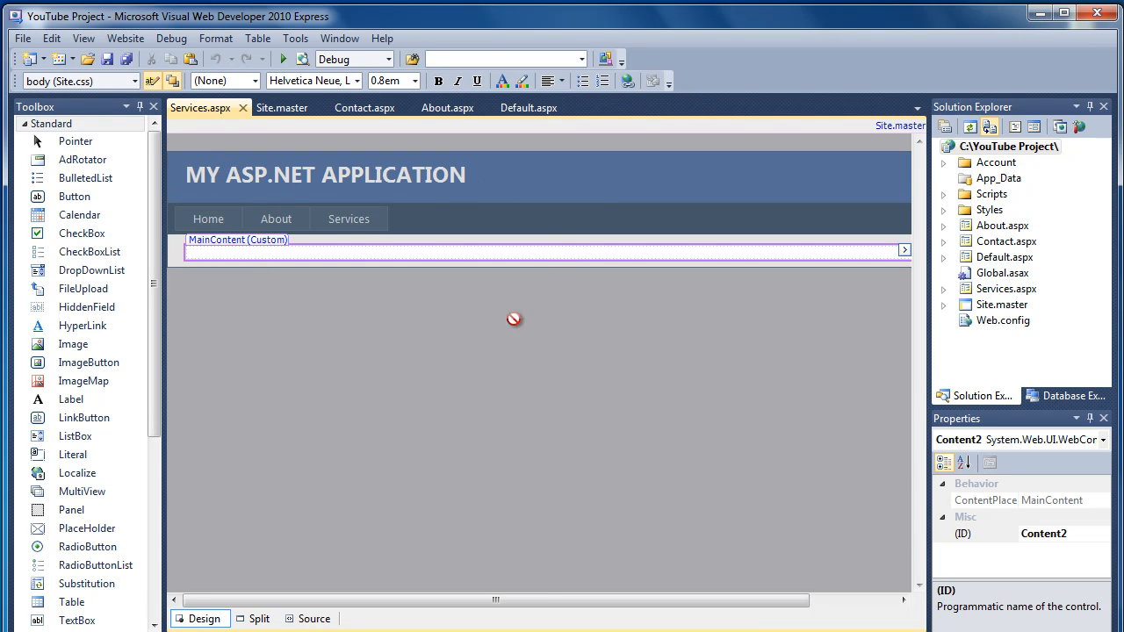
pyautogui.moveTo(347, 218)
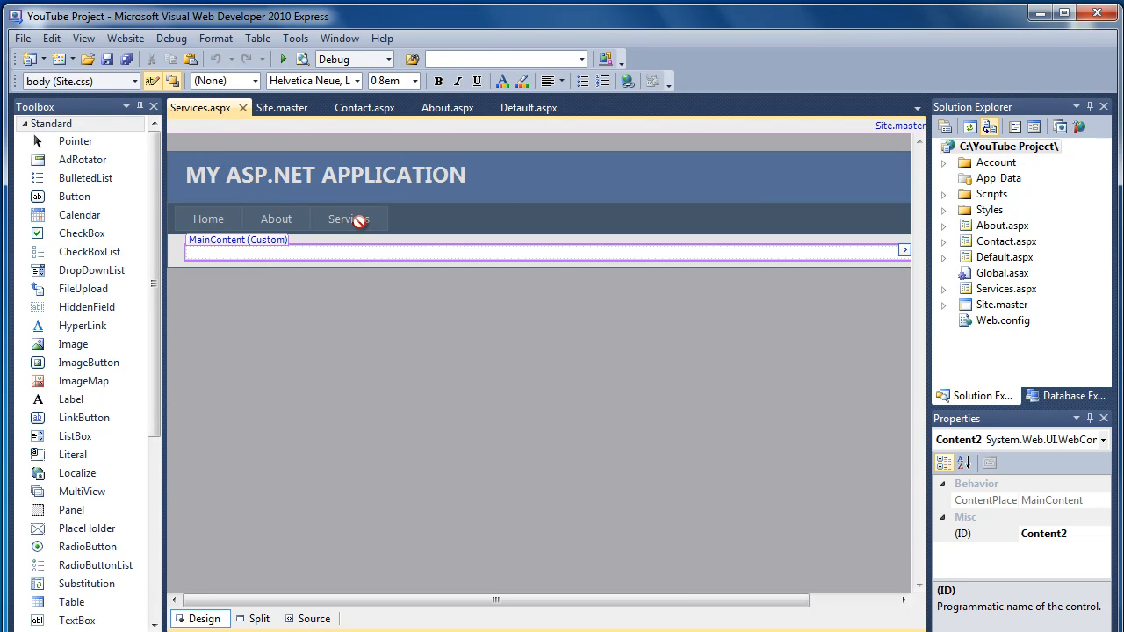
pyautogui.moveTo(390, 218)
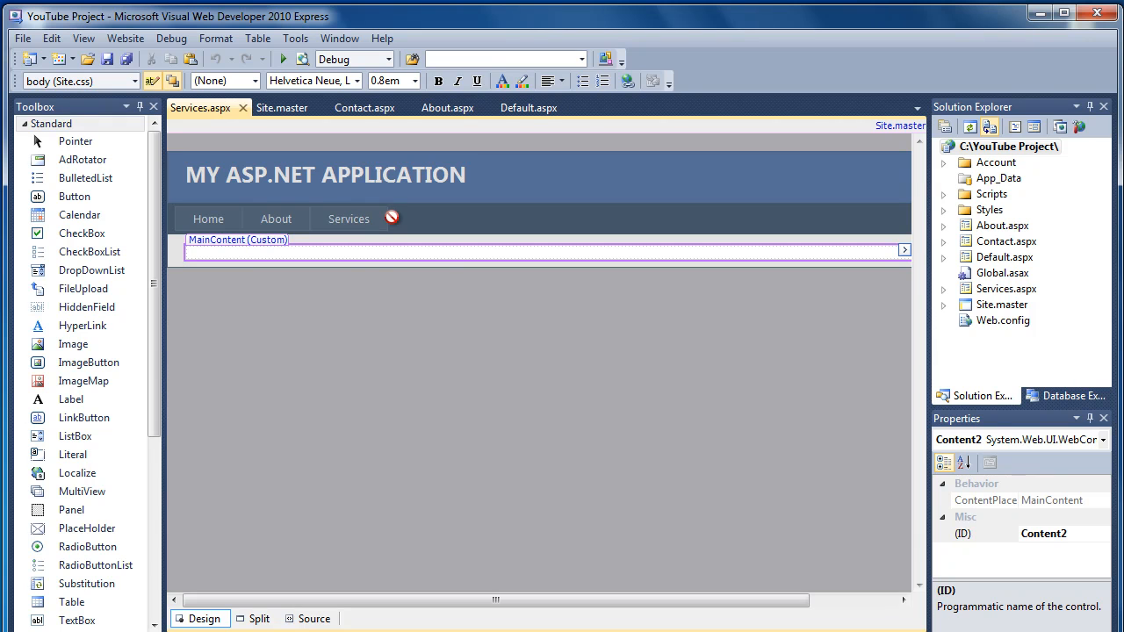
pyautogui.moveTo(555, 389)
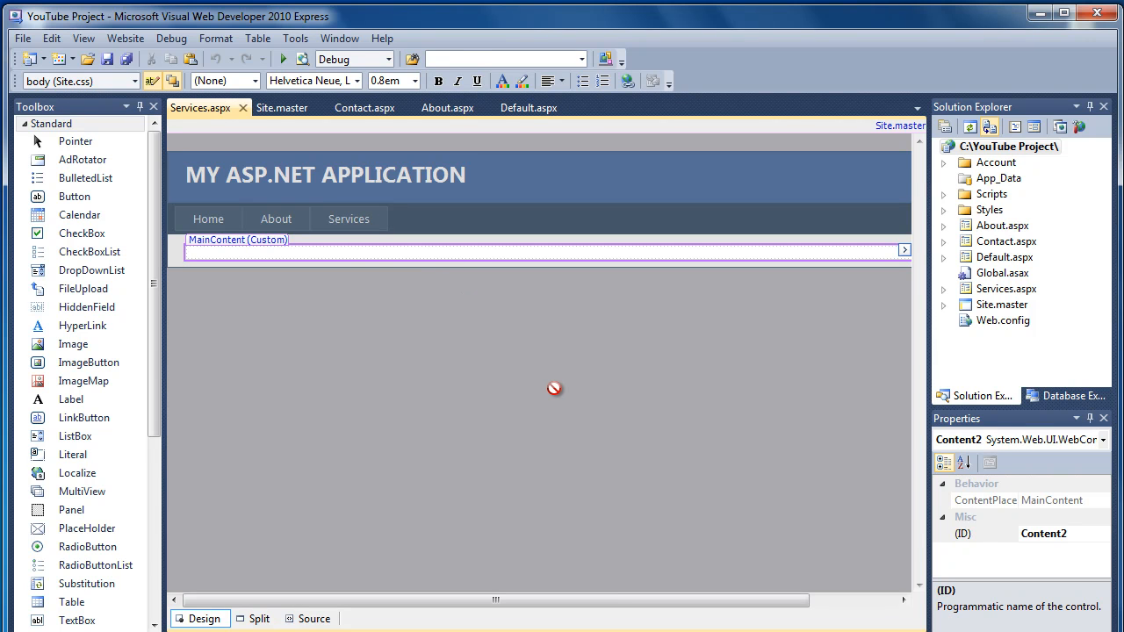